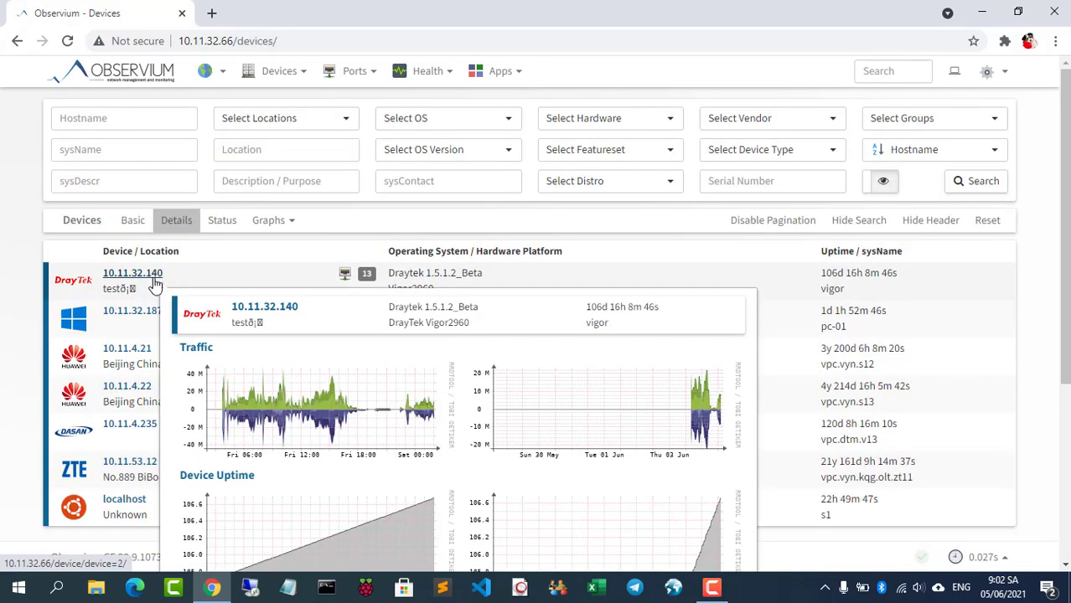
# View device 10.11.32.140's overview, then the All Ports list's Device filter dropdown
pyautogui.click(132, 272)
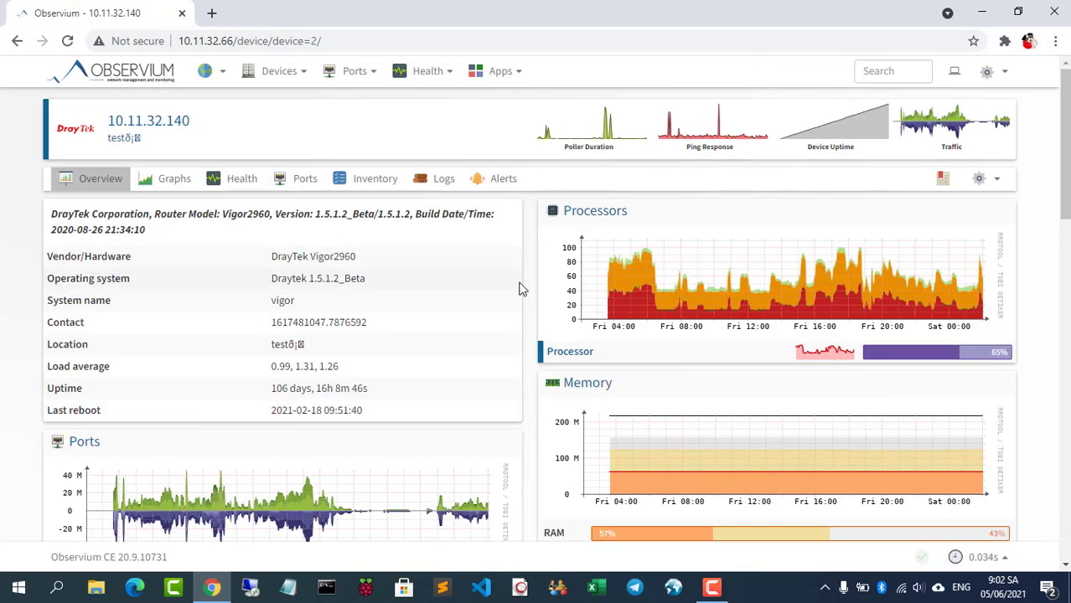
pyautogui.scroll(-3)
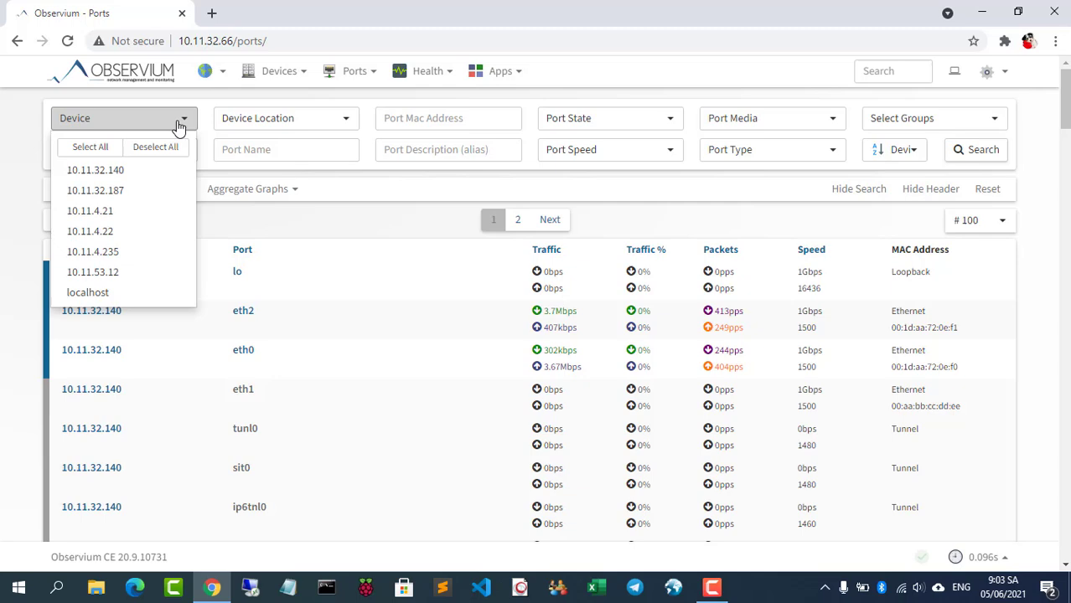
pyautogui.click(94, 170)
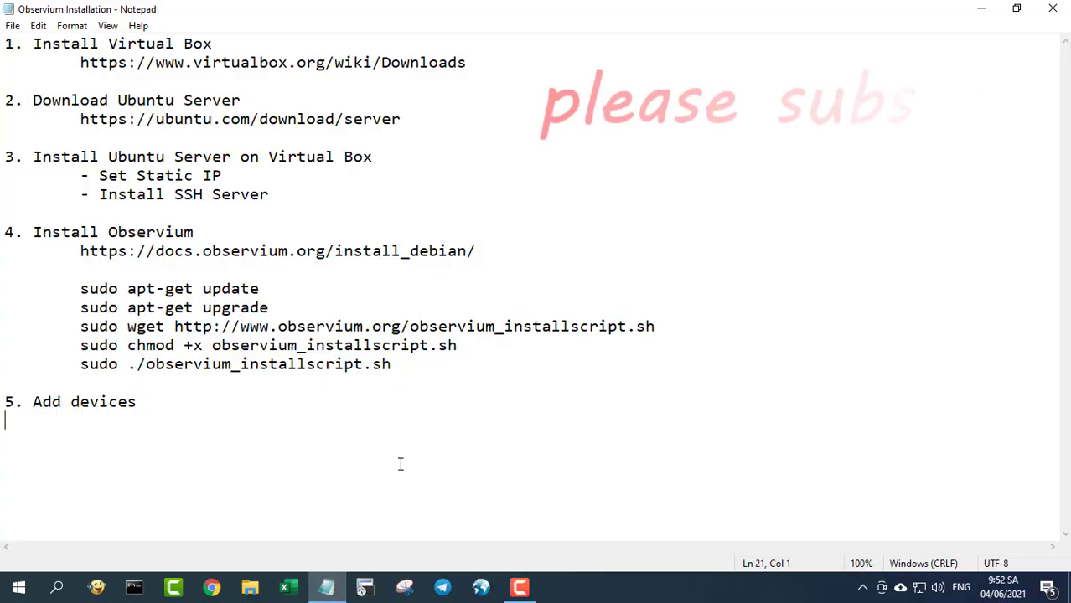
# Select and deselect the installation notes, then minimise Notepad to the desktop
pyautogui.press('ctrl+a')
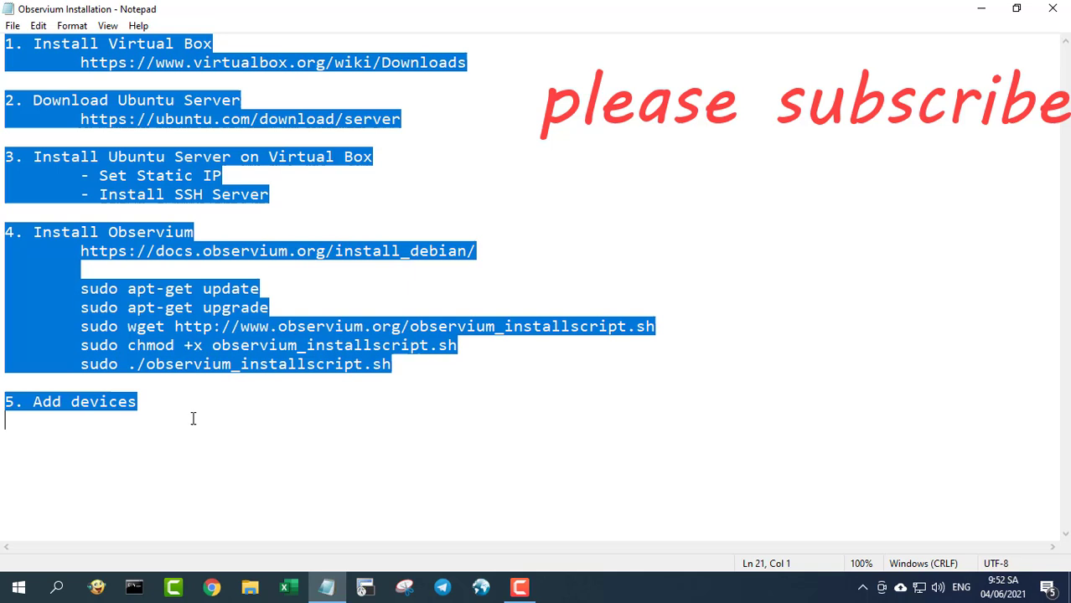
pyautogui.click(486, 80)
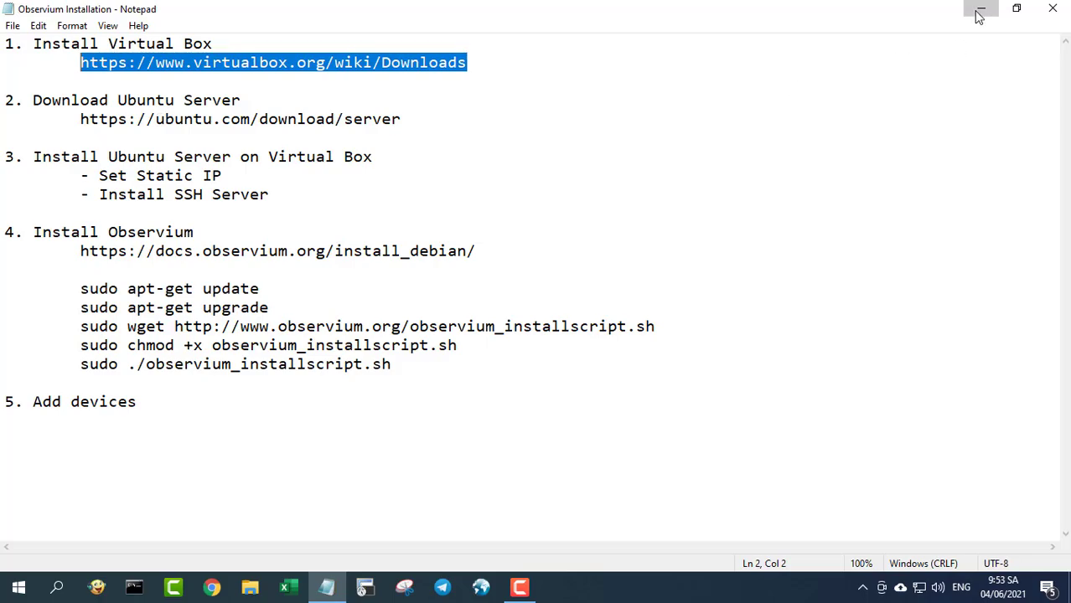
pyautogui.click(980, 8)
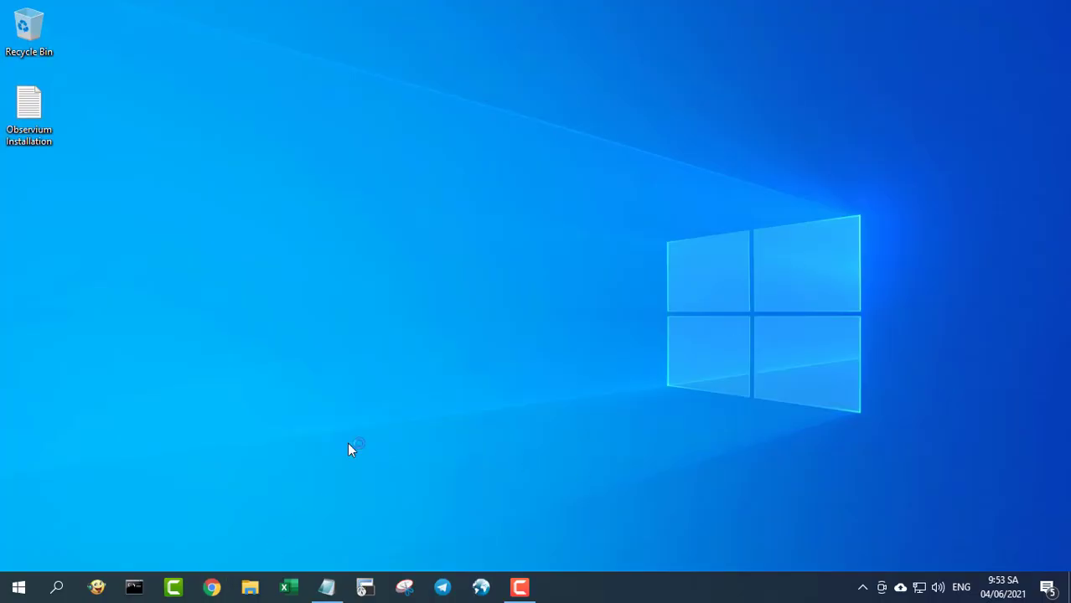
# Download the VirtualBox 6.1.22 Windows hosts installer from virtualbox.org/wiki/Downloads
pyautogui.click(212, 586)
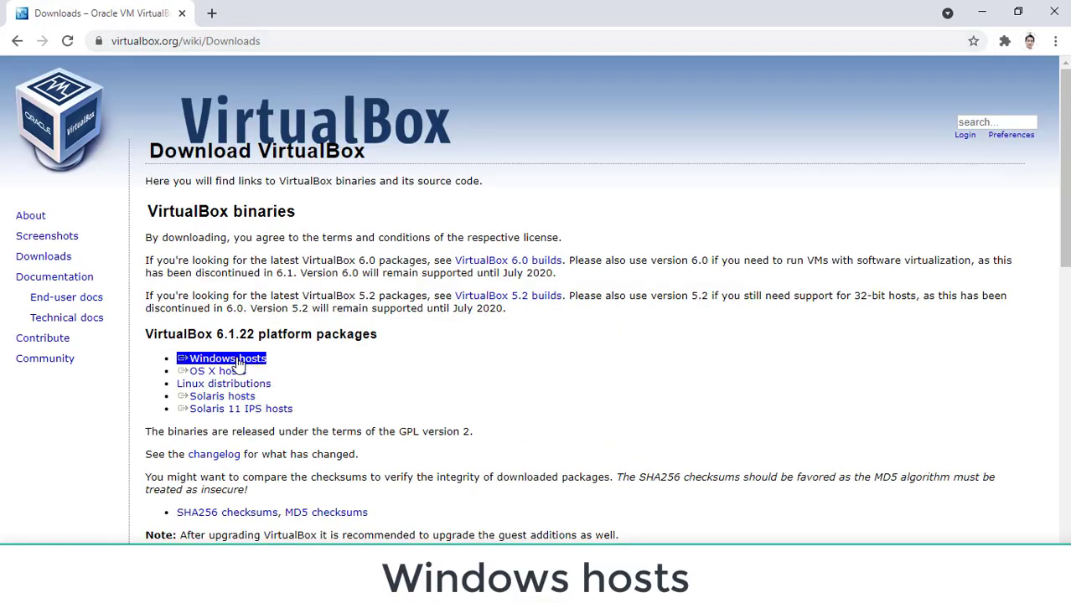
pyautogui.click(227, 358)
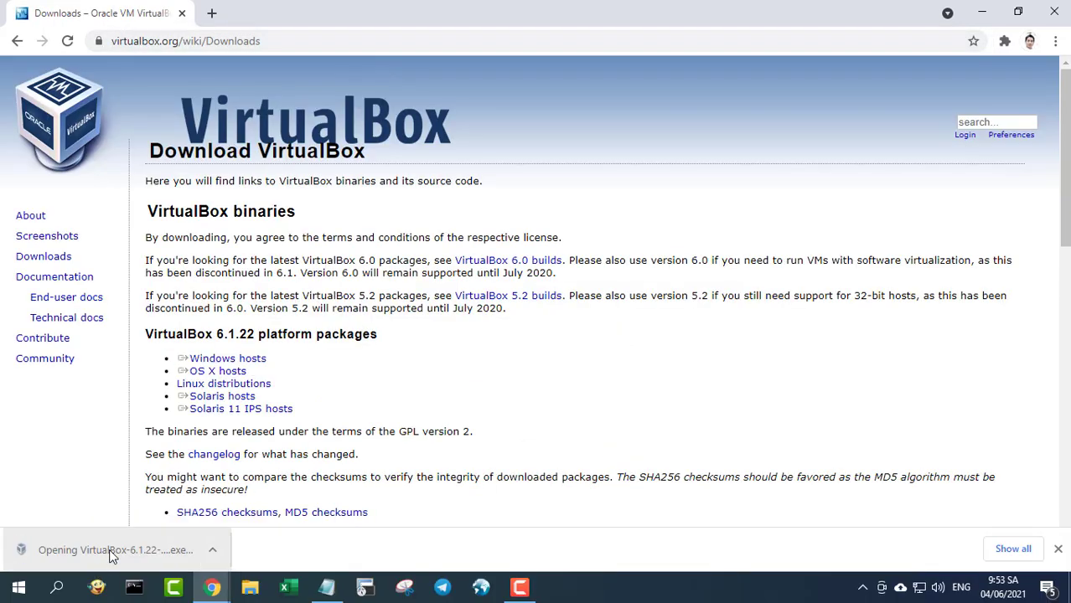
pyautogui.moveTo(456, 358)
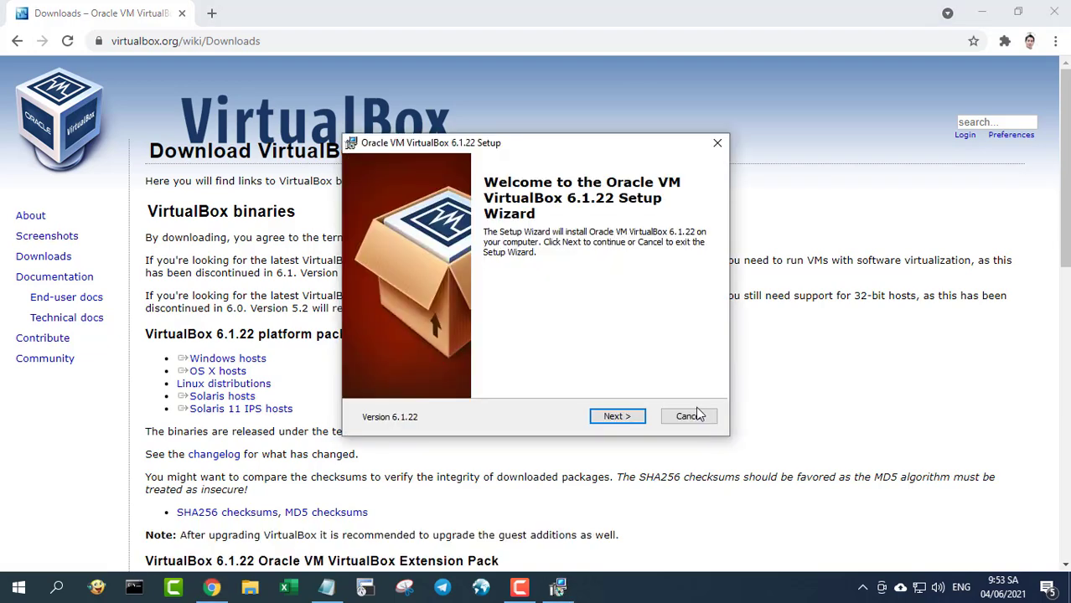
# Install VirtualBox 6.1.22 with default features and shortcut options, then finish and launch it
pyautogui.click(617, 417)
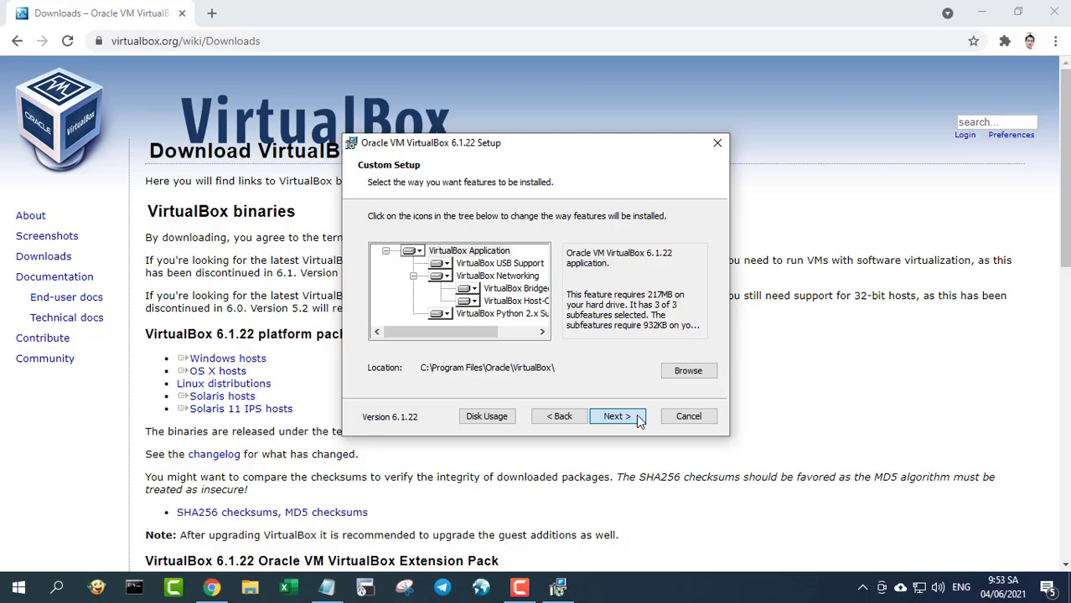
pyautogui.click(616, 417)
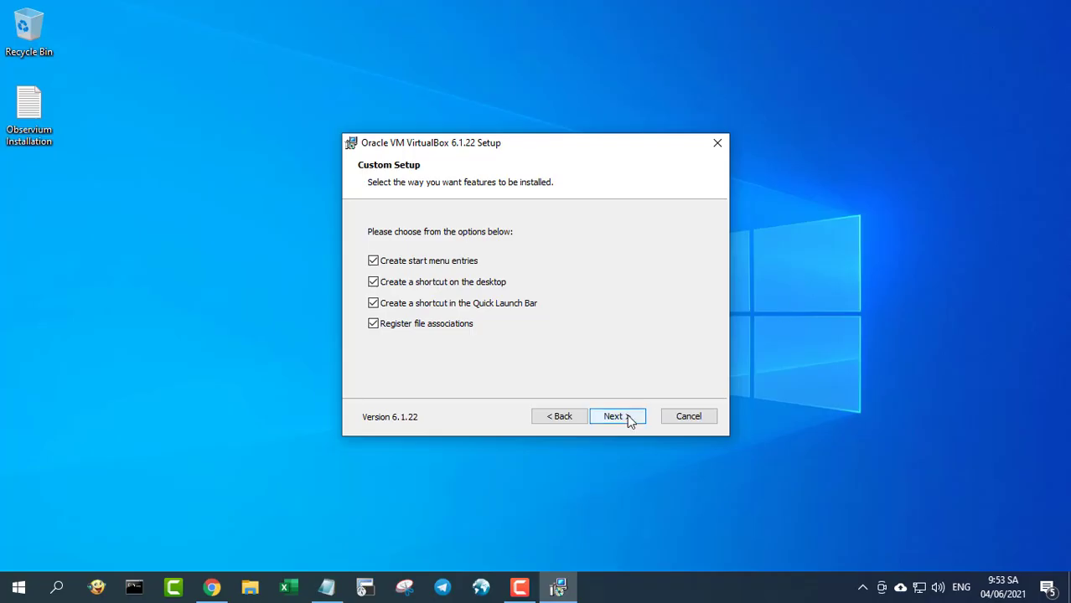
pyautogui.click(613, 416)
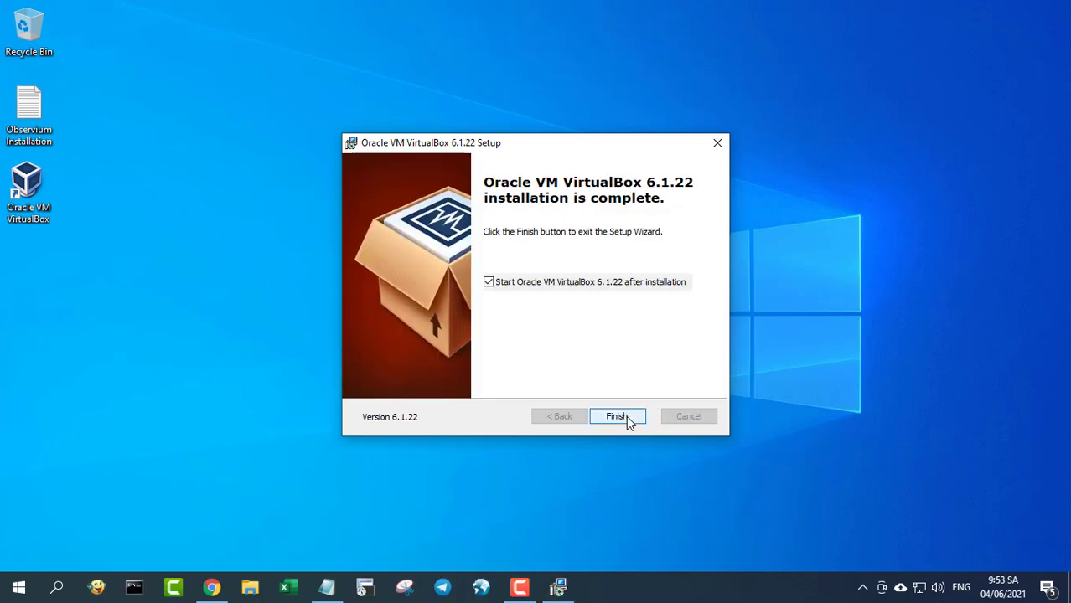
pyautogui.click(617, 416)
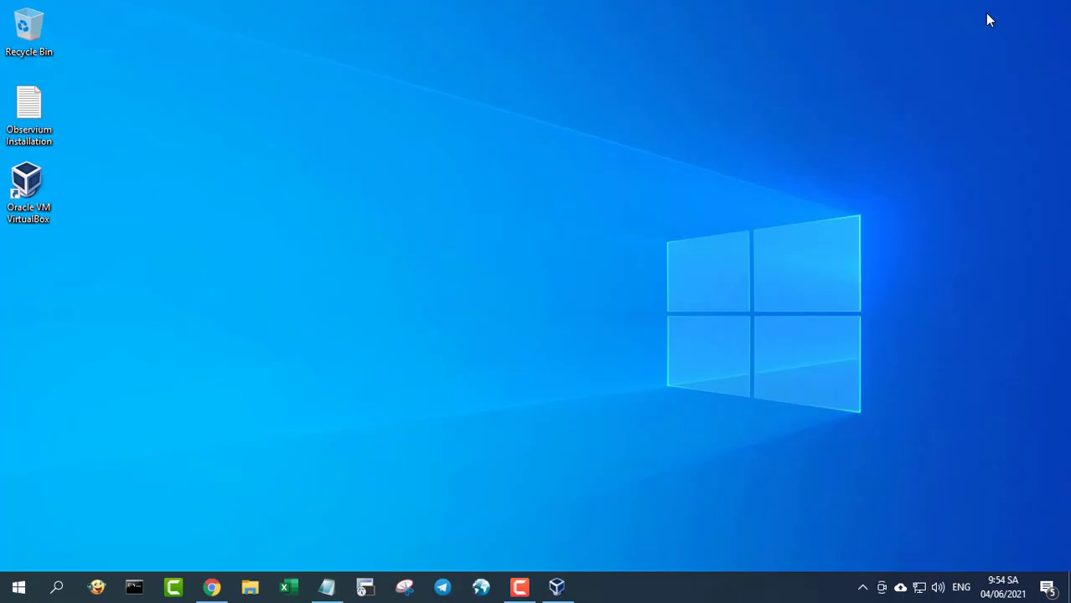
# Reopen the Observium Installation notes from the desktop
pyautogui.doubleClick(28, 117)
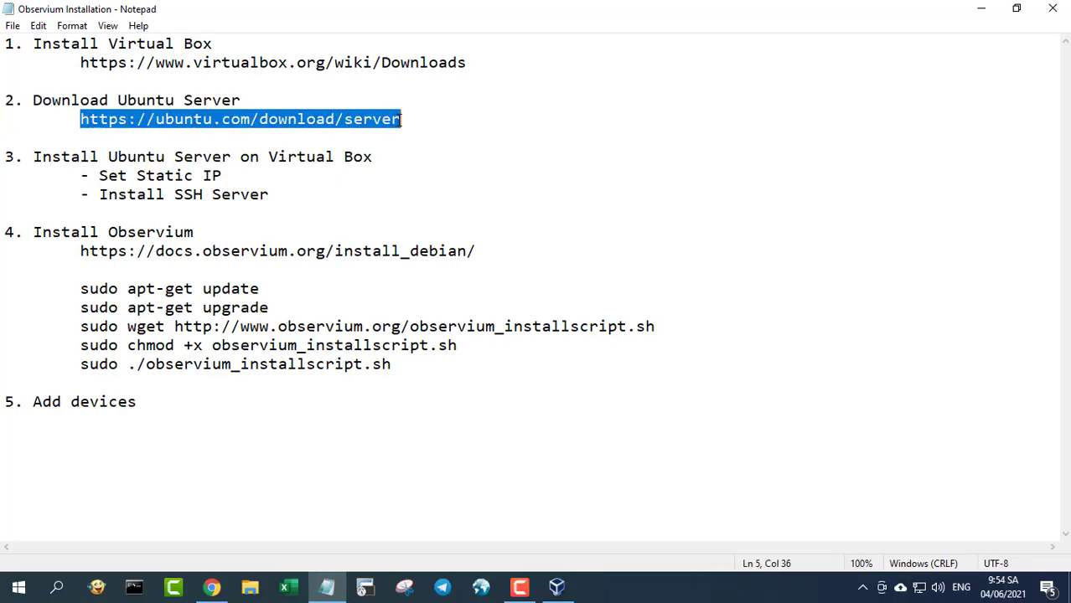
pyautogui.moveTo(1058, 28)
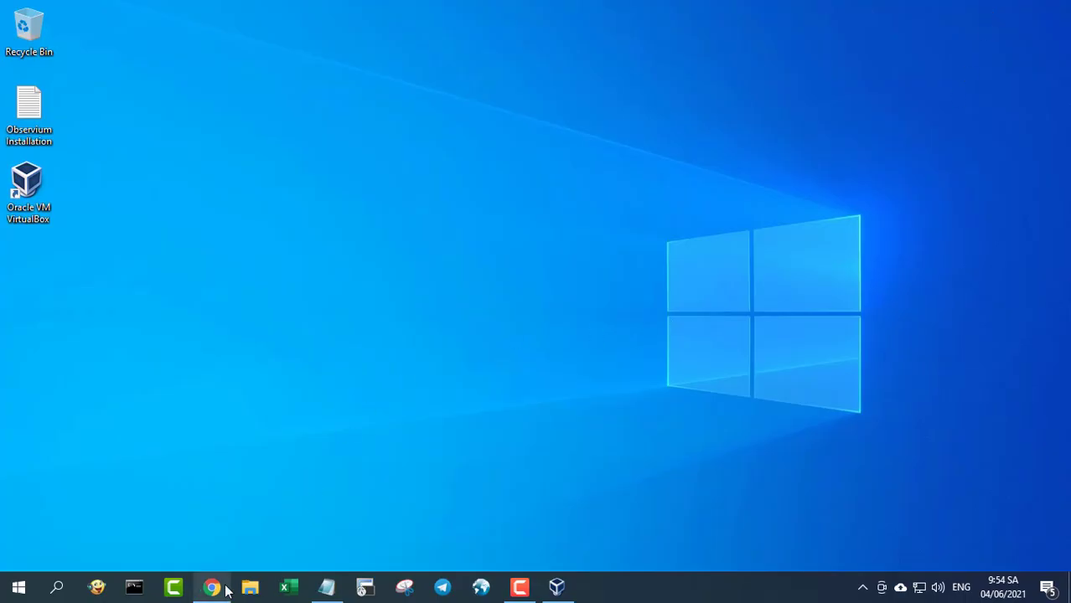
# Visit ubuntu.com/download/server and choose Download Ubuntu Server 20.04.2 LTS
pyautogui.click(212, 587)
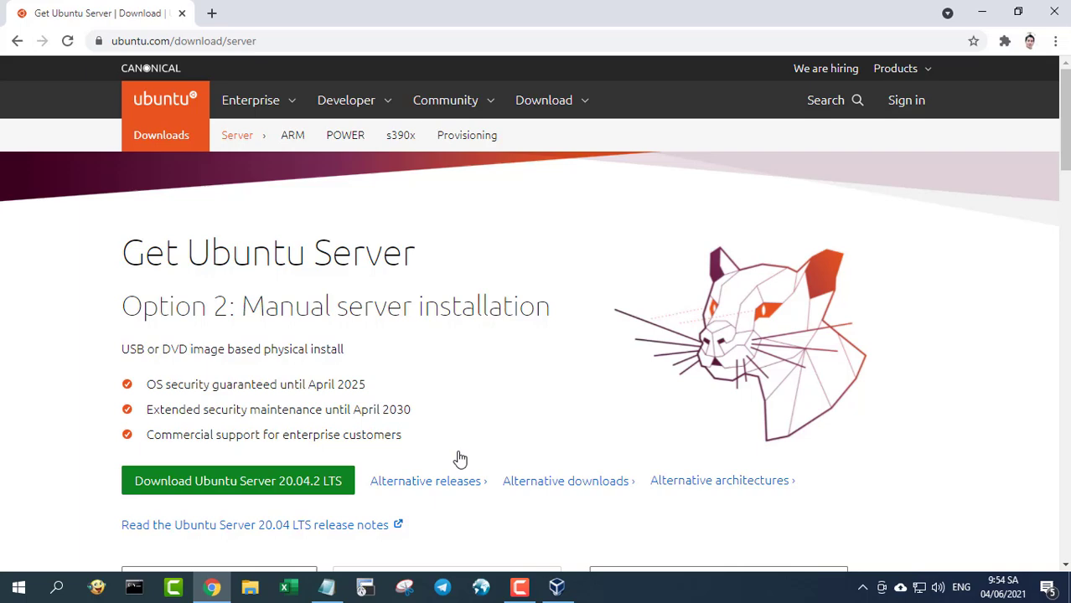
pyautogui.scroll(-3)
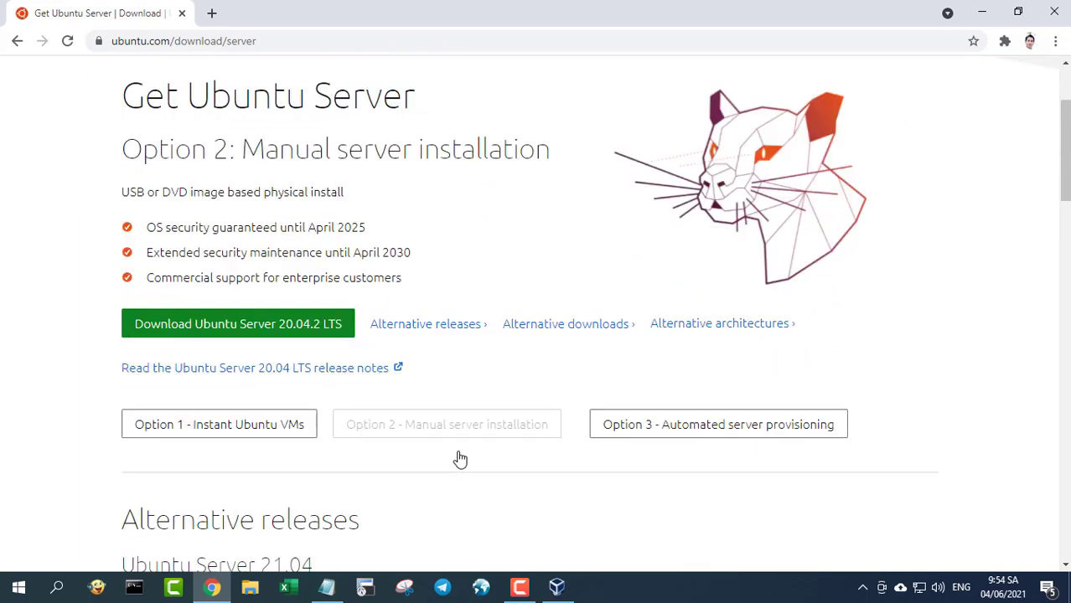
pyautogui.click(237, 323)
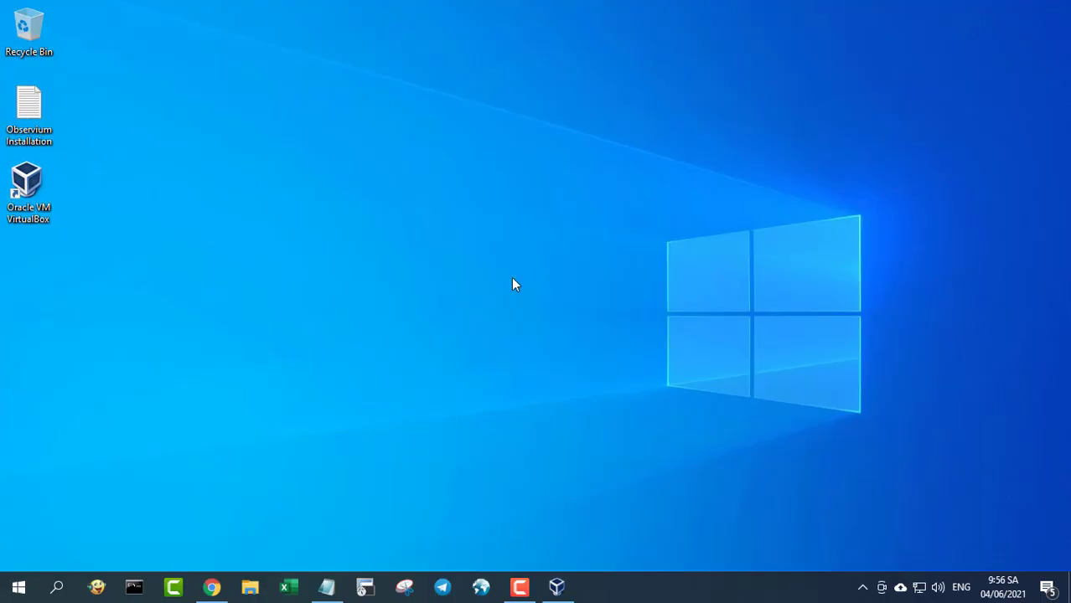
# Start a new Linux Ubuntu (64-bit) machine named Observium in folder D:\VM
pyautogui.doubleClick(29, 181)
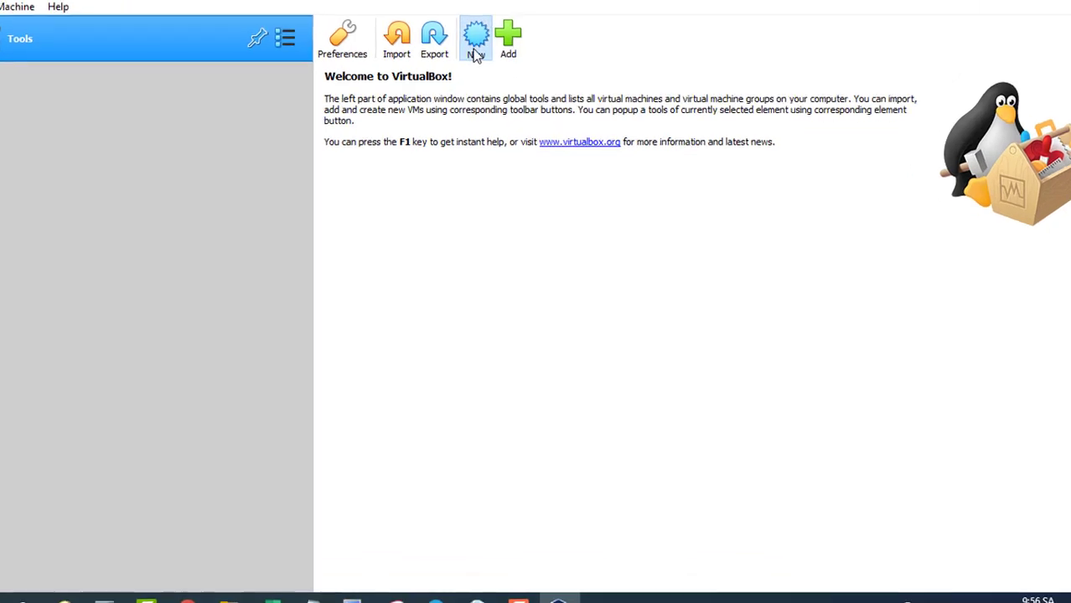
pyautogui.click(507, 37)
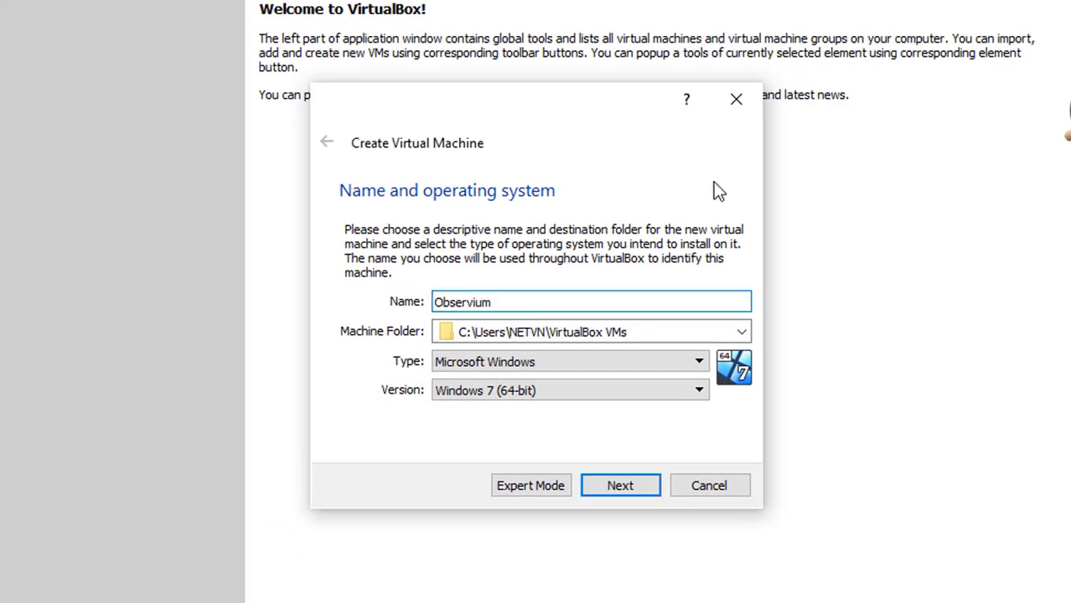
pyautogui.click(740, 332)
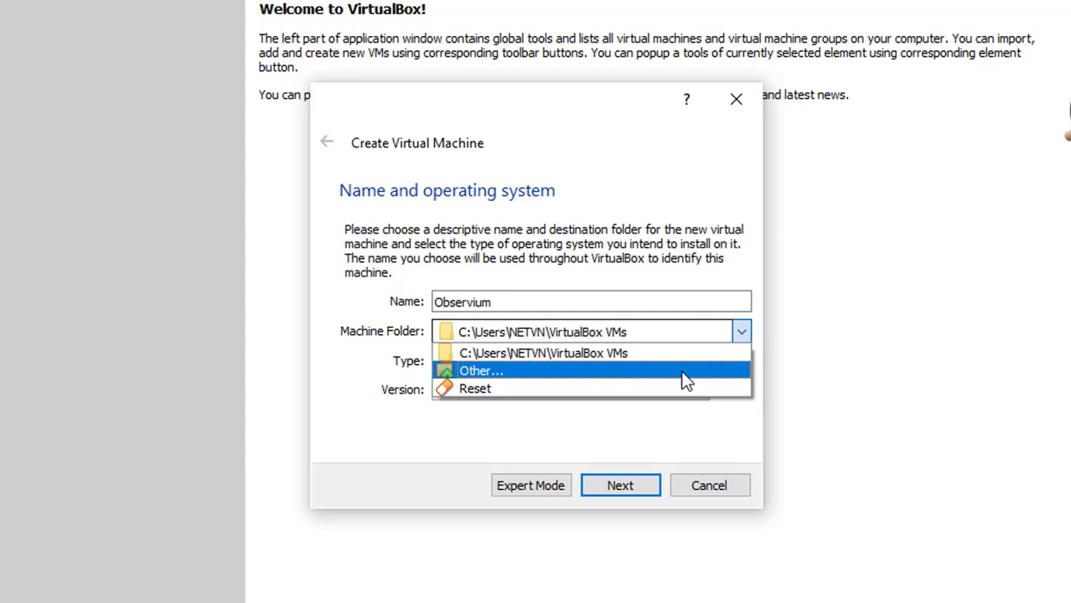
pyautogui.click(480, 370)
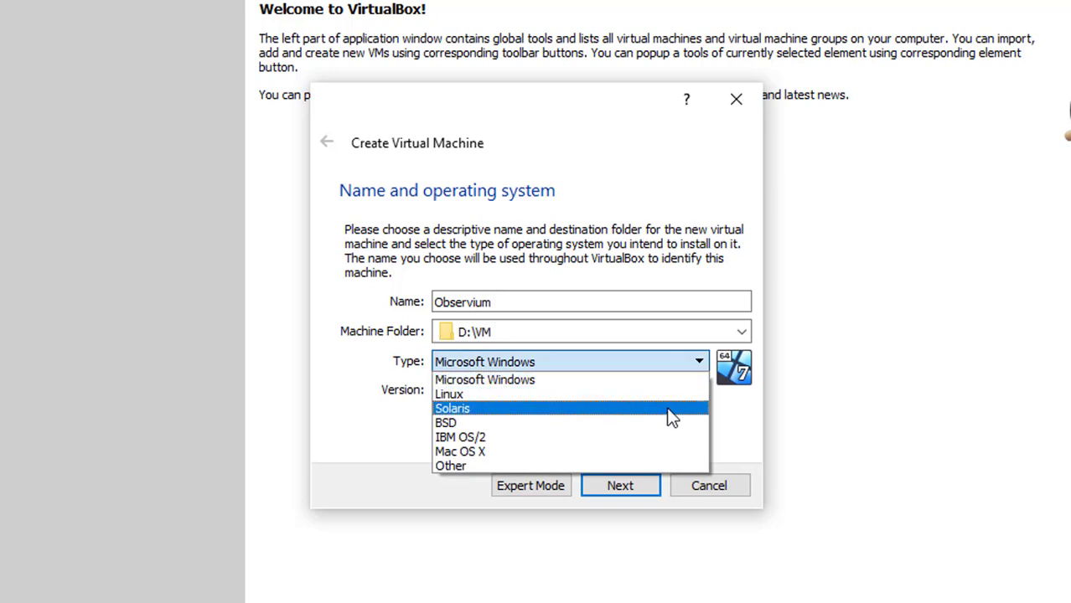
pyautogui.click(449, 394)
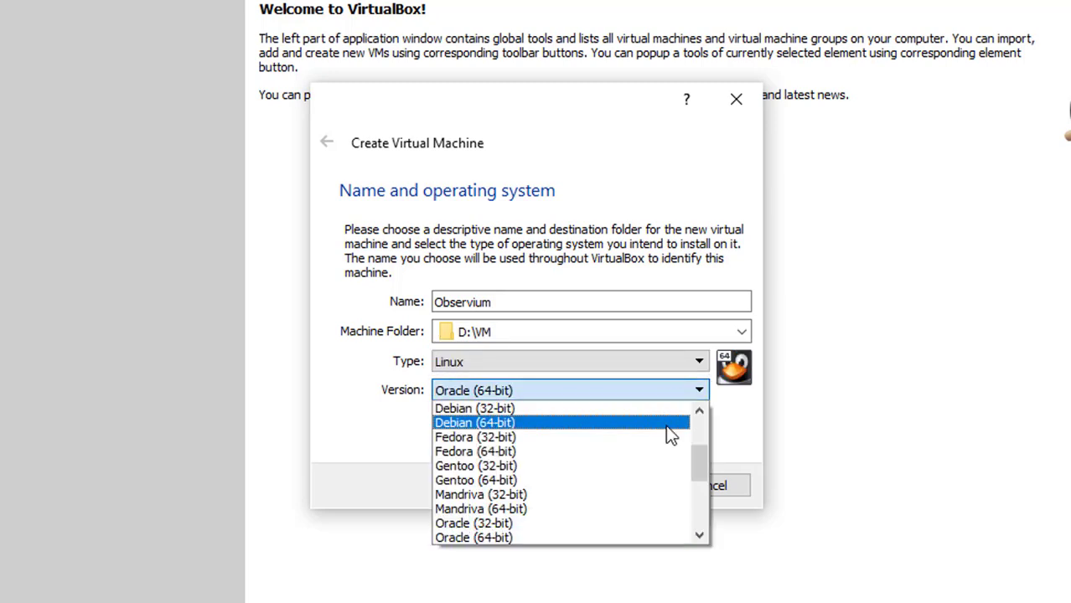
pyautogui.scroll(-3)
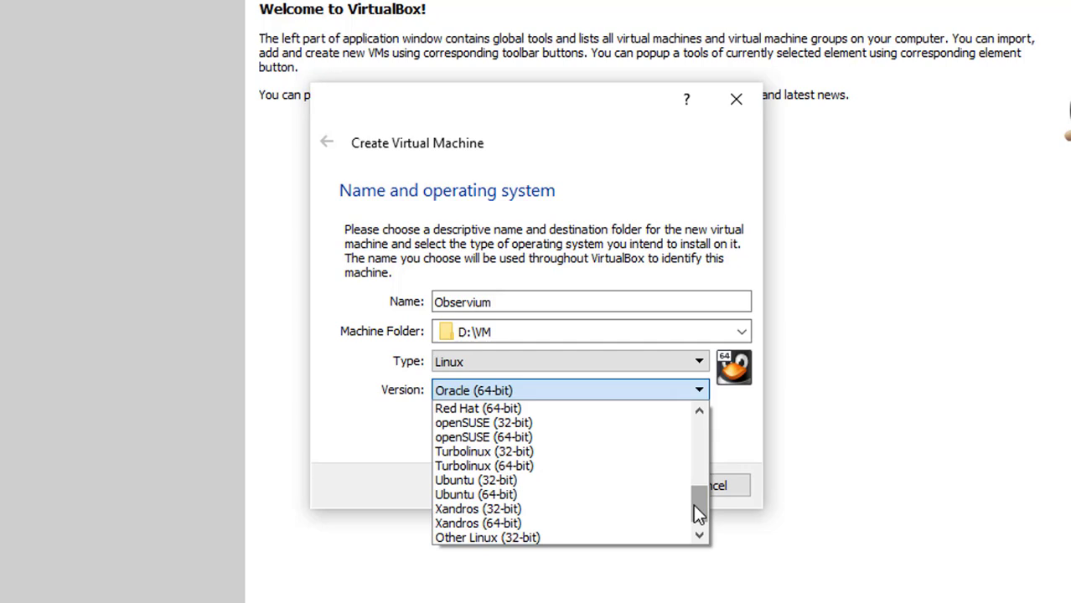
pyautogui.click(620, 486)
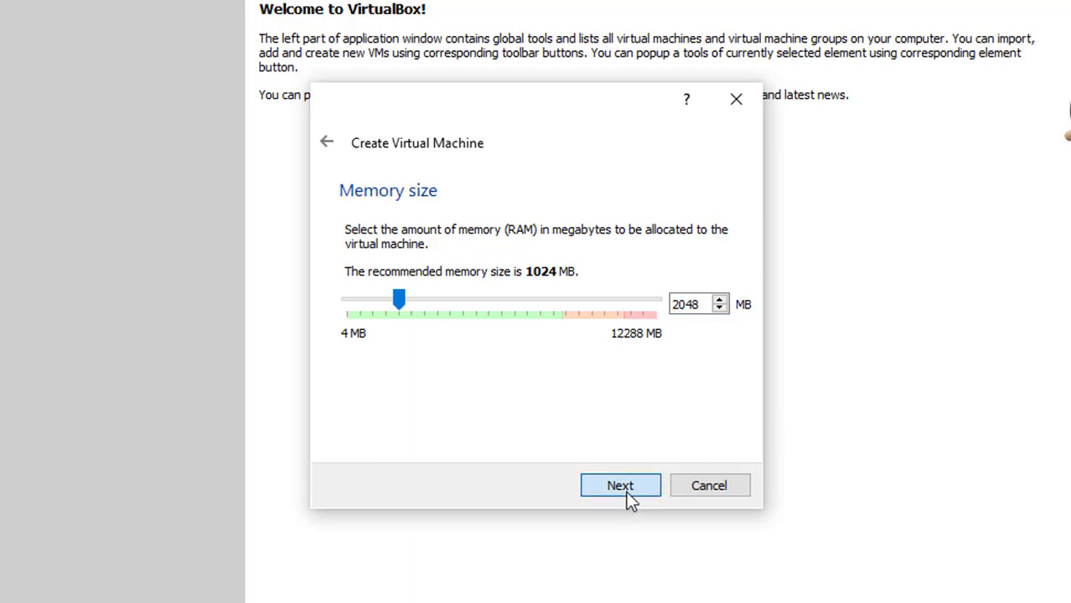
# Give the machine 2048 MB memory and a new 20 GB VDI hard disk
pyautogui.click(620, 485)
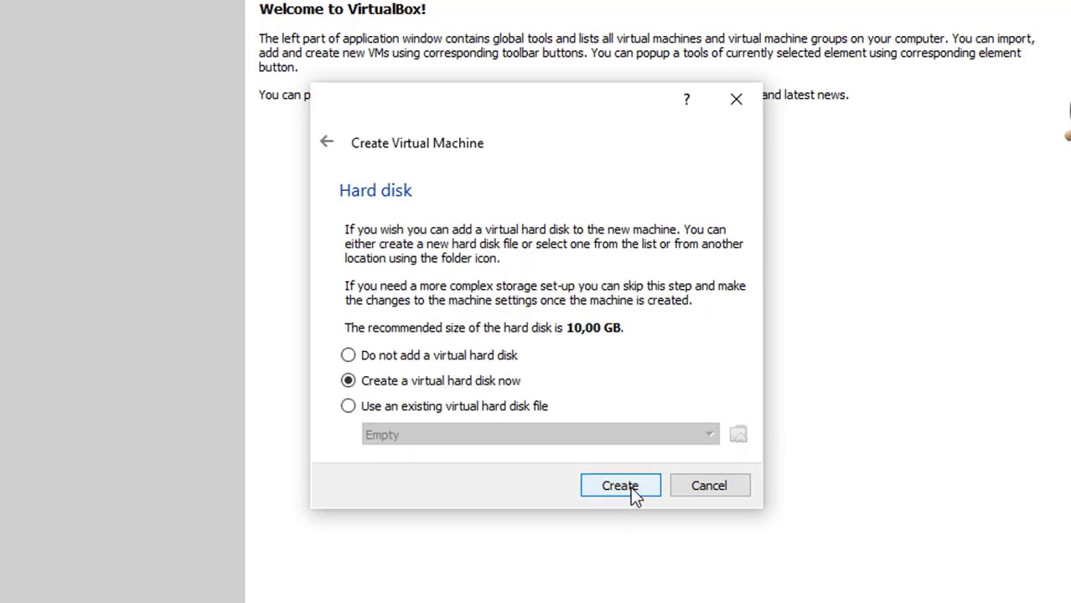
pyautogui.click(620, 485)
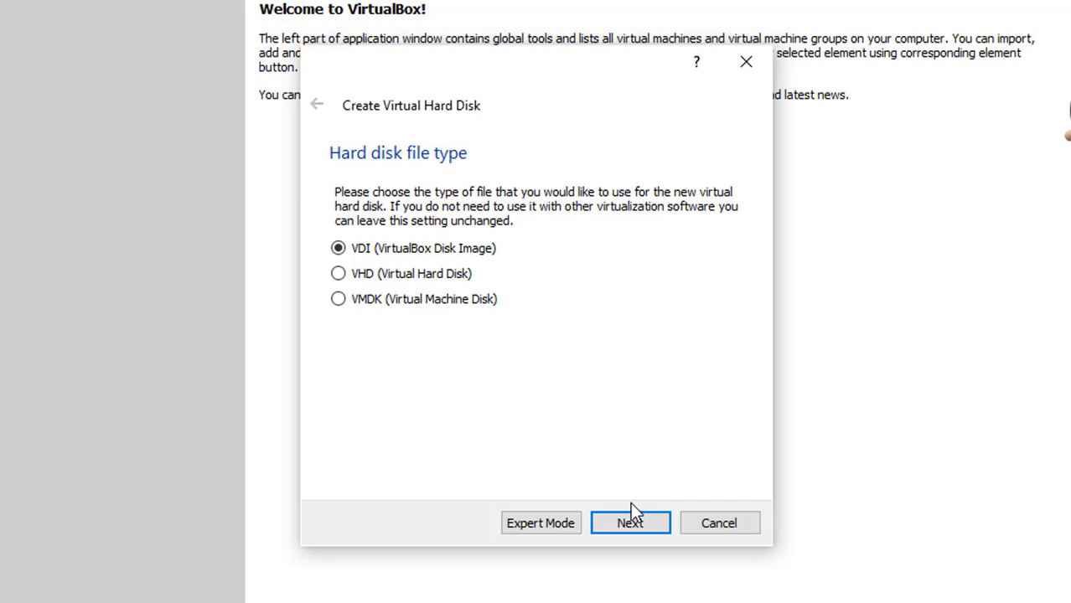
pyautogui.click(630, 523)
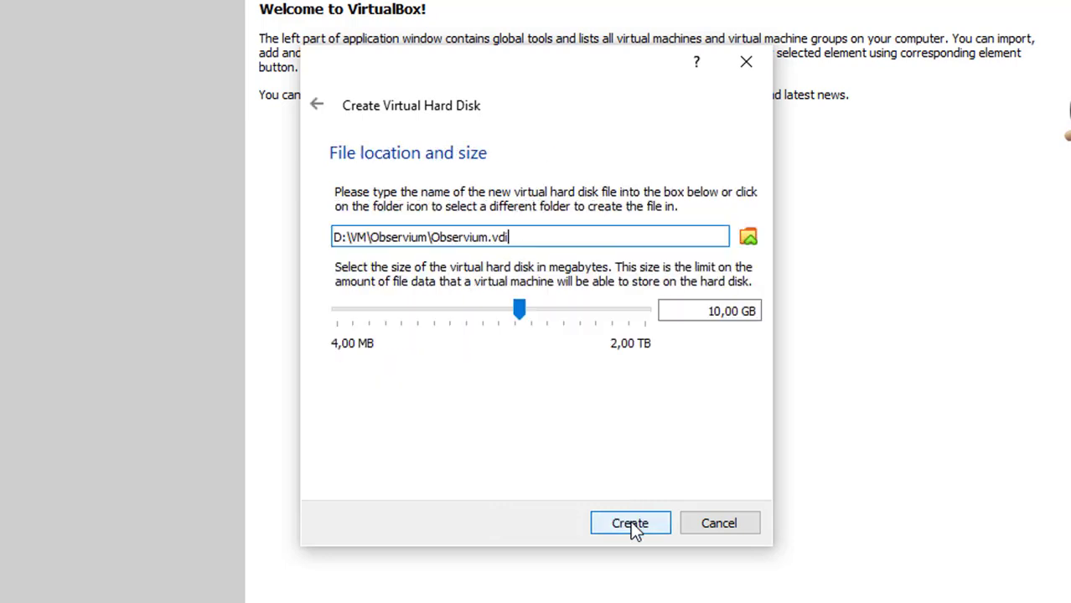
pyautogui.click(729, 311)
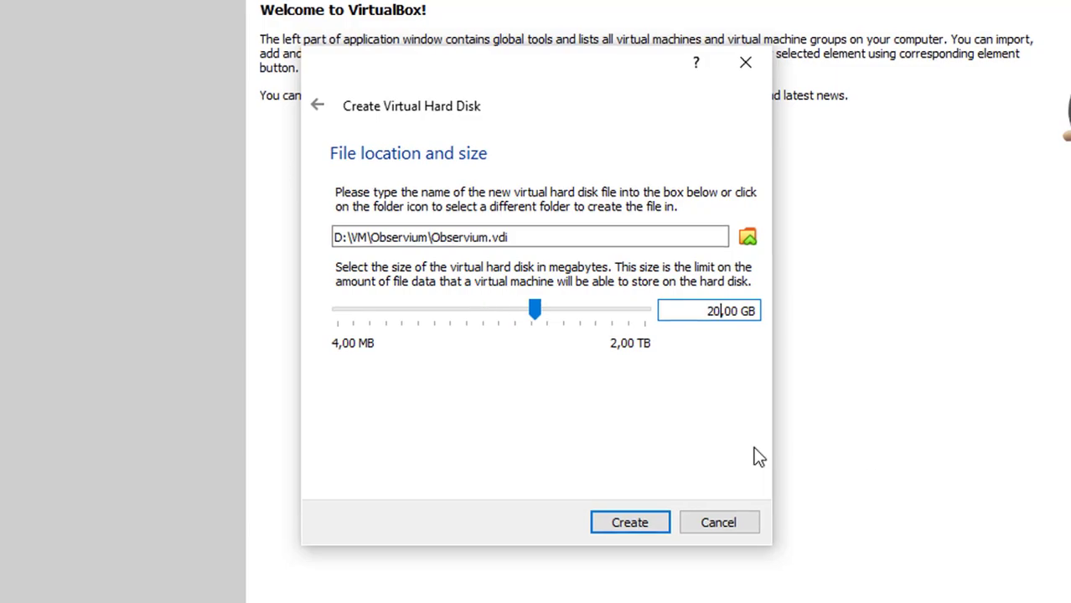
pyautogui.click(629, 522)
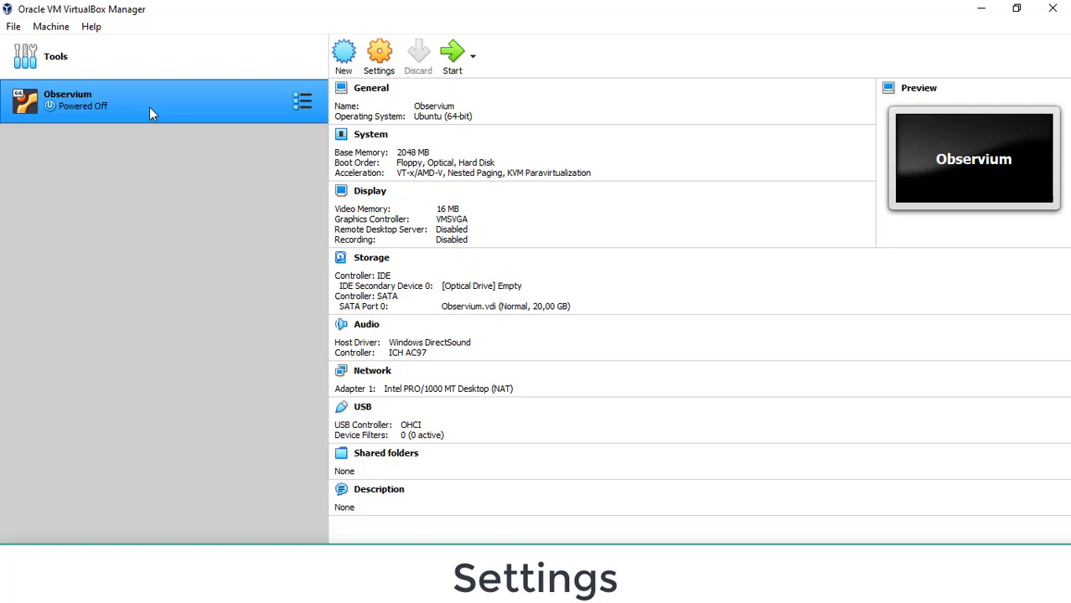
# Bridge Network Adapter 1 and load the Ubuntu 20.04.2 server ISO from Downloads
pyautogui.click(379, 56)
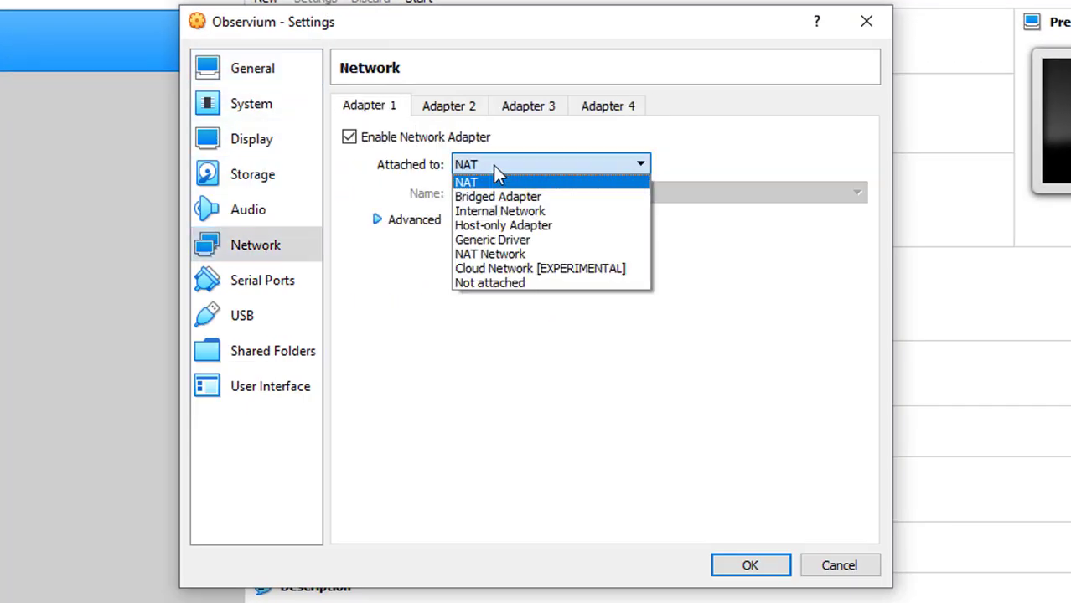
pyautogui.click(497, 196)
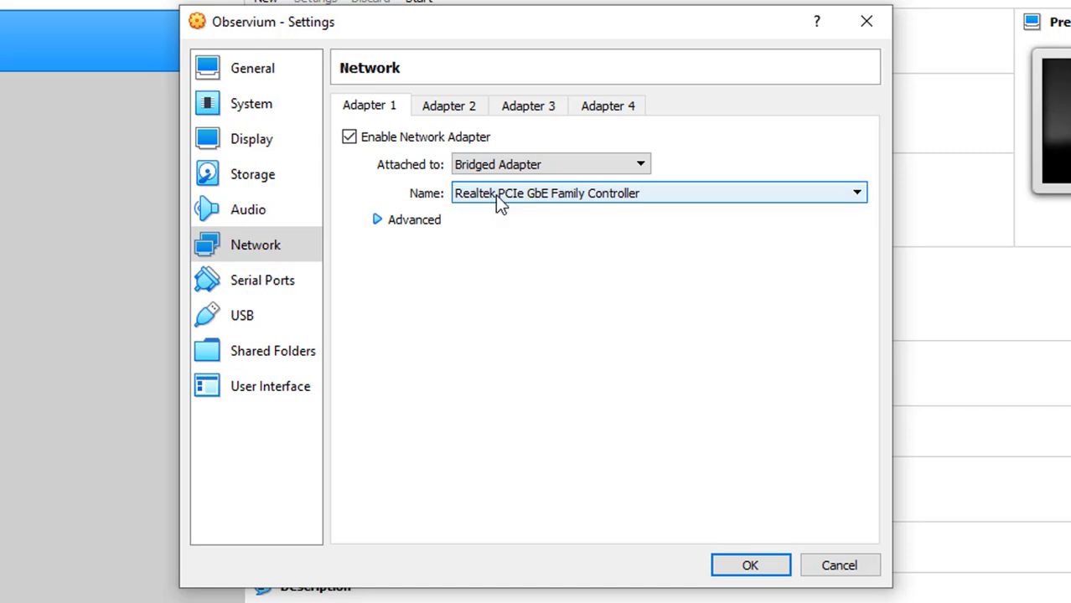
pyautogui.click(252, 175)
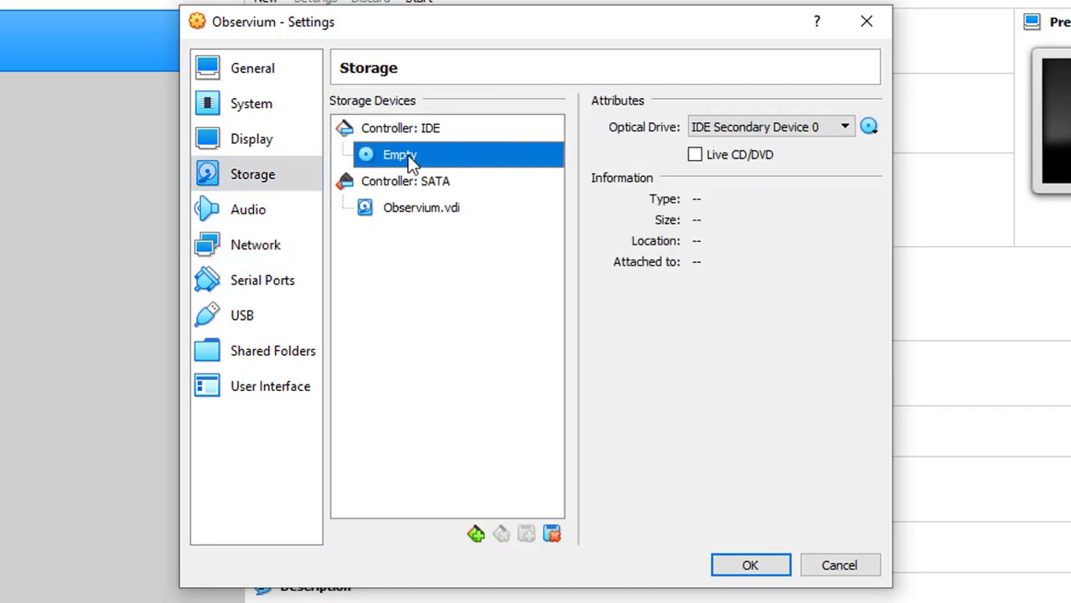
pyautogui.click(869, 126)
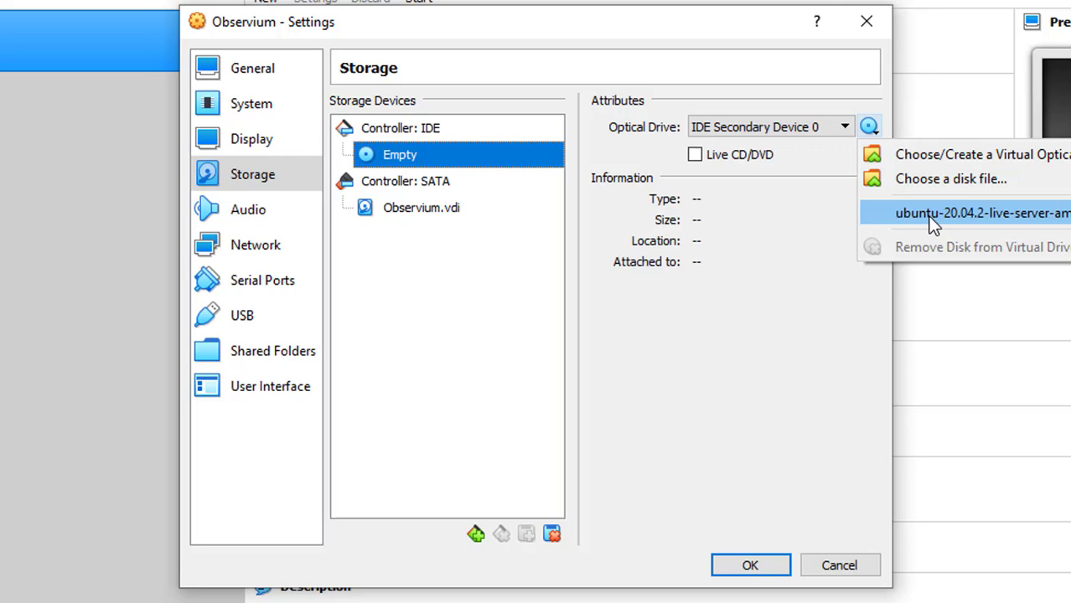
pyautogui.click(951, 179)
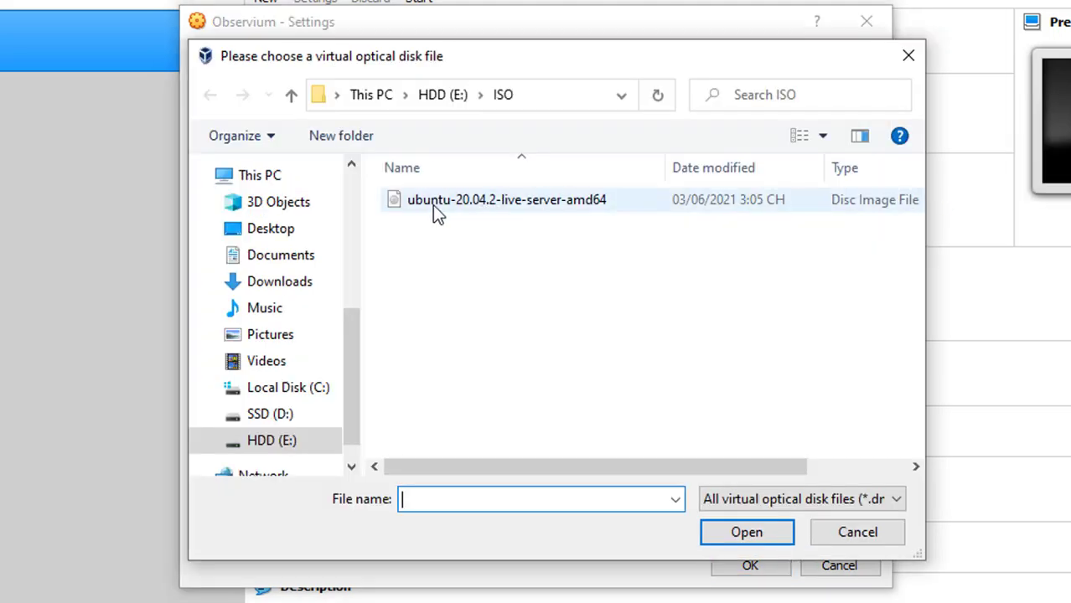
pyautogui.click(279, 281)
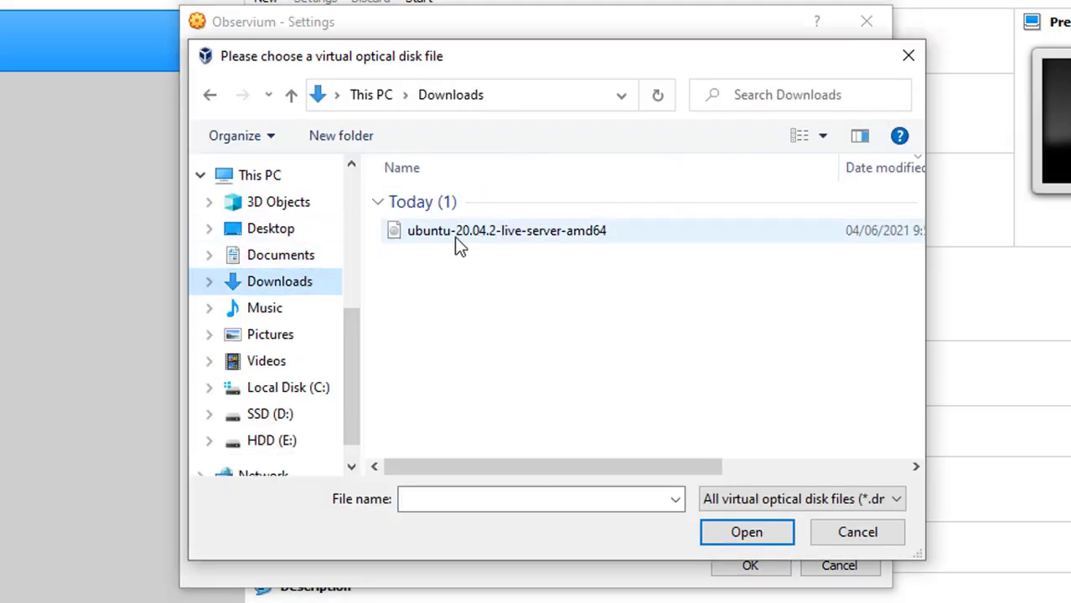
pyautogui.doubleClick(506, 230)
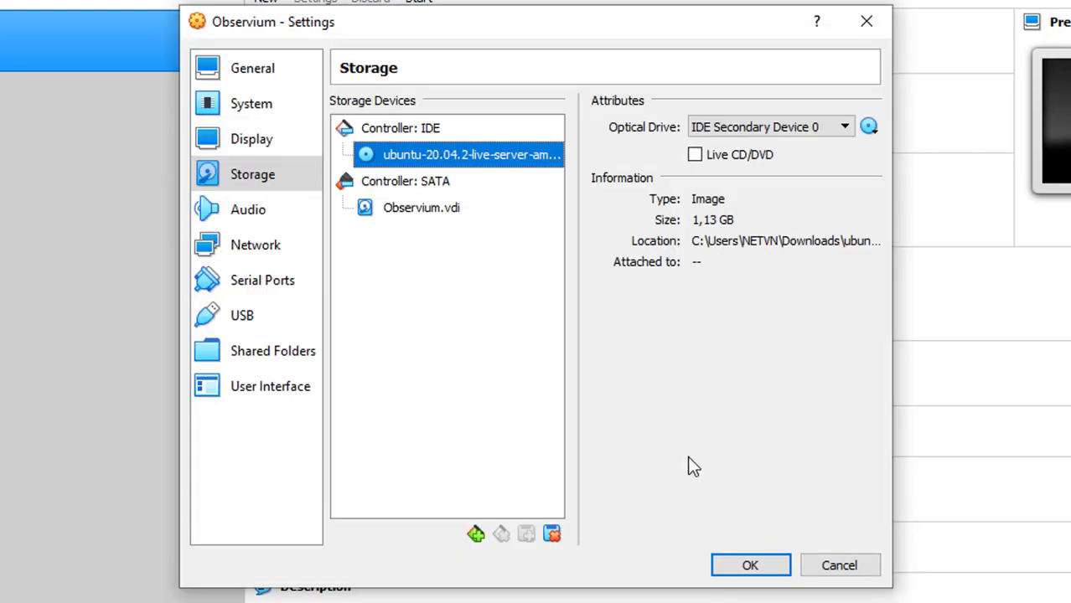
pyautogui.click(749, 565)
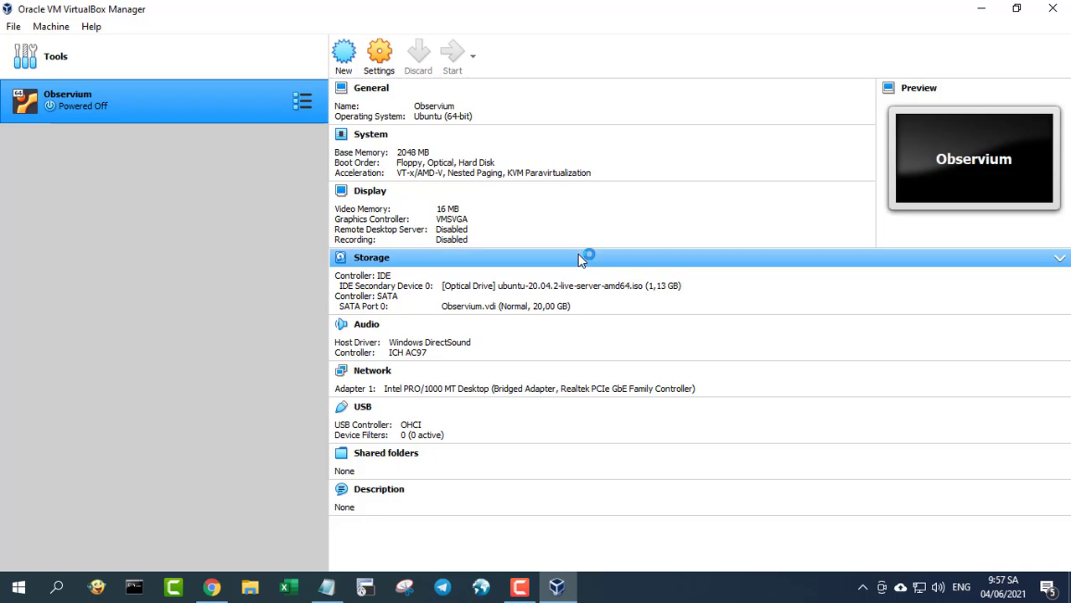
# Boot the Observium VM from the Ubuntu ISO and maximise its window
pyautogui.click(452, 54)
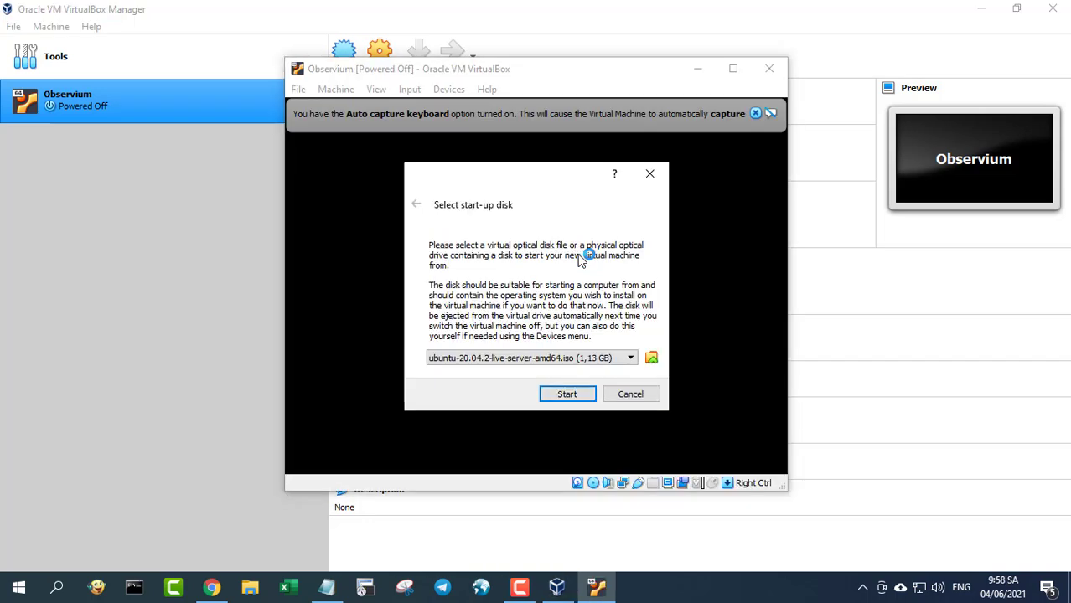
pyautogui.click(567, 394)
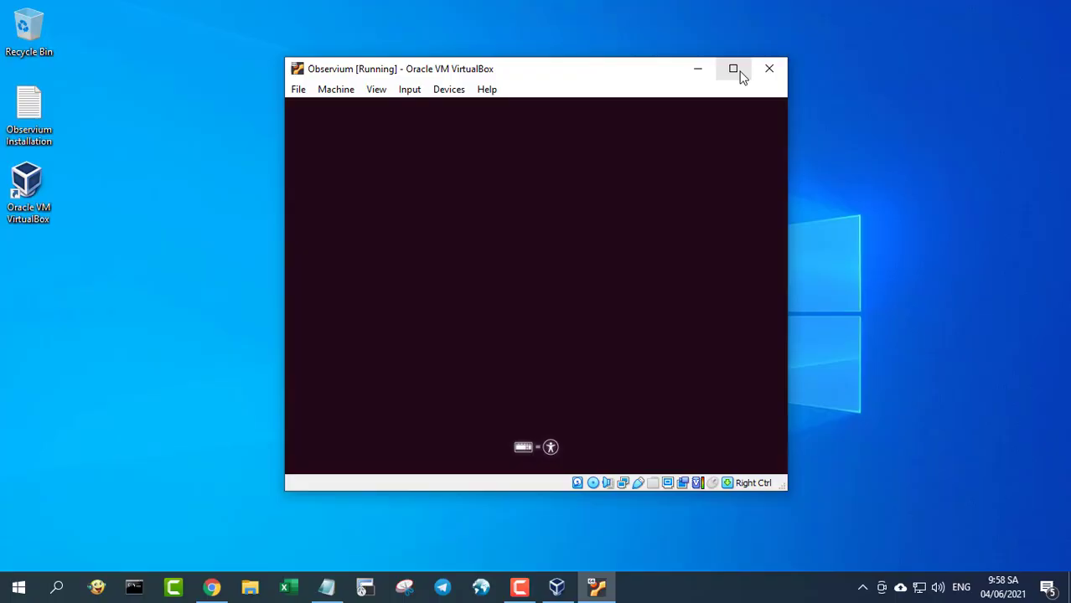
pyautogui.click(732, 68)
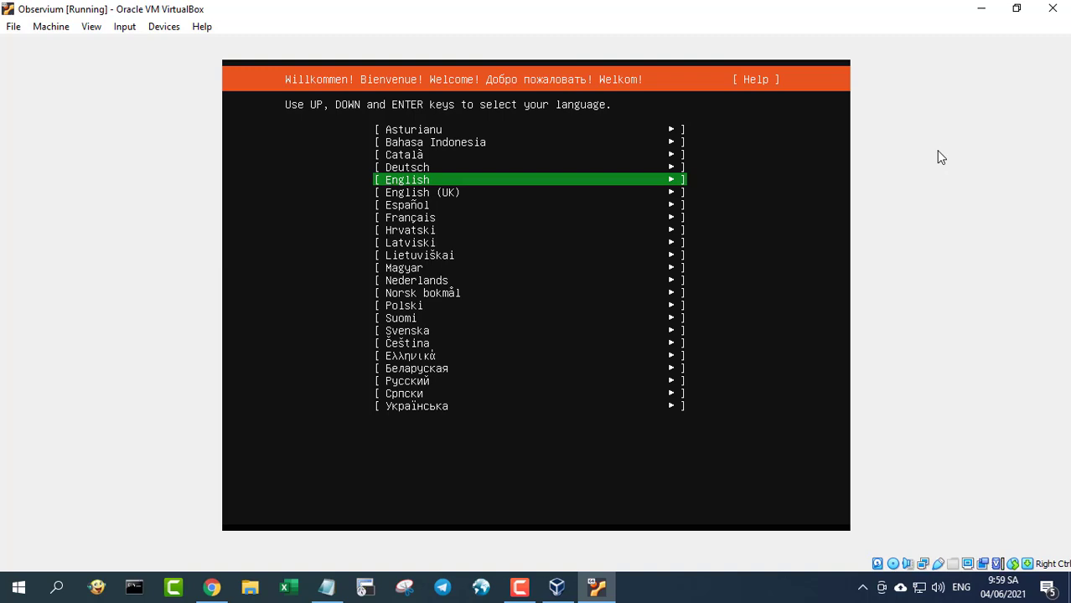
# Open the Soft Keyboard, then accept English language and English (US) keyboard layout
pyautogui.click(124, 26)
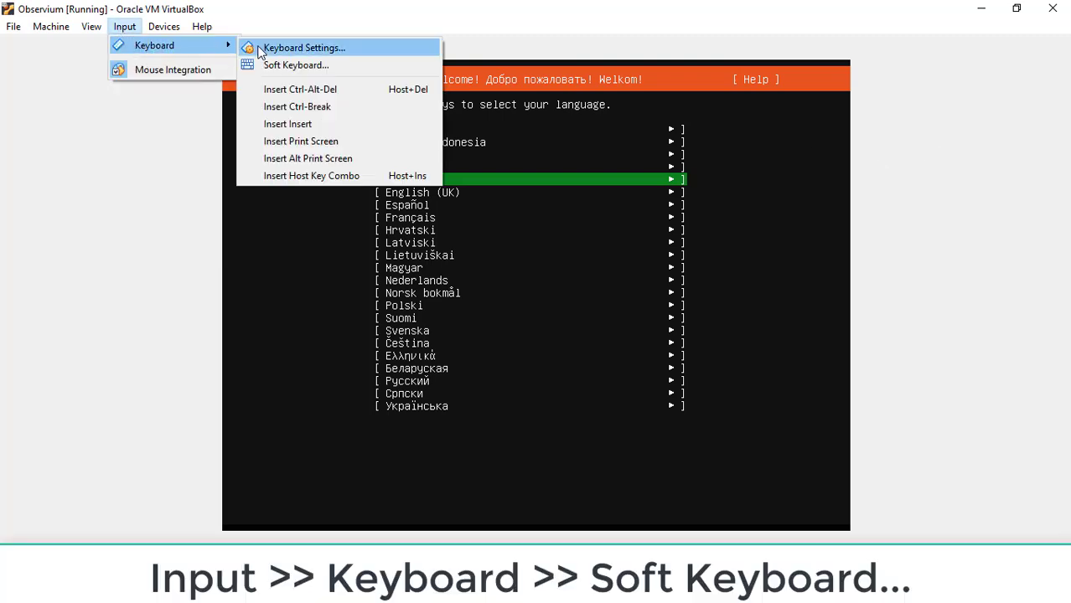
pyautogui.click(295, 64)
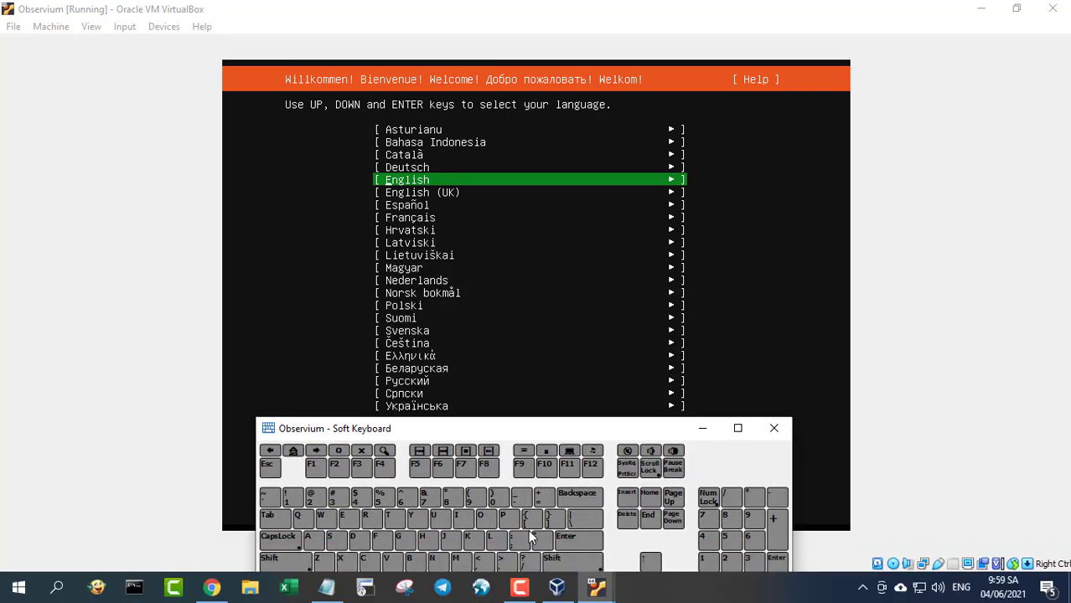
pyautogui.press('Return')
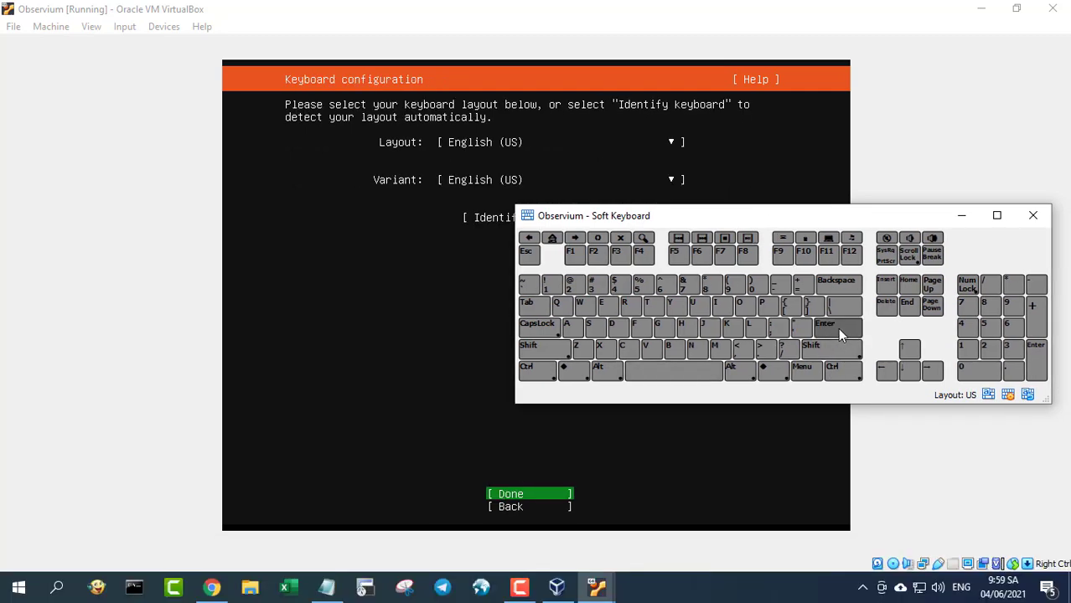
pyautogui.click(510, 494)
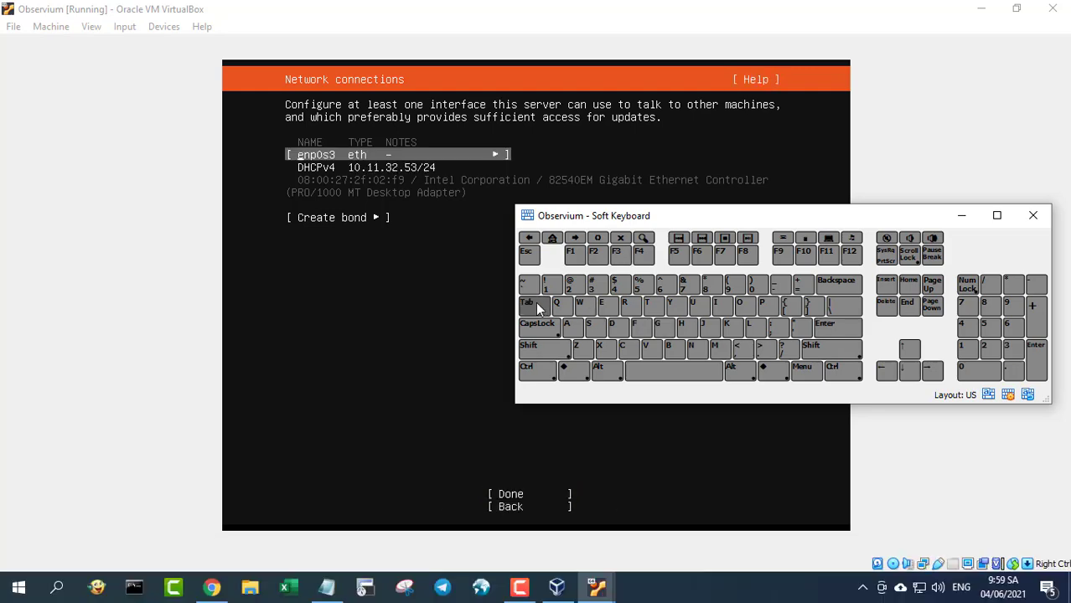
pyautogui.moveTo(835, 339)
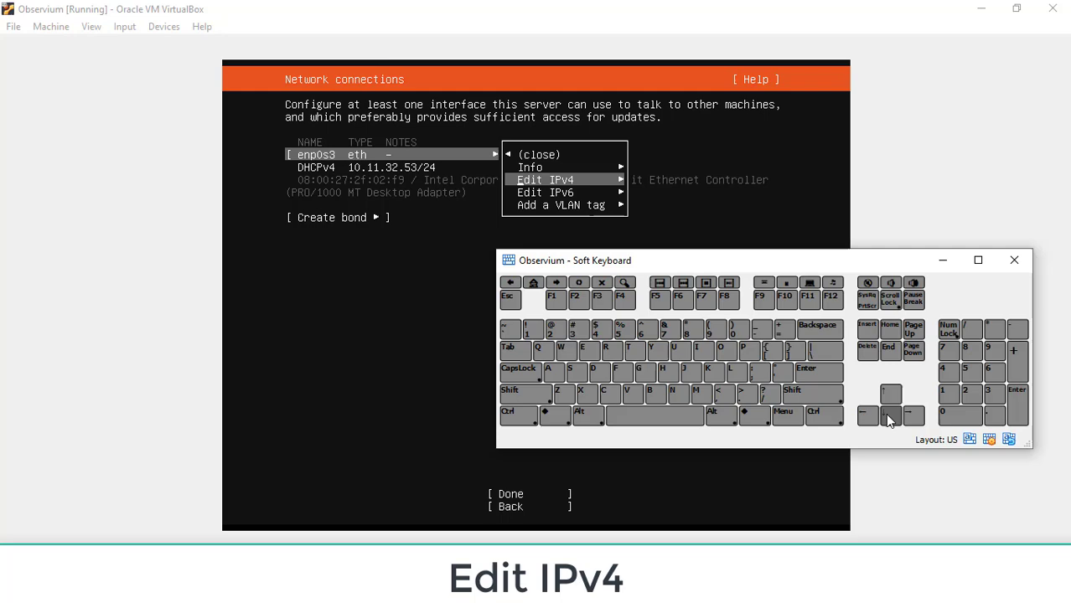
# Give enp0s3 manual IPv4 10.11.32.66/24, gateway 10.11.32.140, DNS 8.8.8.8, then continue
pyautogui.click(545, 179)
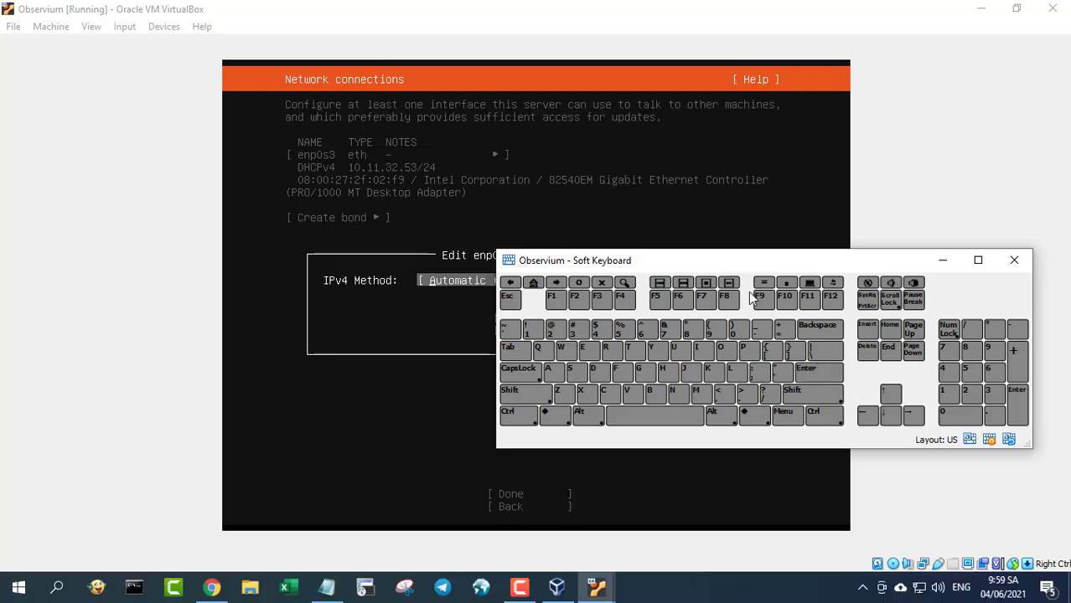
pyautogui.moveTo(575, 260); pyautogui.dragTo(669, 81)
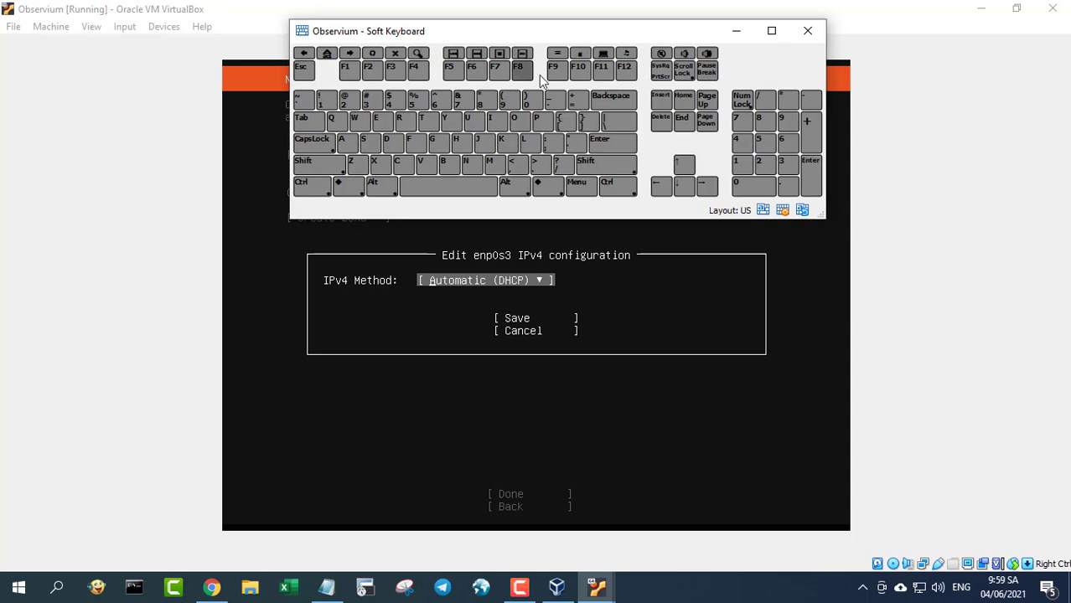
pyautogui.click(486, 279)
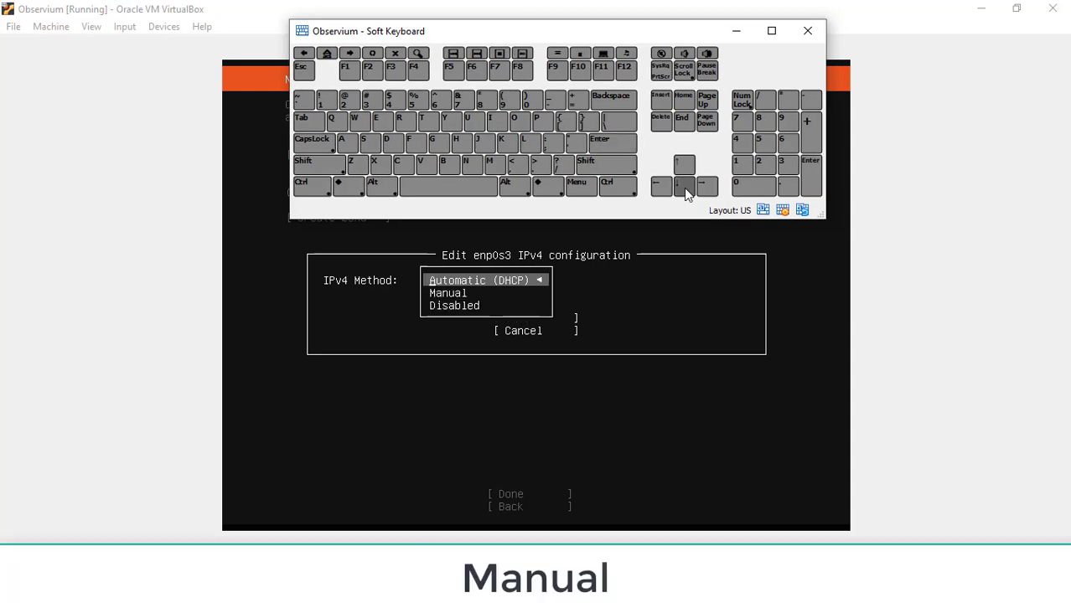
pyautogui.click(447, 292)
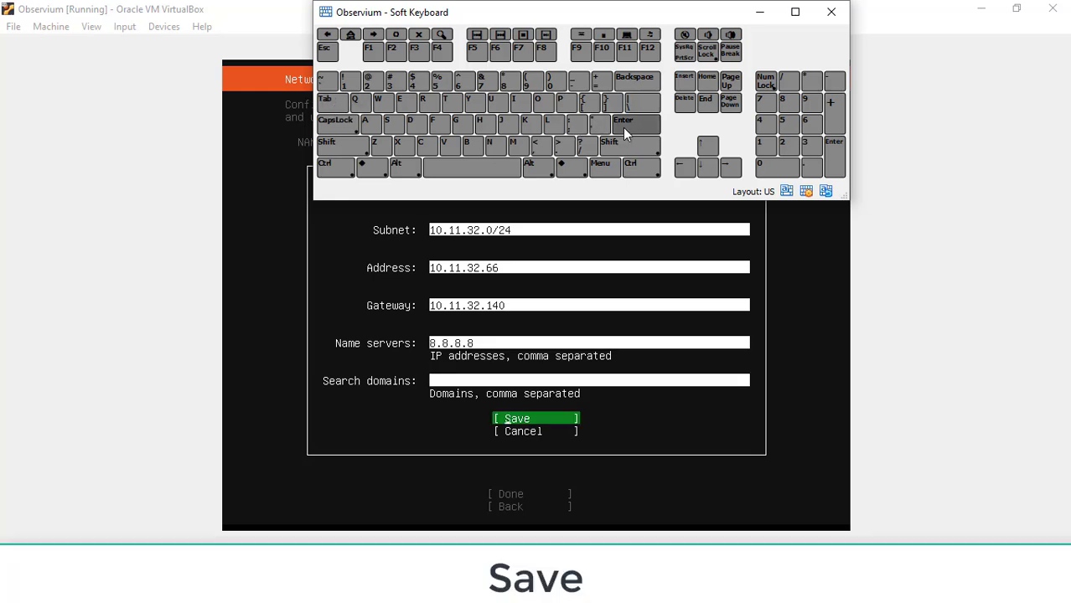
pyautogui.click(535, 418)
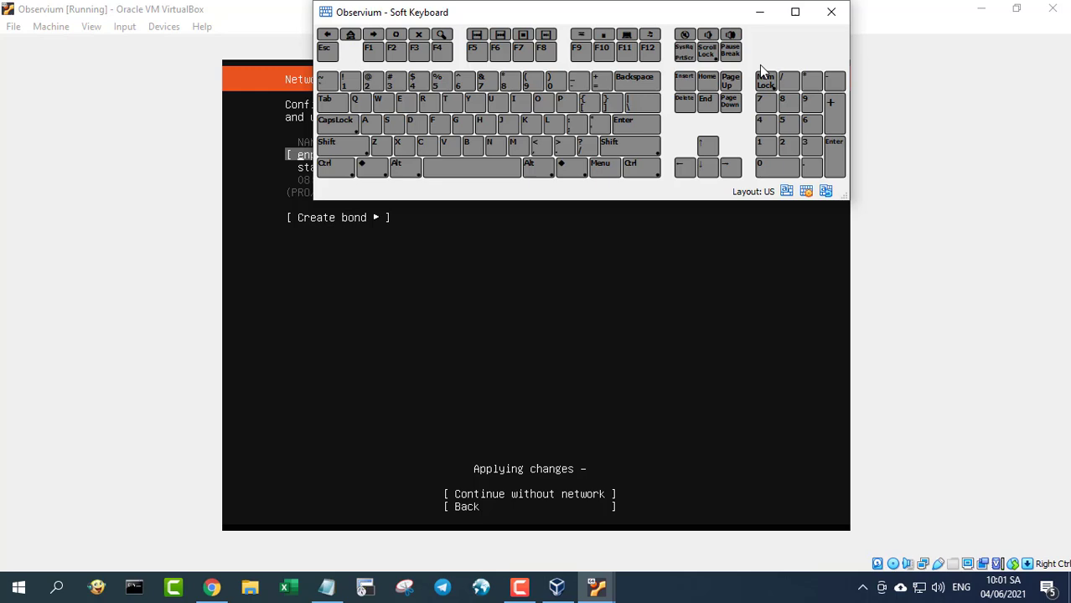
pyautogui.click(830, 12)
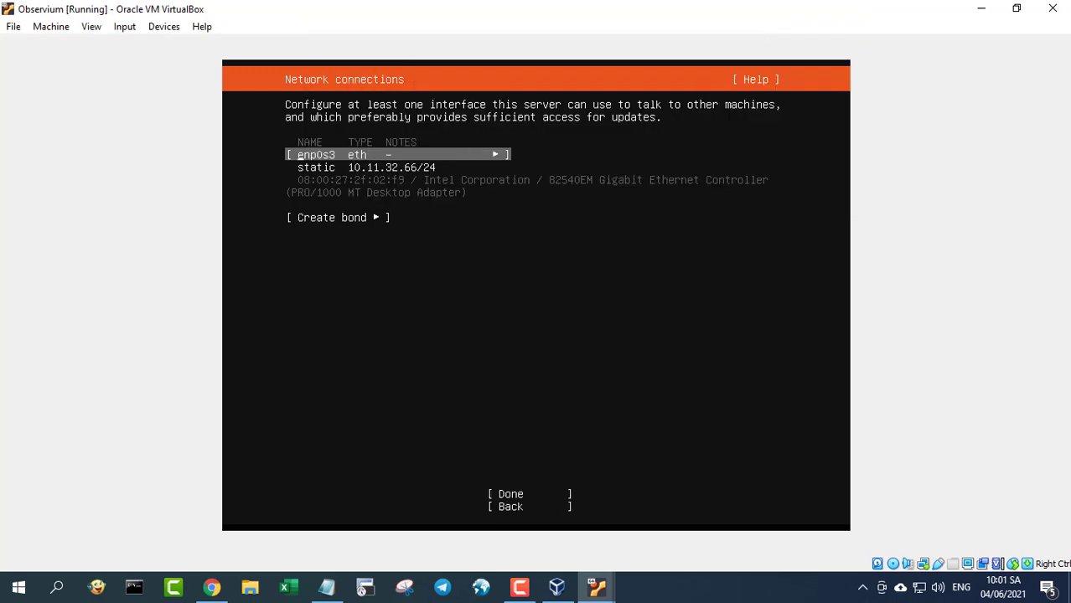
pyautogui.moveTo(595, 587)
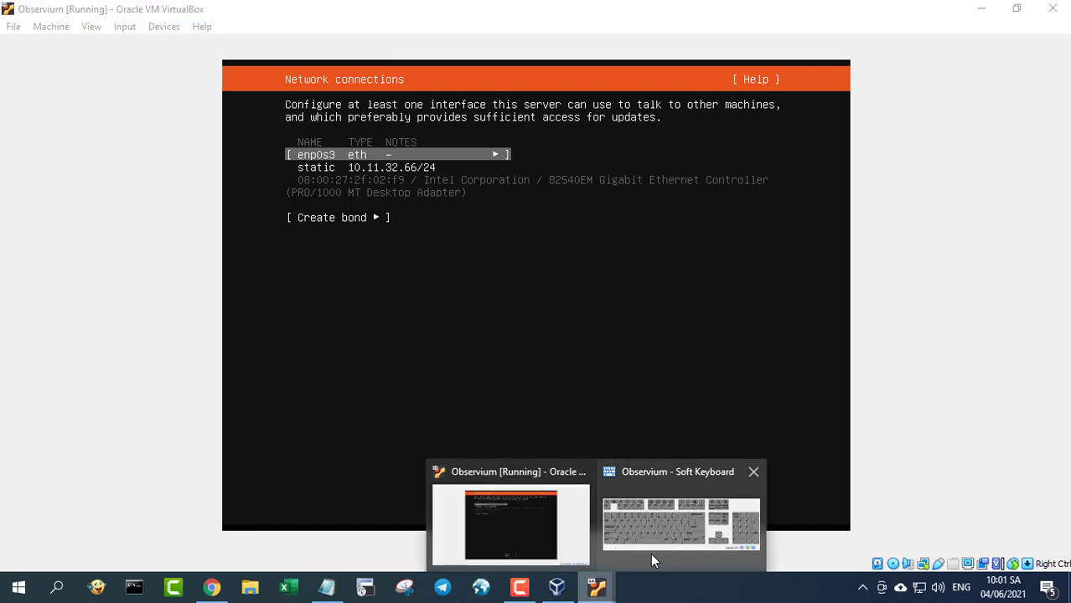
pyautogui.click(679, 519)
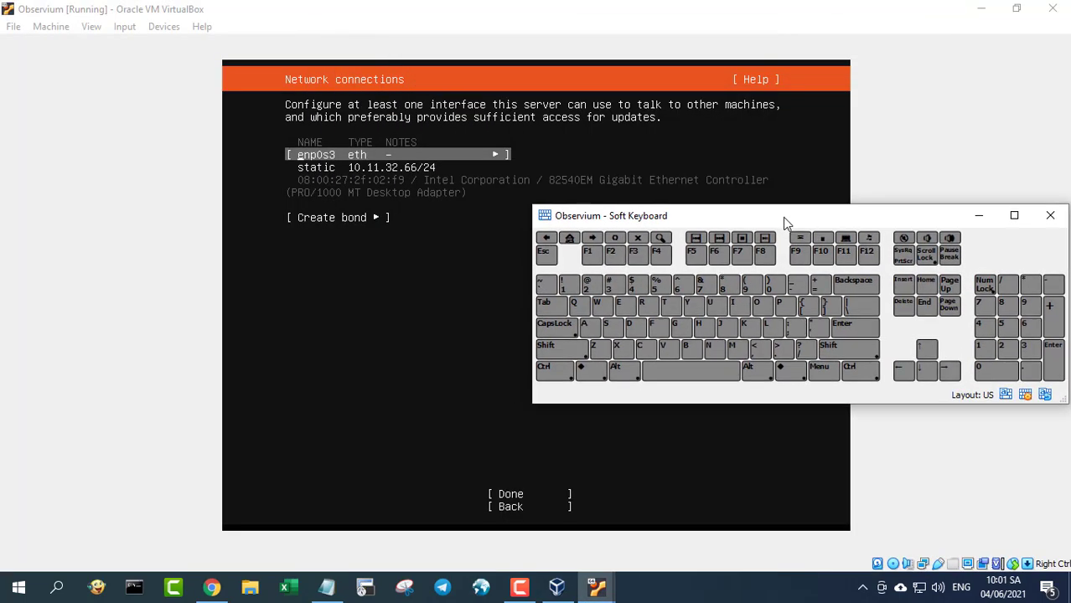
pyautogui.click(544, 302)
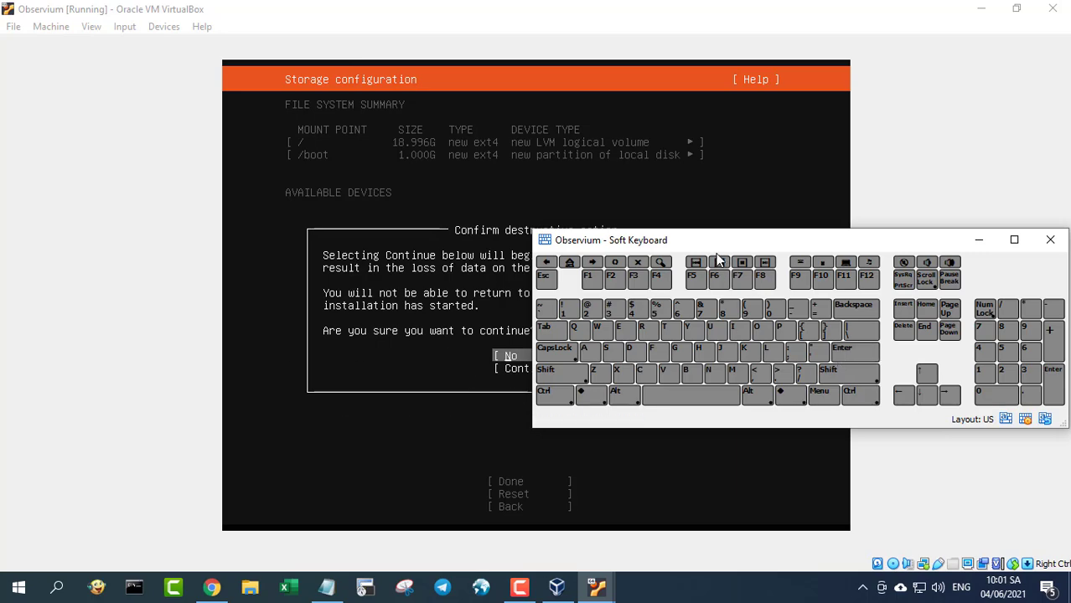
# Choose Continue in the Confirm destructive action dialog
pyautogui.moveTo(610, 240); pyautogui.dragTo(348, 32)
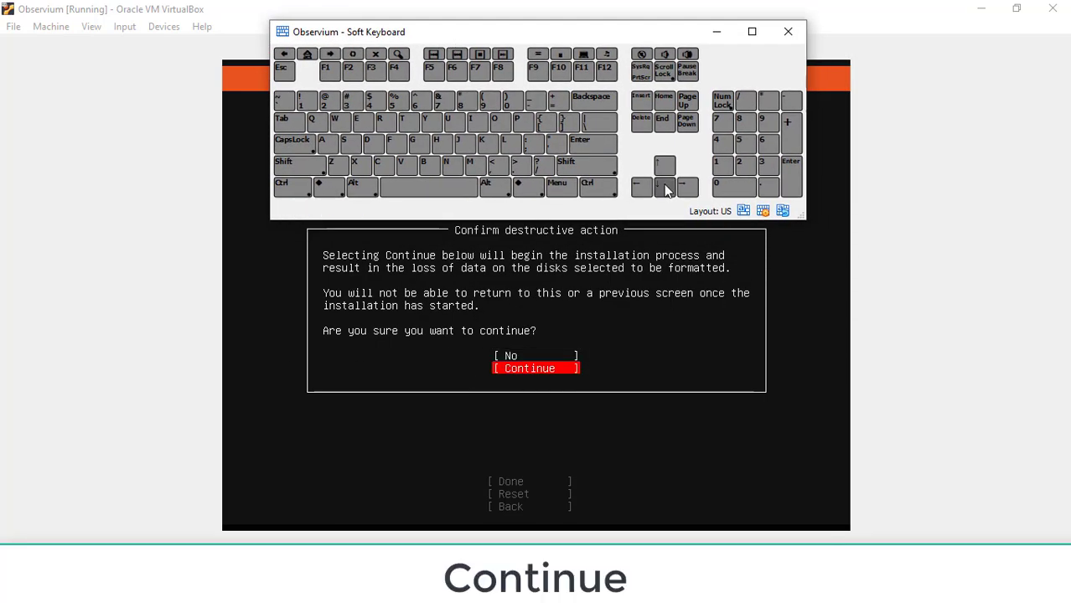
pyautogui.click(529, 369)
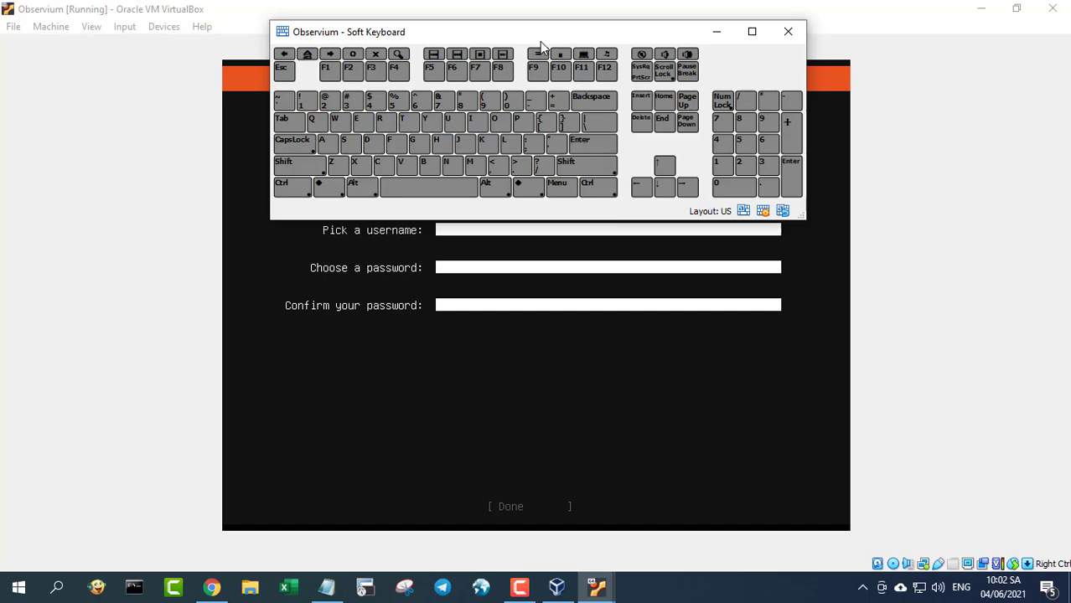
# Enter 'netvn' in the Your name profile field
pyautogui.moveTo(535, 32); pyautogui.dragTo(557, 344)
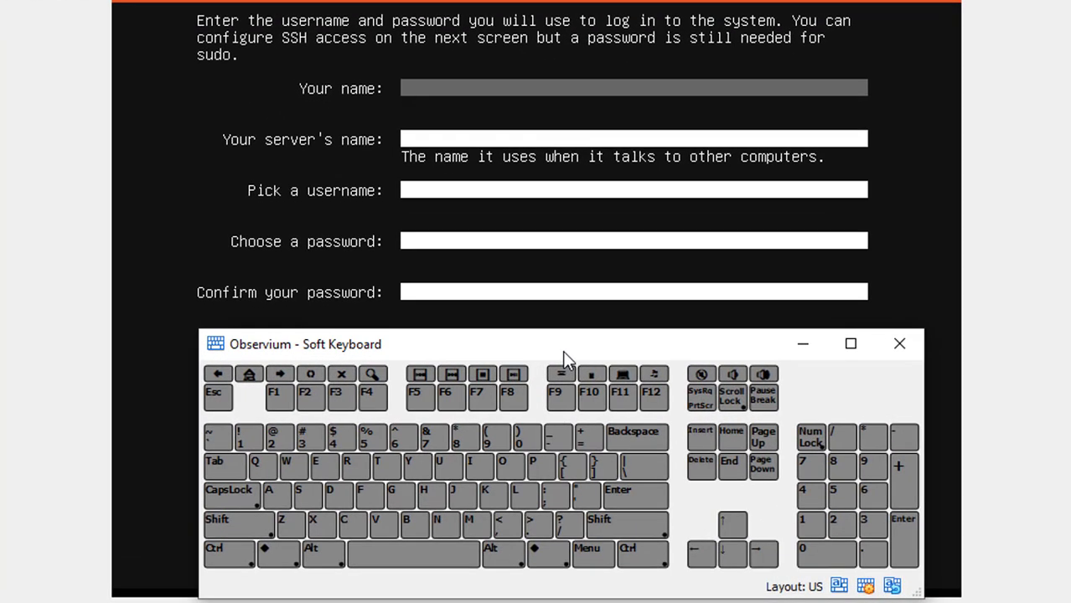
pyautogui.moveTo(437, 521)
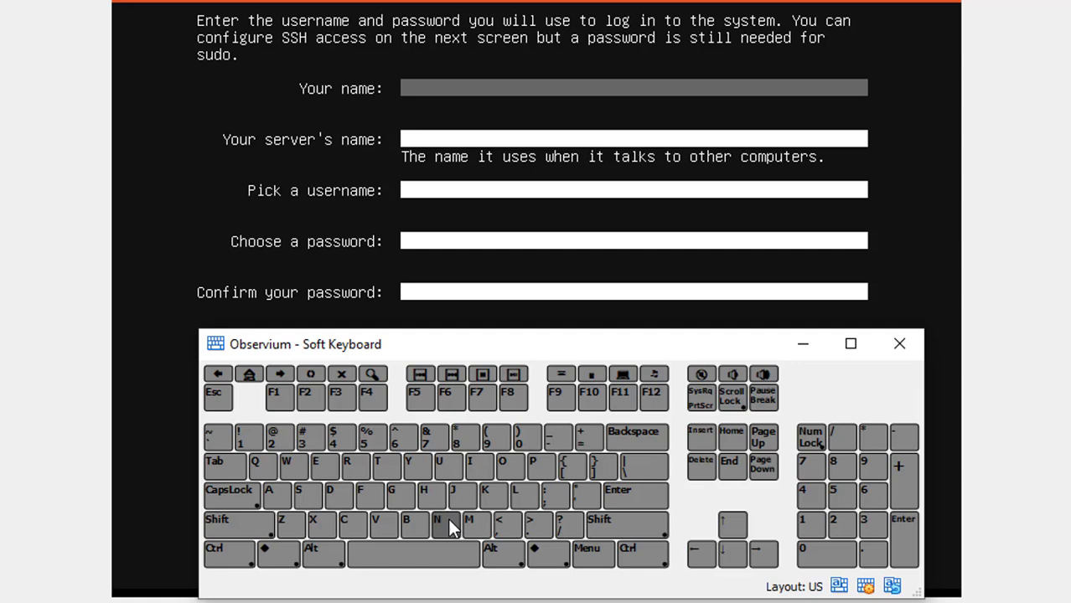
pyautogui.write('netvn')
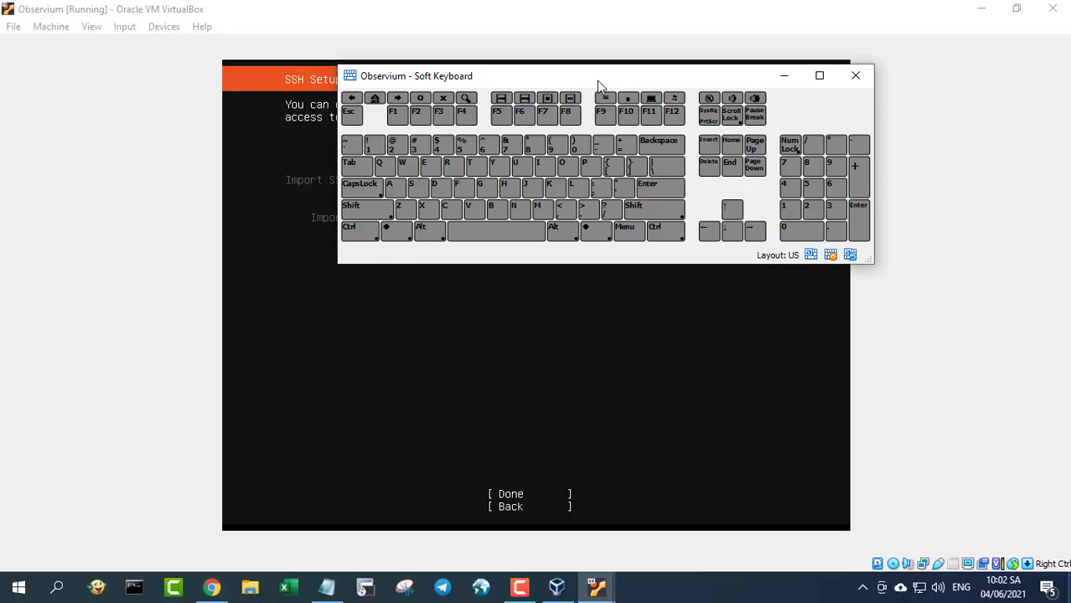
# Enable OpenSSH server, skip the featured server snaps, and start installing
pyautogui.moveTo(599, 75); pyautogui.dragTo(624, 228)
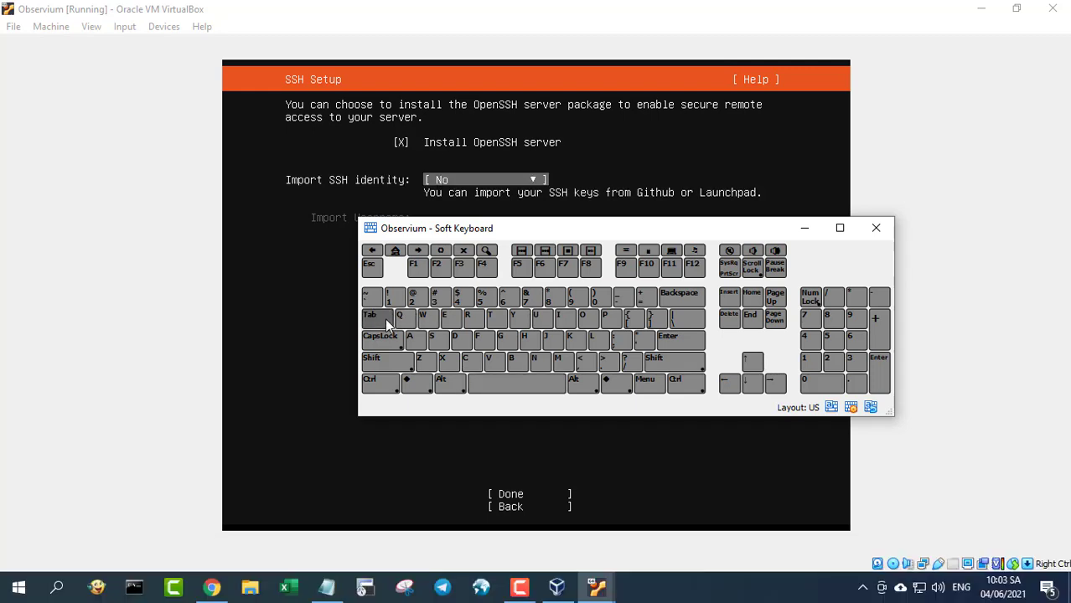
pyautogui.click(682, 336)
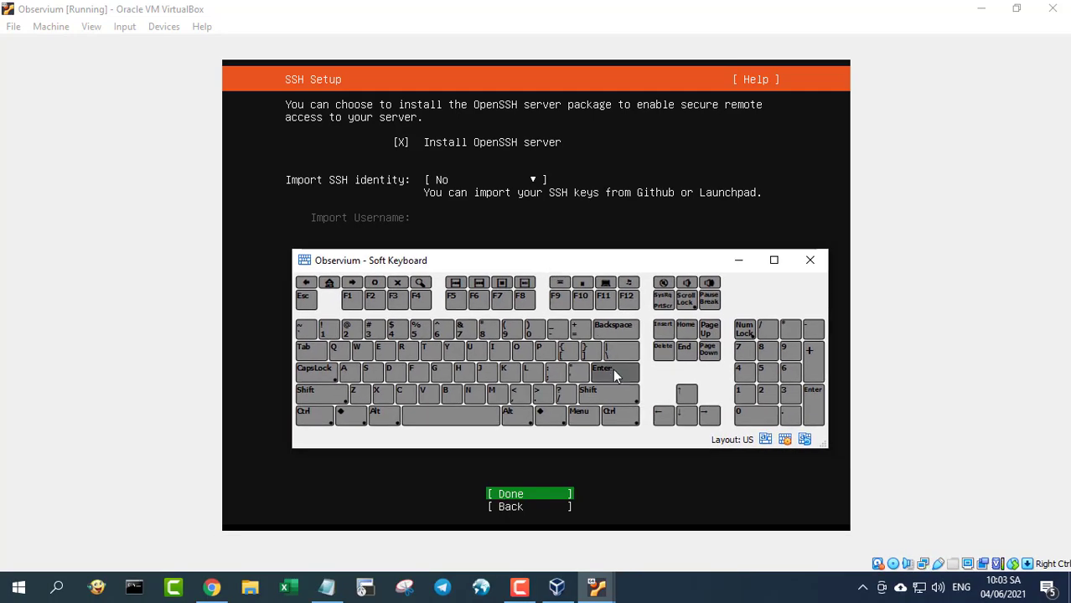
pyautogui.click(510, 493)
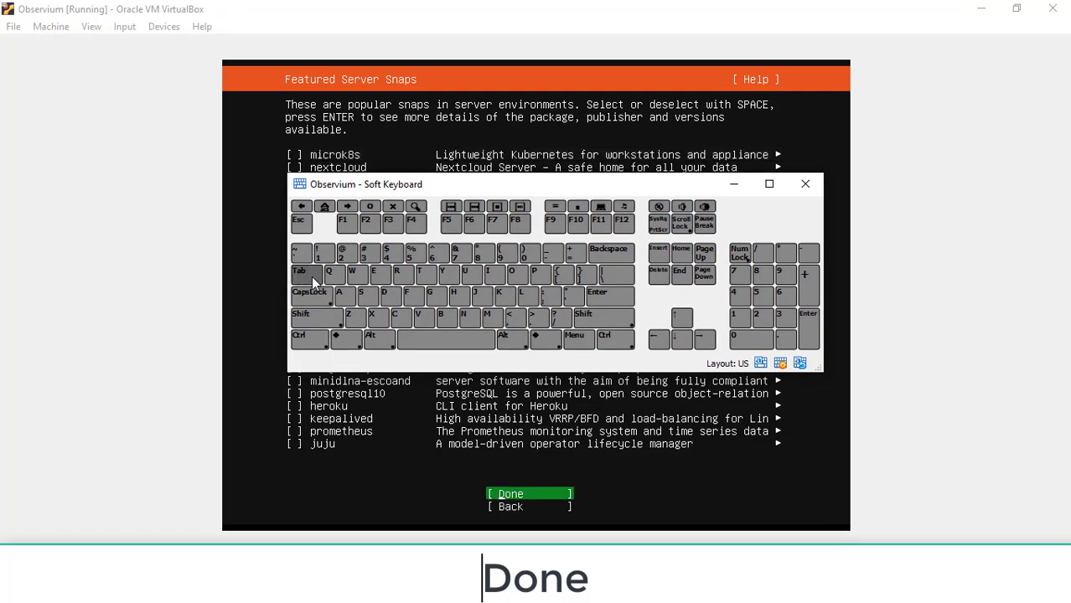
pyautogui.click(510, 494)
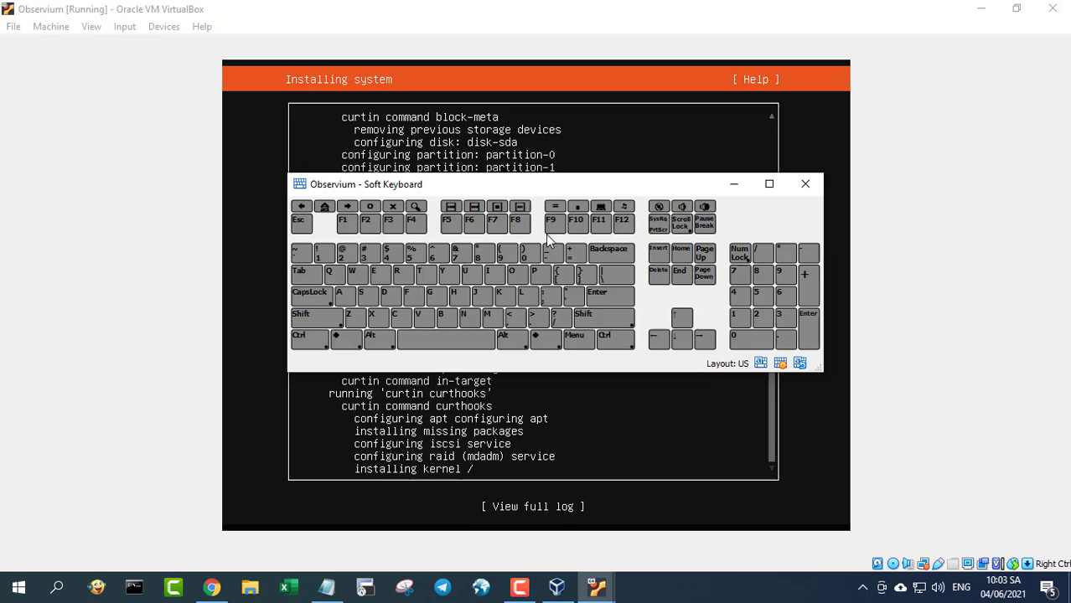
pyautogui.click(804, 183)
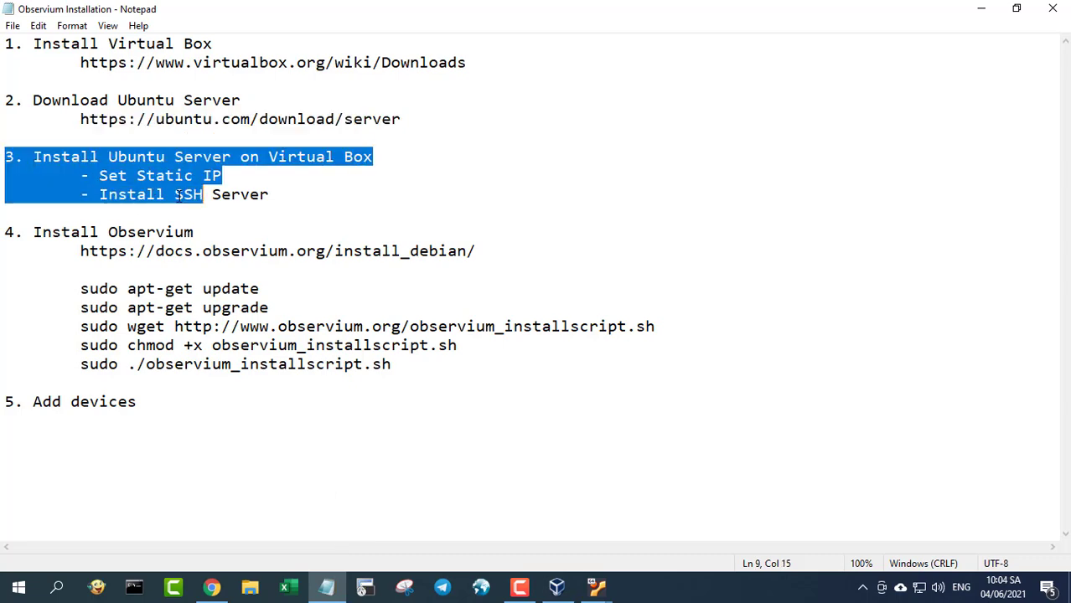
# Show step 3 of the Notepad checklist: Ubuntu Server with static IP and SSH
pyautogui.click(294, 207)
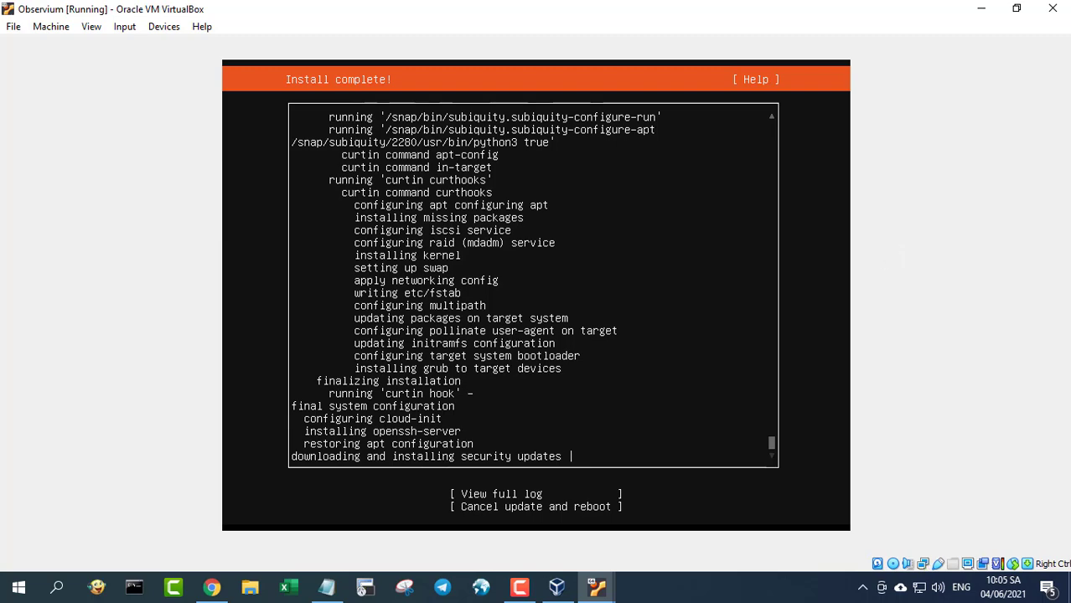
pyautogui.moveTo(596, 587)
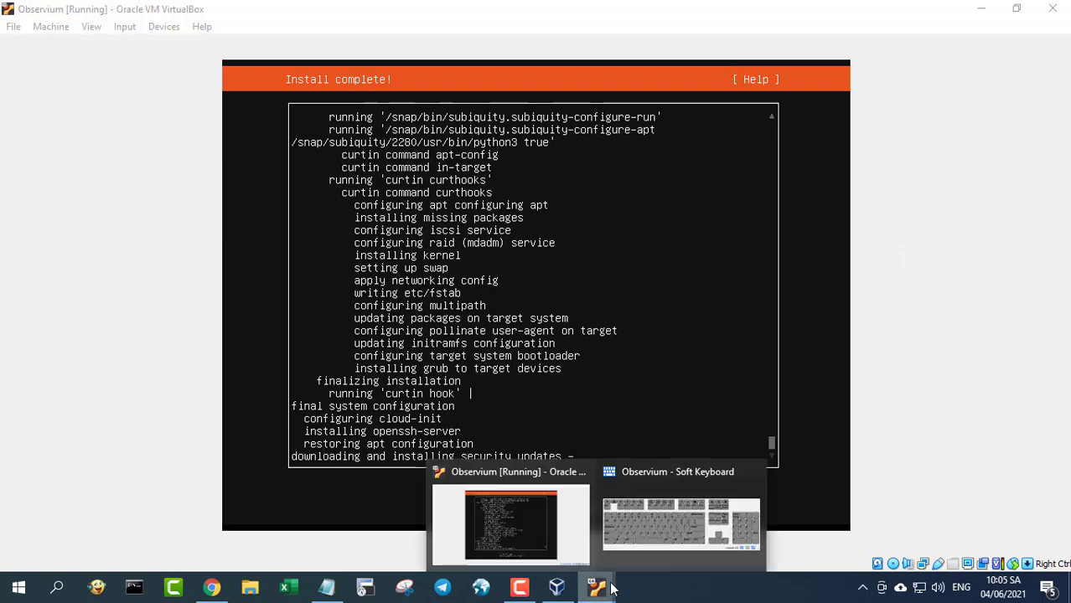
# Cancel the update, reboot the installed server, and close the Soft Keyboard
pyautogui.click(680, 524)
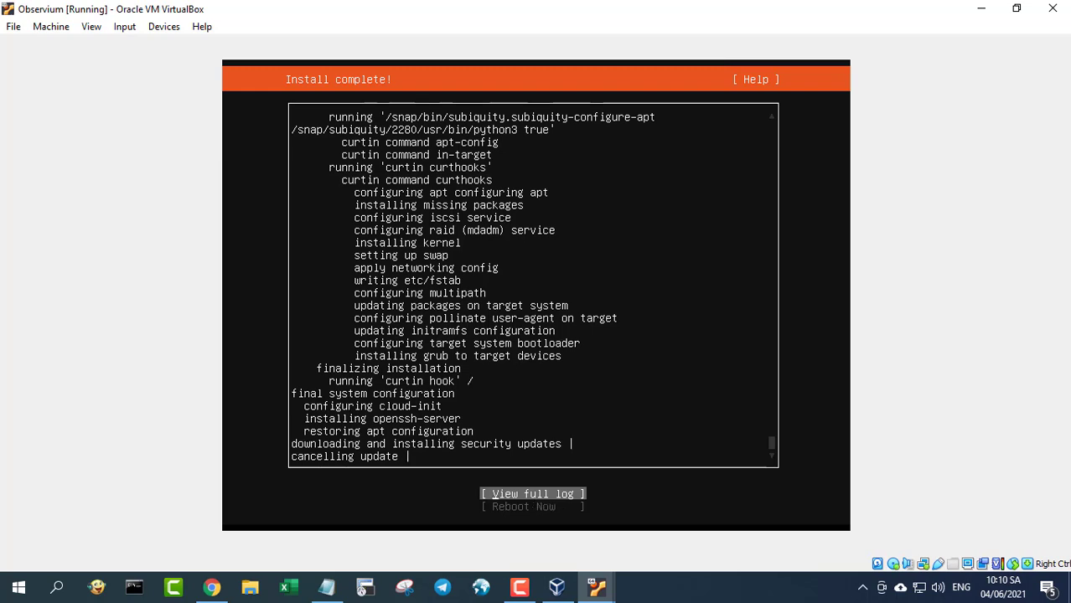
pyautogui.click(532, 506)
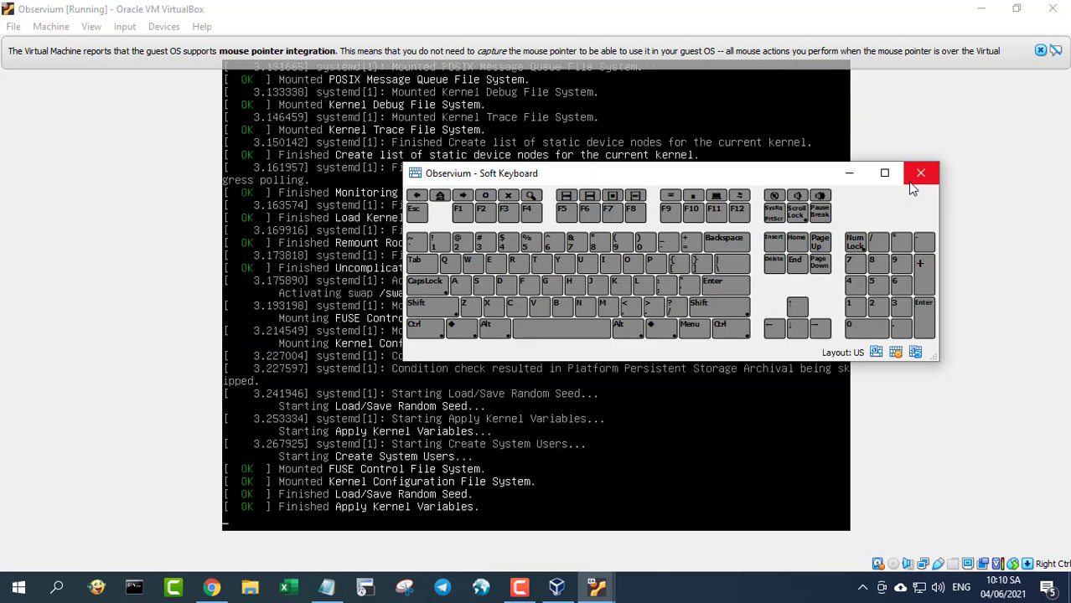
pyautogui.click(921, 173)
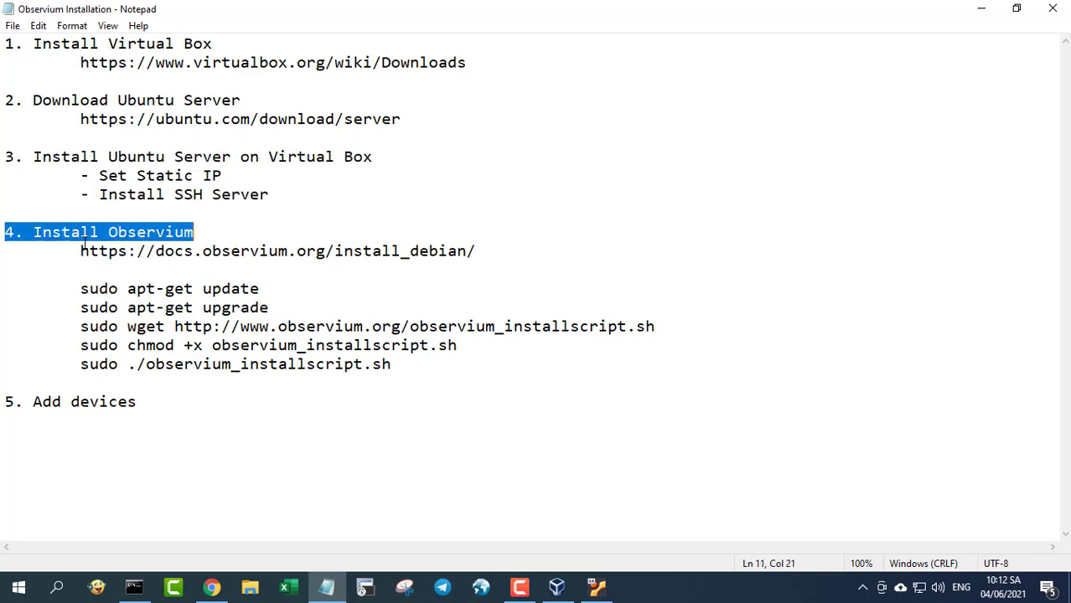
# Right-click the docs.observium.org install_debian link under step 4 in Notepad
pyautogui.rightClick(277, 250)
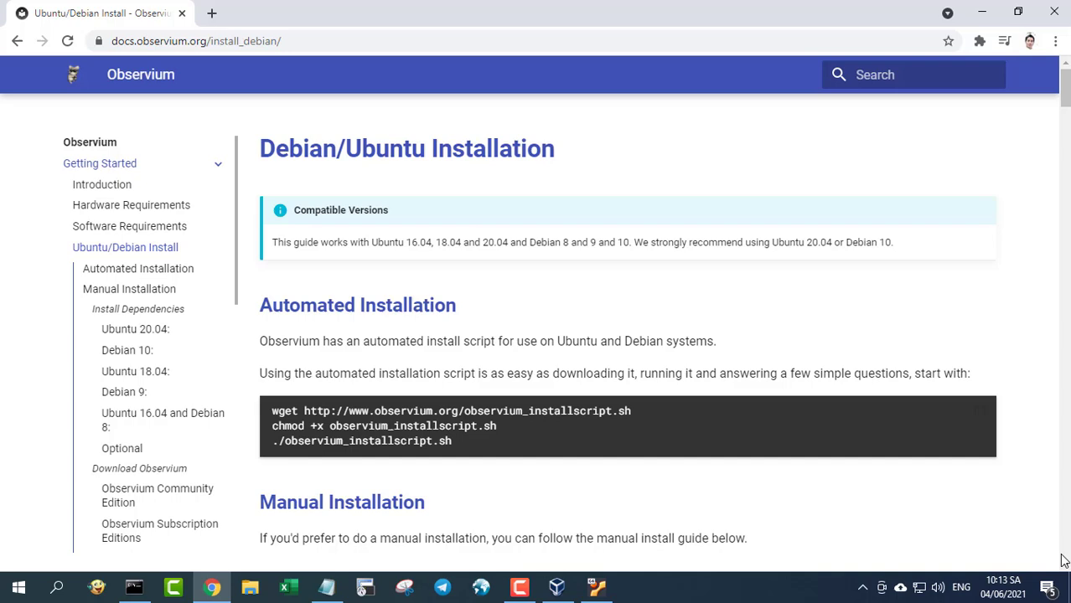
# Highlight the Automated Installation heading and its script commands in the guide
pyautogui.doubleClick(357, 304)
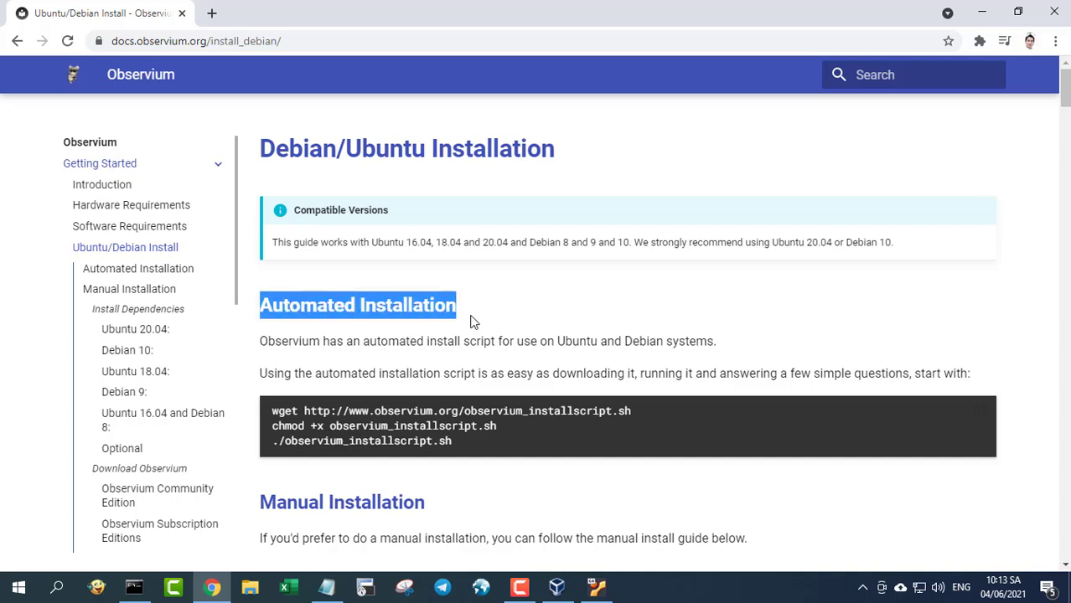
pyautogui.moveTo(461, 304); pyautogui.dragTo(586, 373)
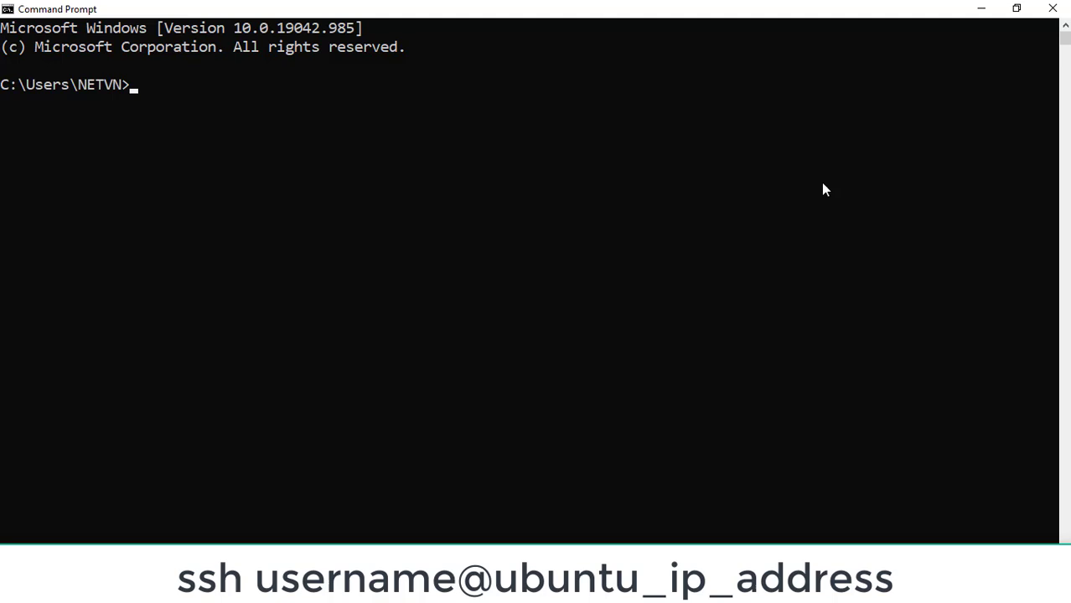
pyautogui.write('ssh')
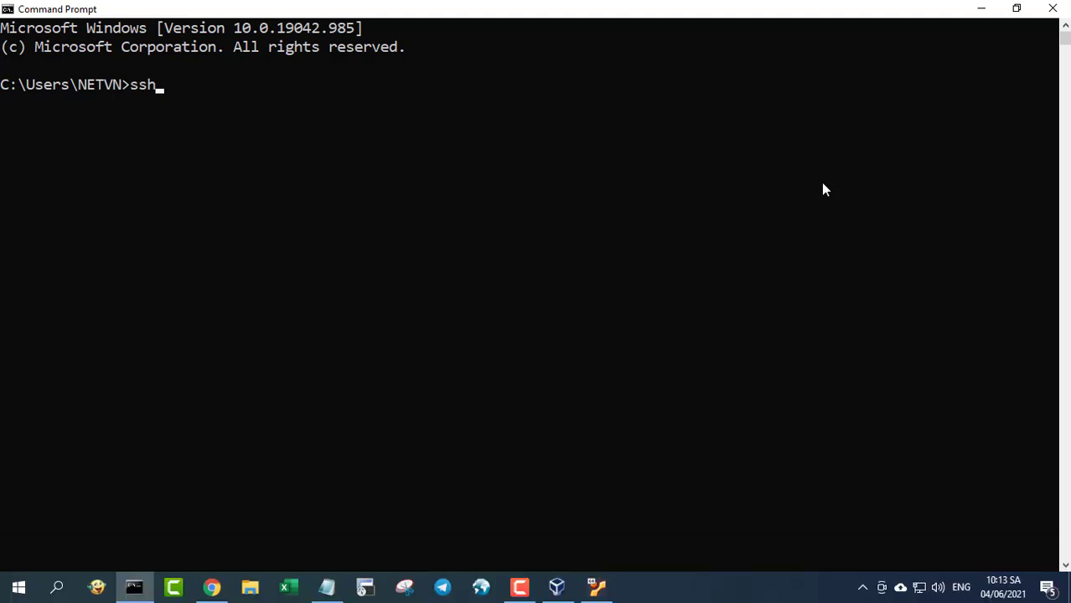
pyautogui.write('ne')
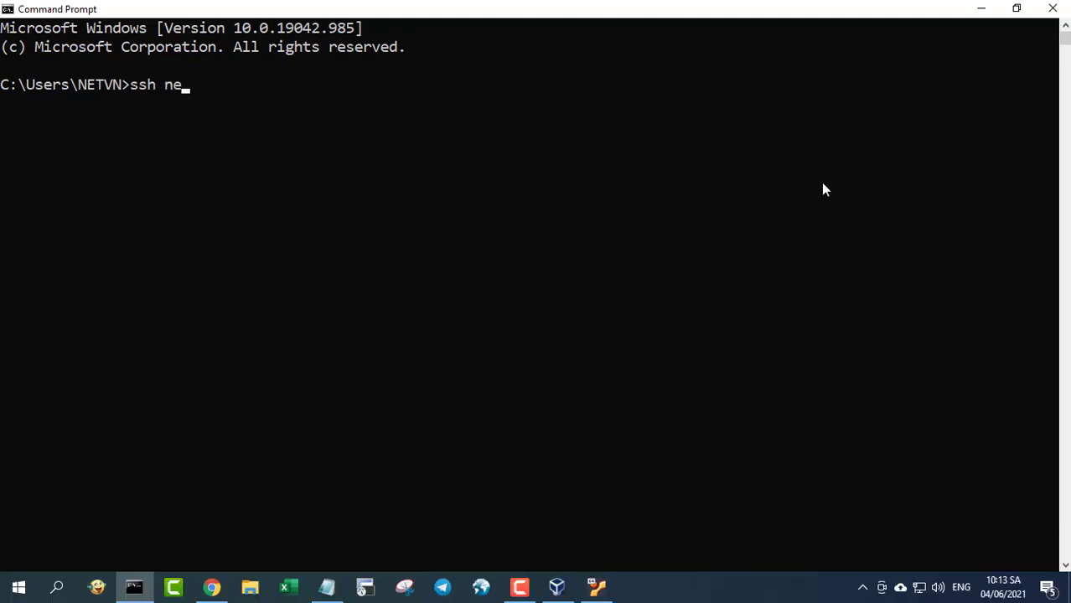
pyautogui.write('tvn')
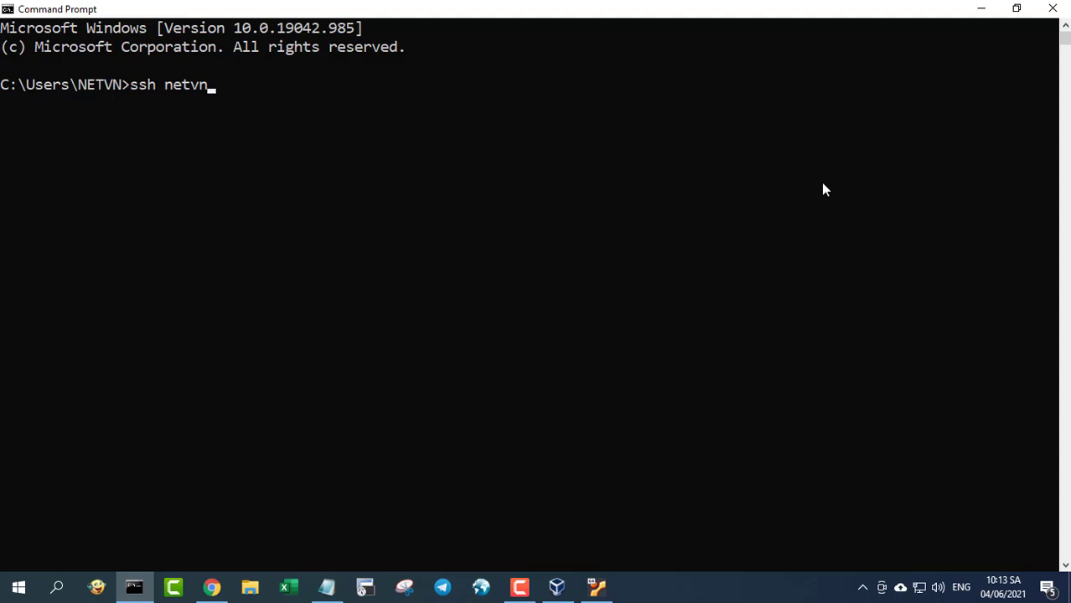
pyautogui.write('@1')
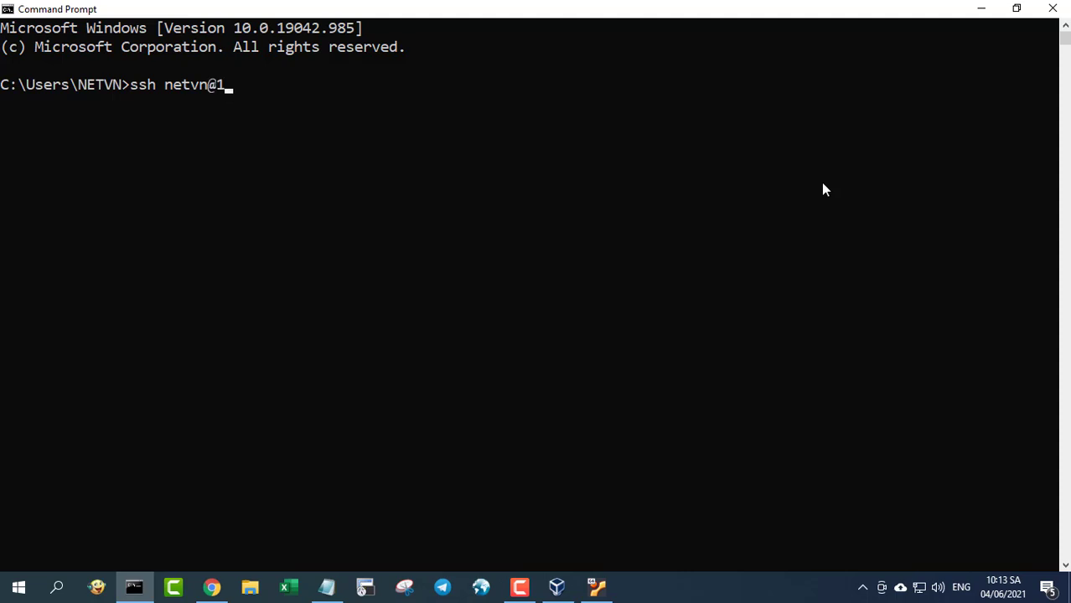
pyautogui.write('0.11.32.')
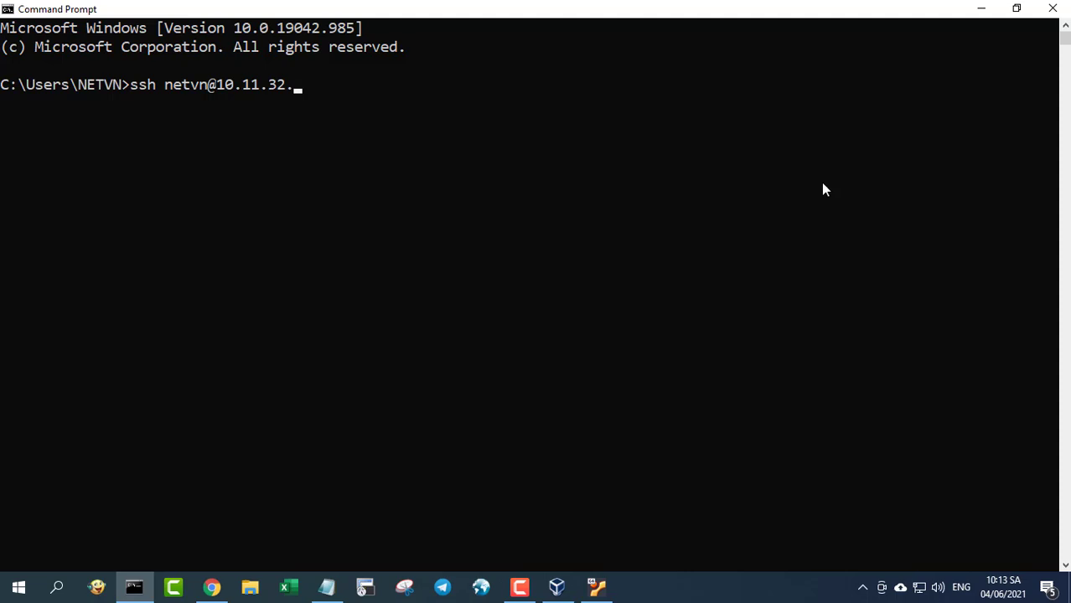
pyautogui.press('Return')
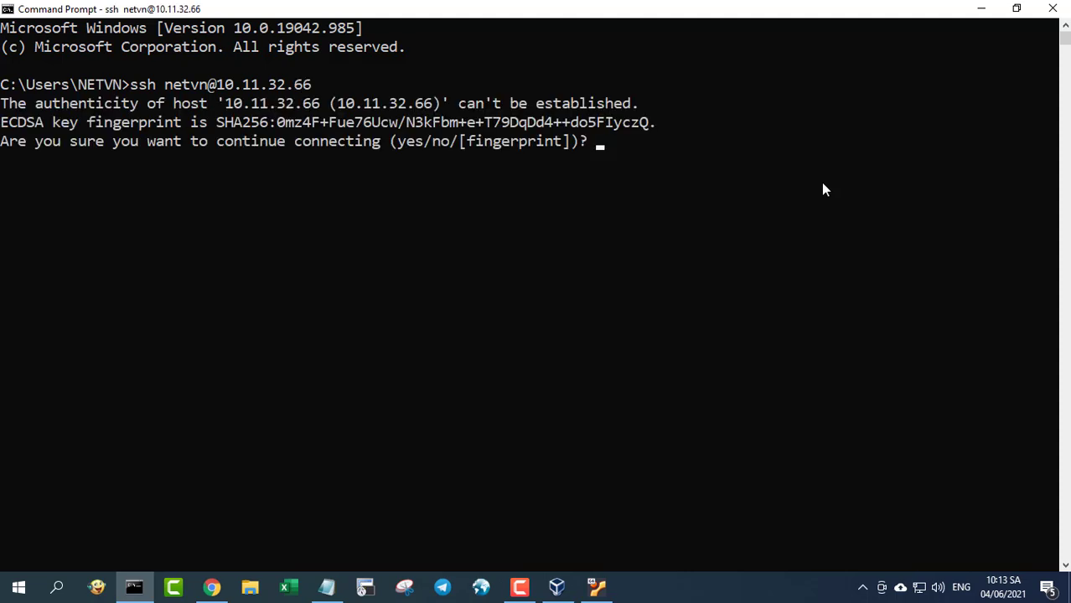
pyautogui.write('yes')
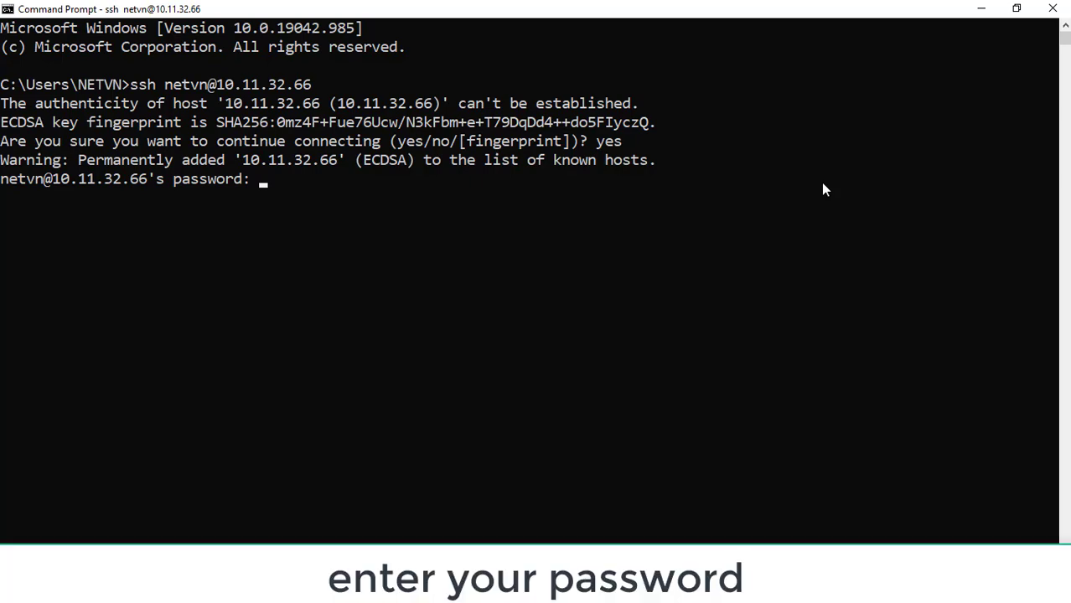
pyautogui.press('Return')
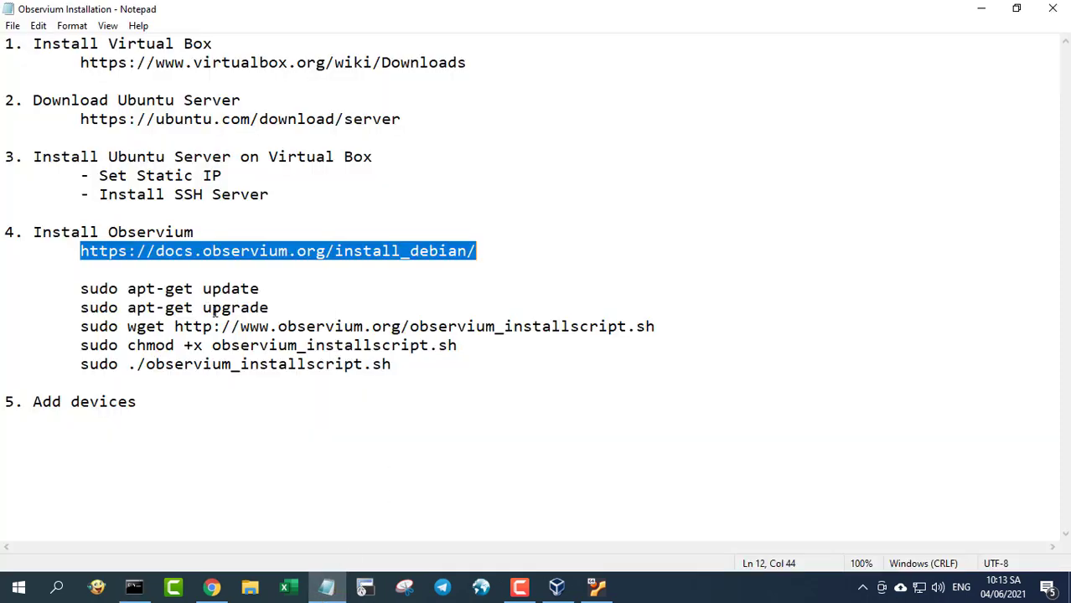
# Copy the five setup commands from Notepad and run sudo apt-get update
pyautogui.moveTo(81, 288); pyautogui.dragTo(391, 364)
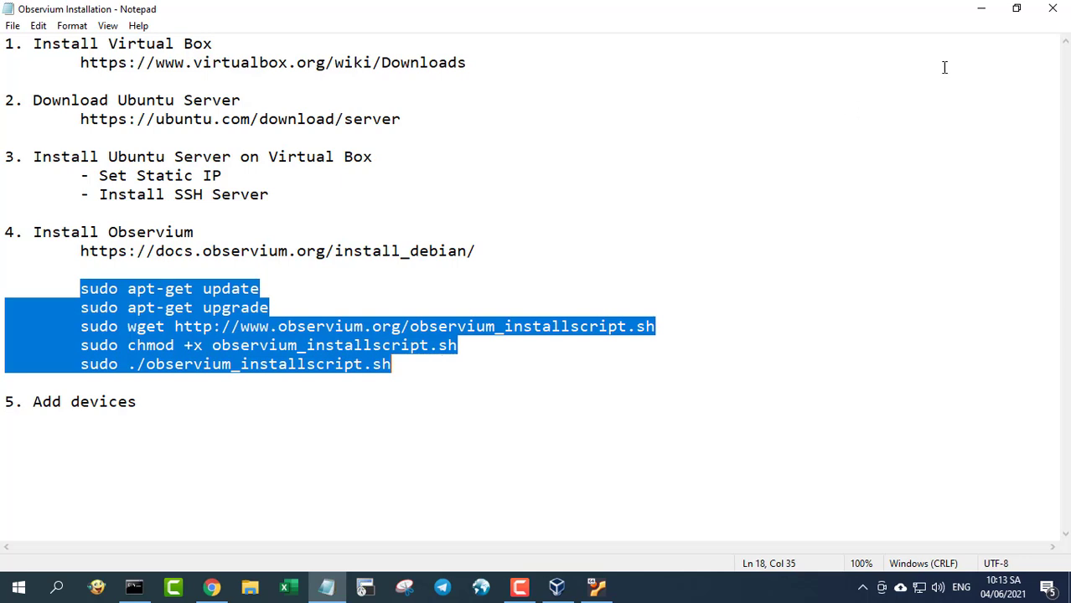
pyautogui.click(134, 587)
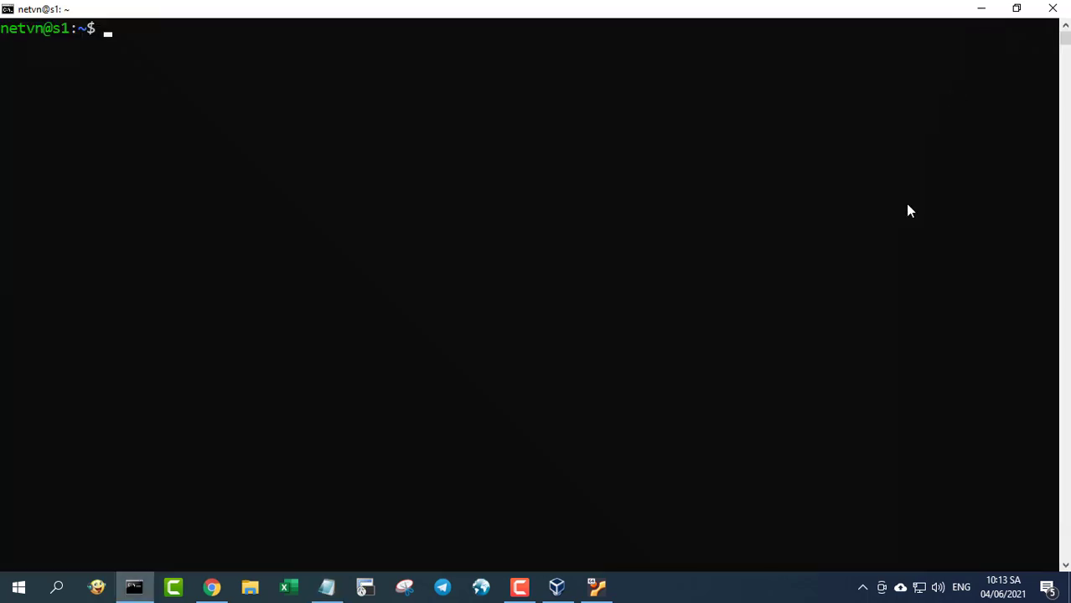
pyautogui.write('sudo ap')
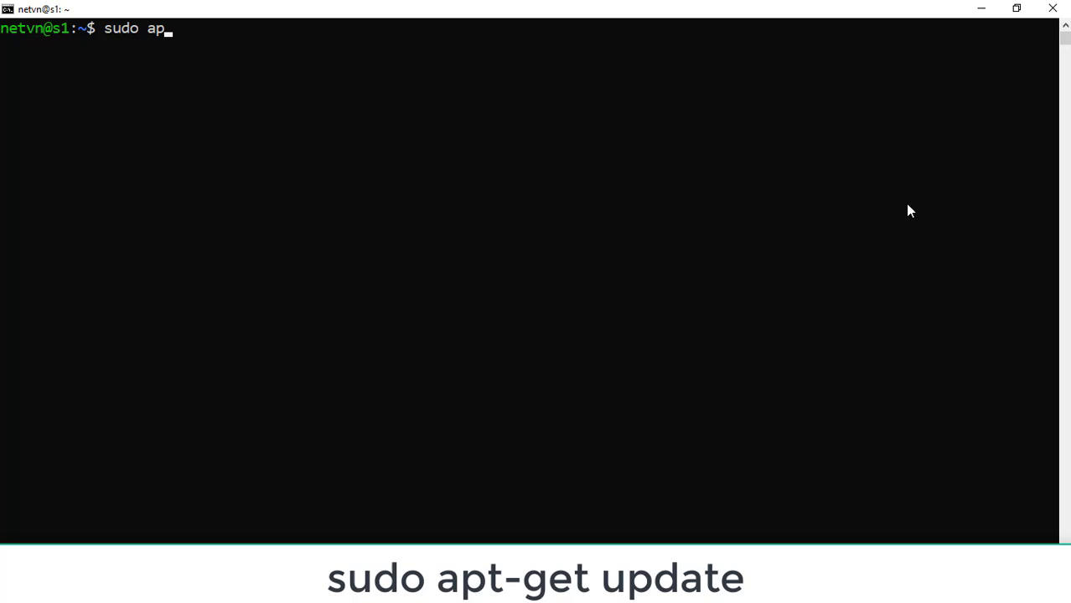
pyautogui.write('t-get upda')
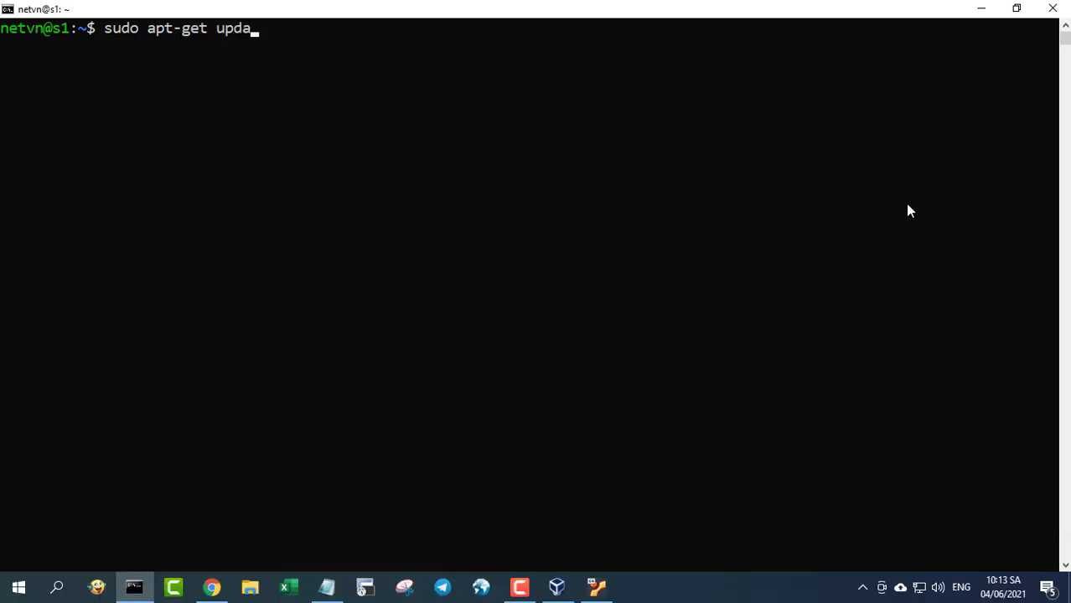
pyautogui.press('Return')
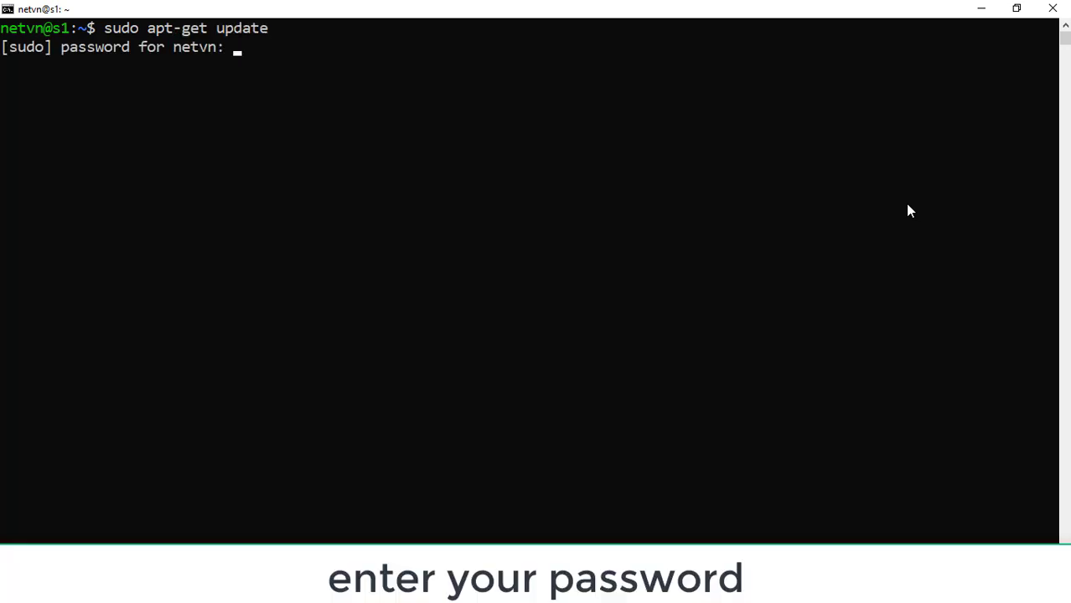
pyautogui.press('Return')
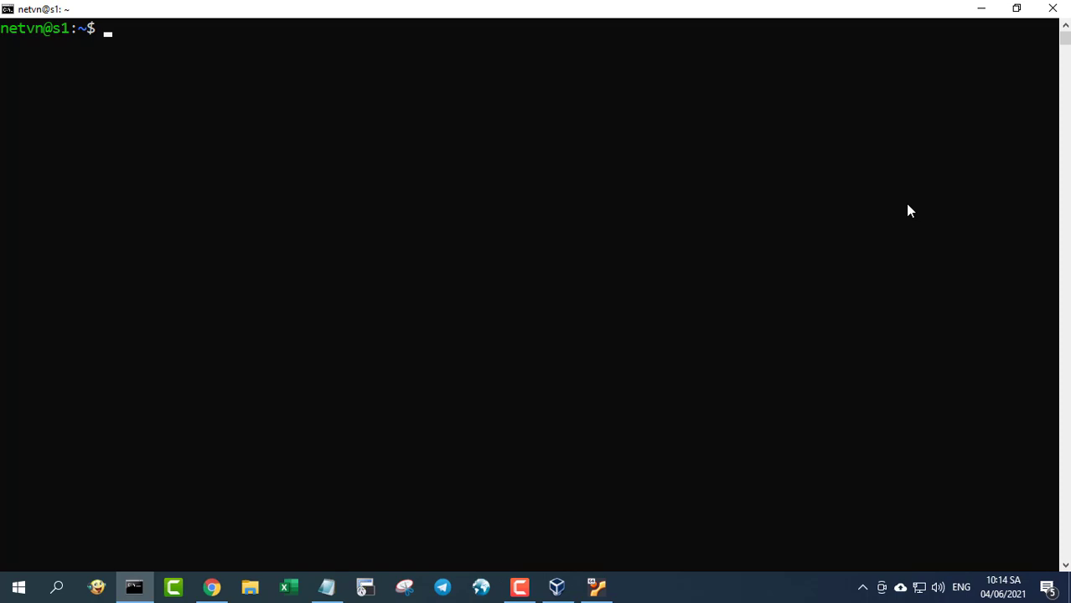
pyautogui.write('sudo apt-get update')
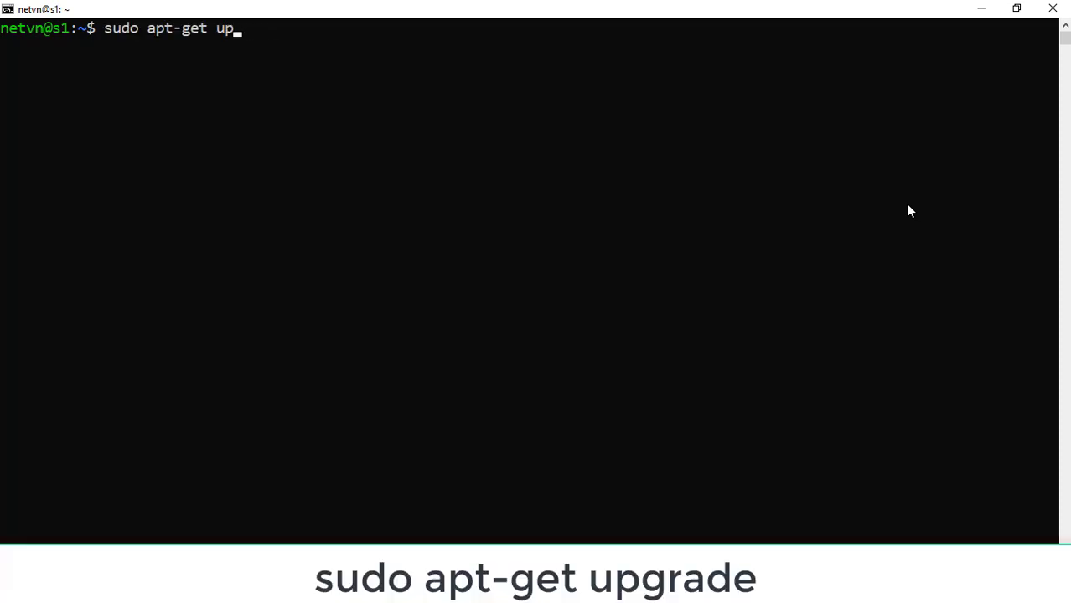
# Run the system package upgrade, confirming with y, then return to the session
pyautogui.press('Return')
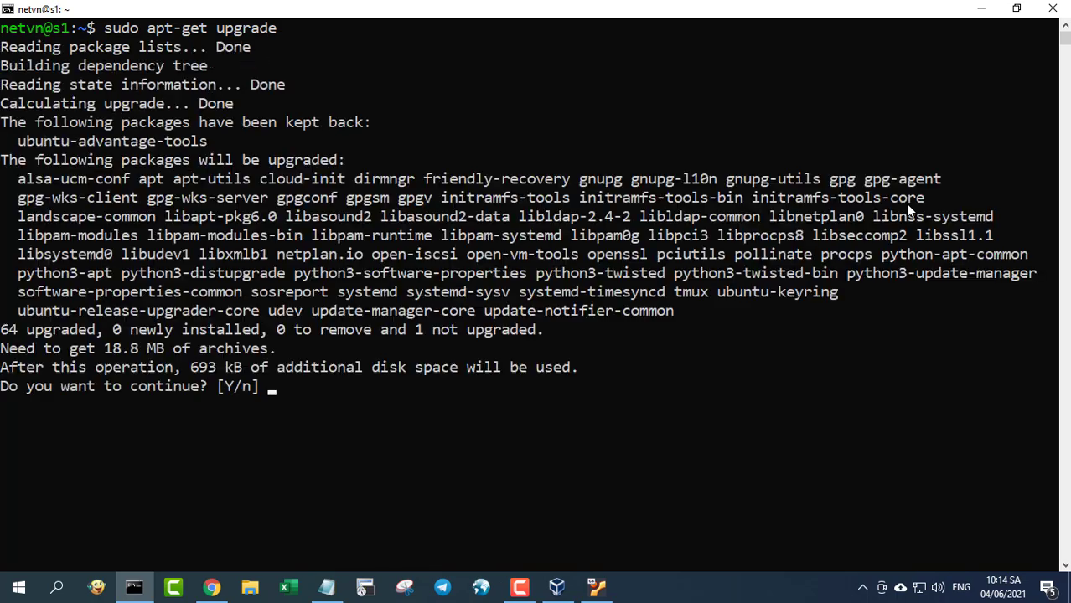
pyautogui.write('y')
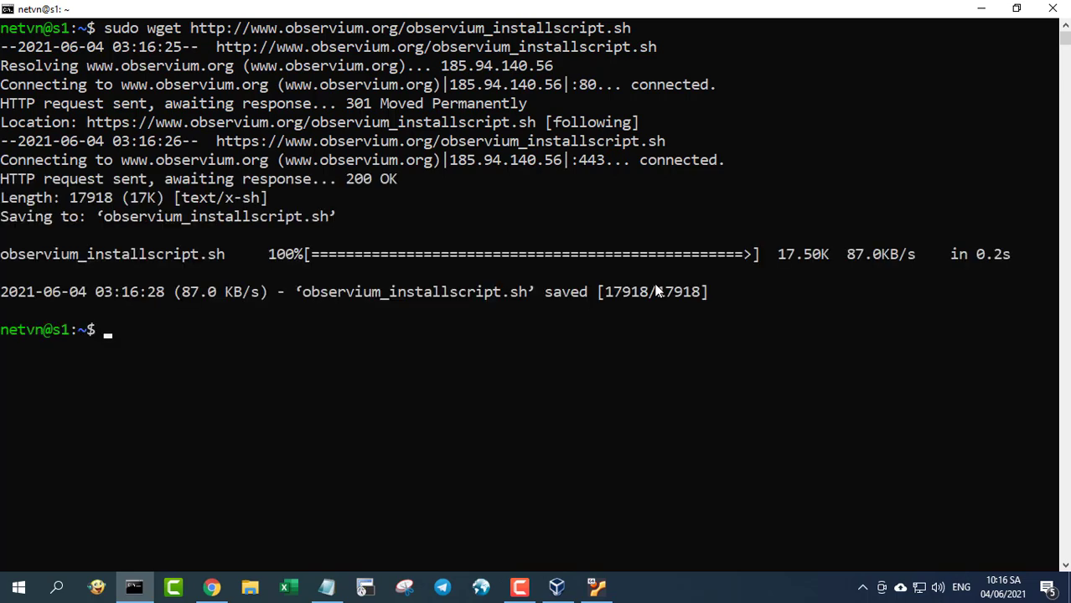
pyautogui.write('cl')
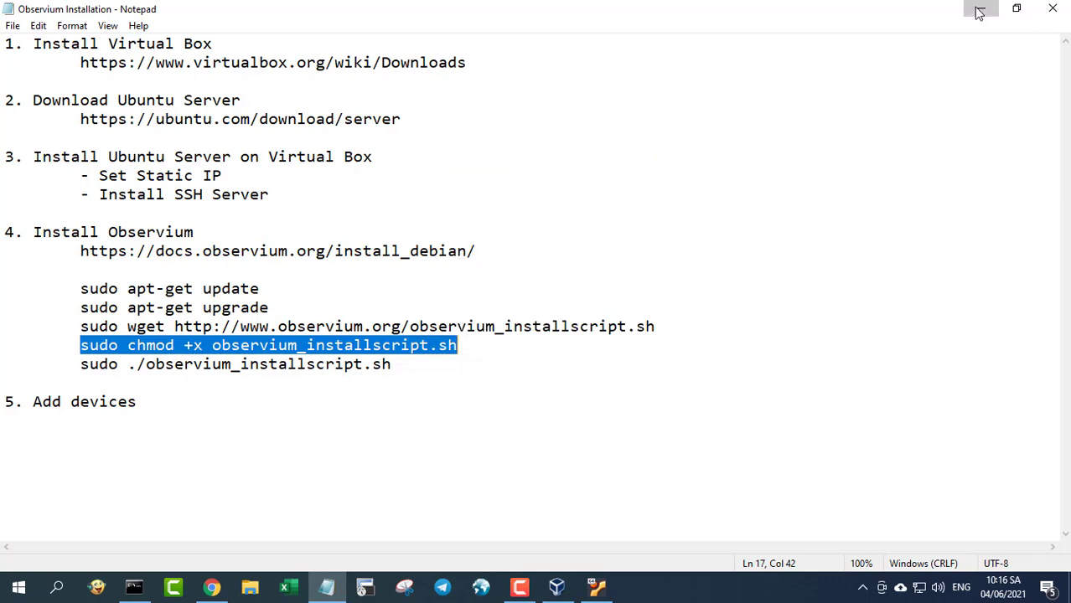
pyautogui.click(134, 587)
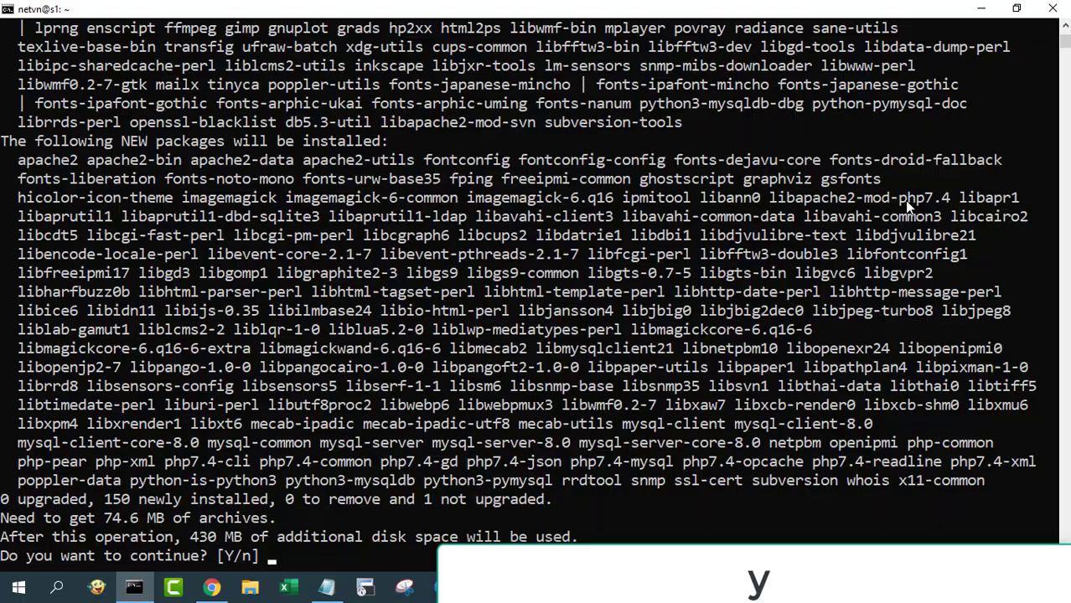
# Answer y to the installer prompts to accept SNMP and UNIX-agent setup until installation completes
pyautogui.write('y')
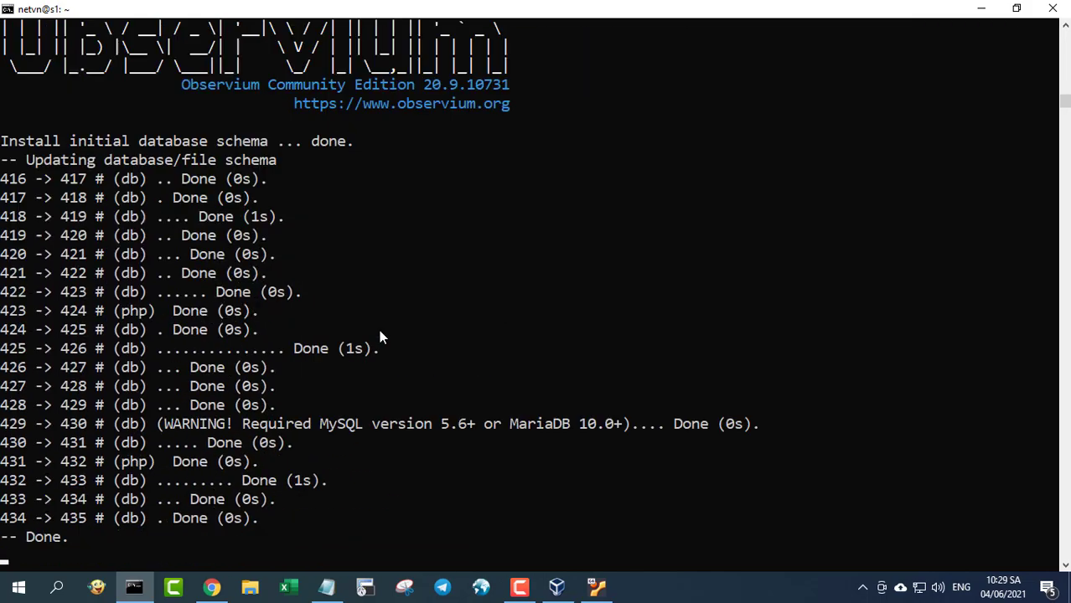
pyautogui.scroll(-3)
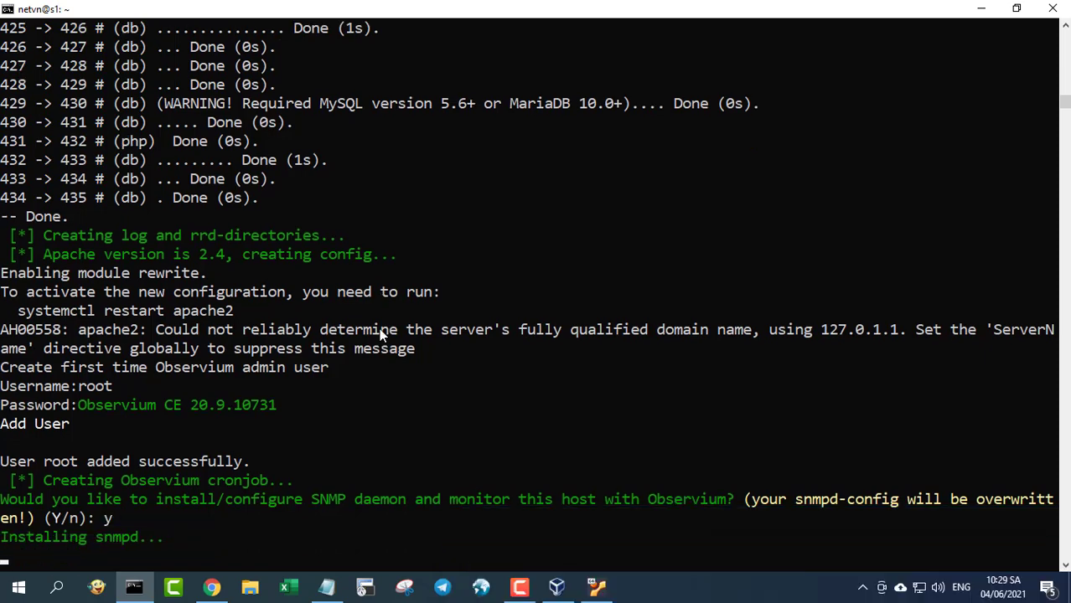
pyautogui.scroll(-3)
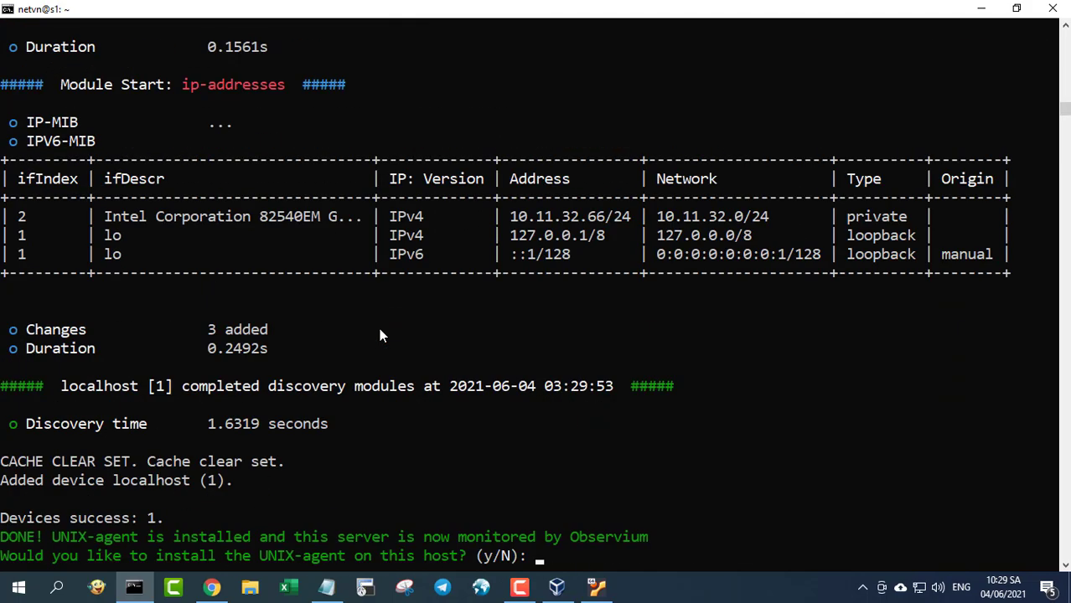
pyautogui.write('y')
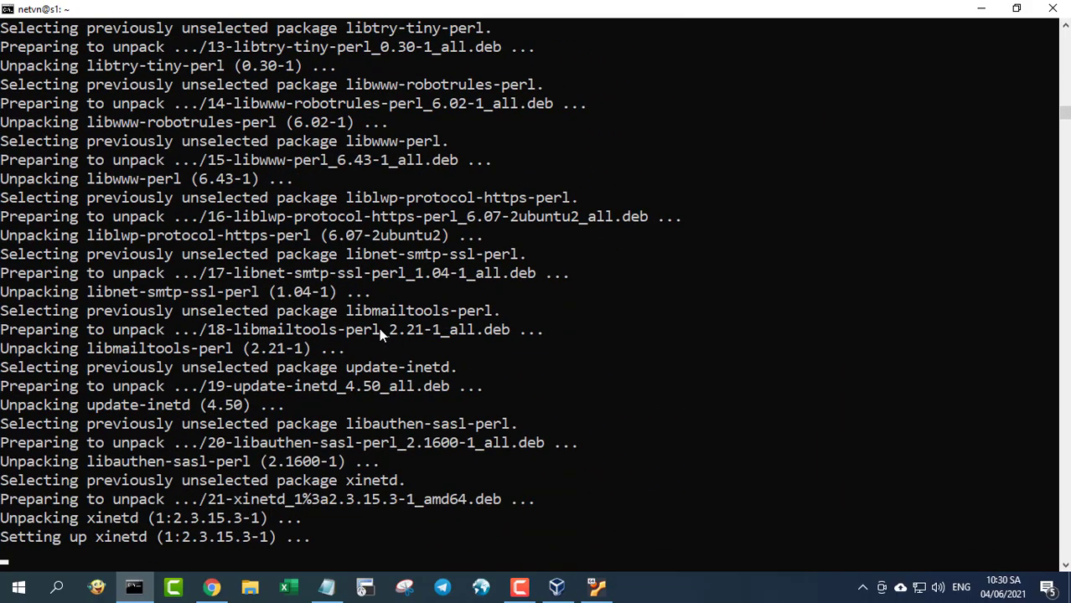
pyautogui.scroll(-3)
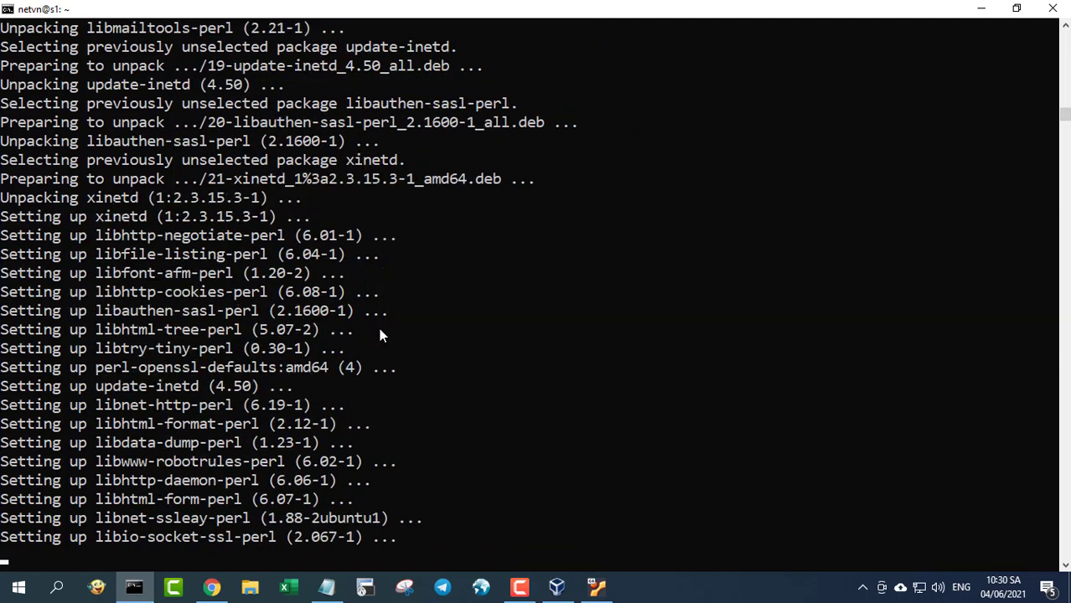
pyautogui.scroll(-3)
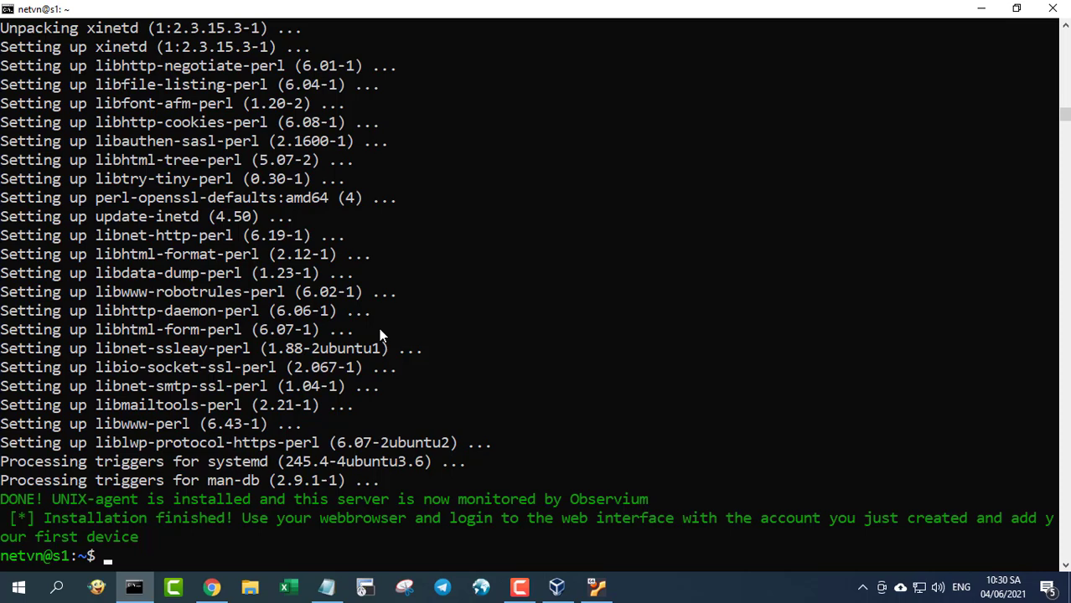
# Load Observium at 10.11.32.130 in Chrome and log in as root
pyautogui.click(326, 586)
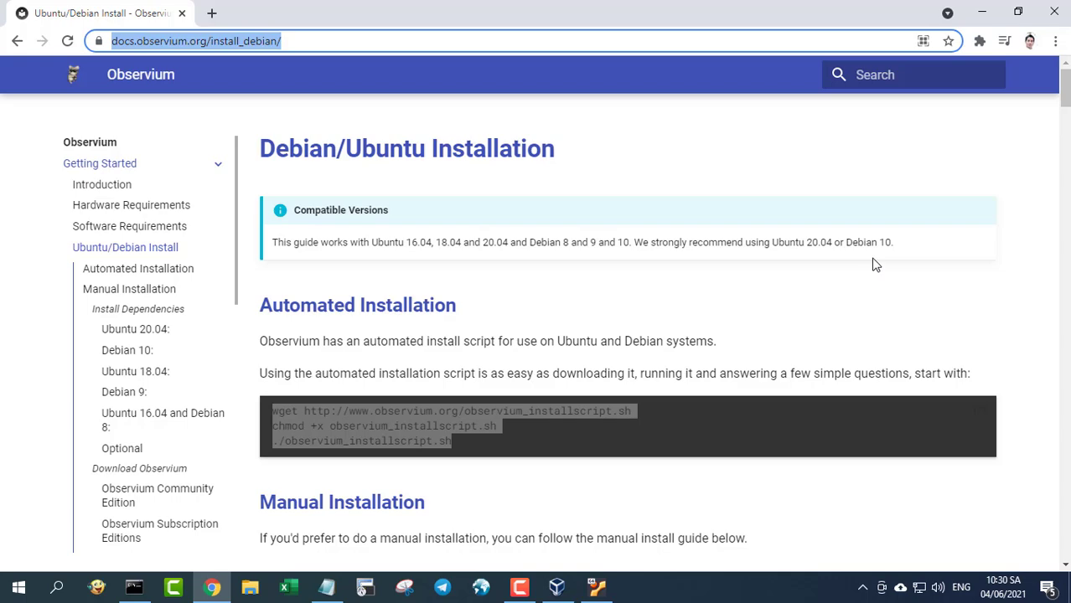
pyautogui.write('10.11.32.130')
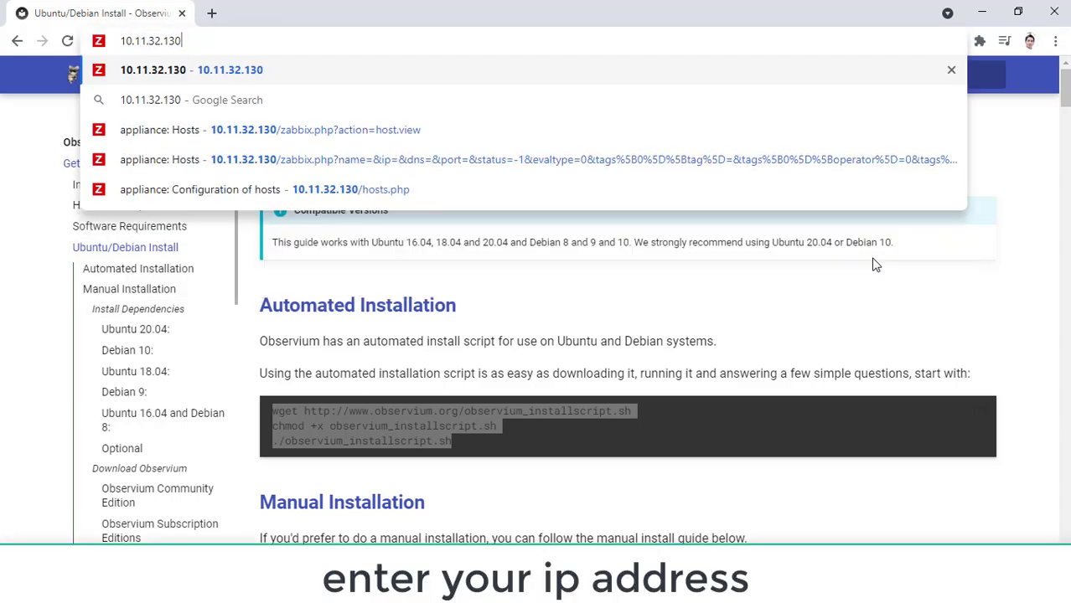
pyautogui.press('Return')
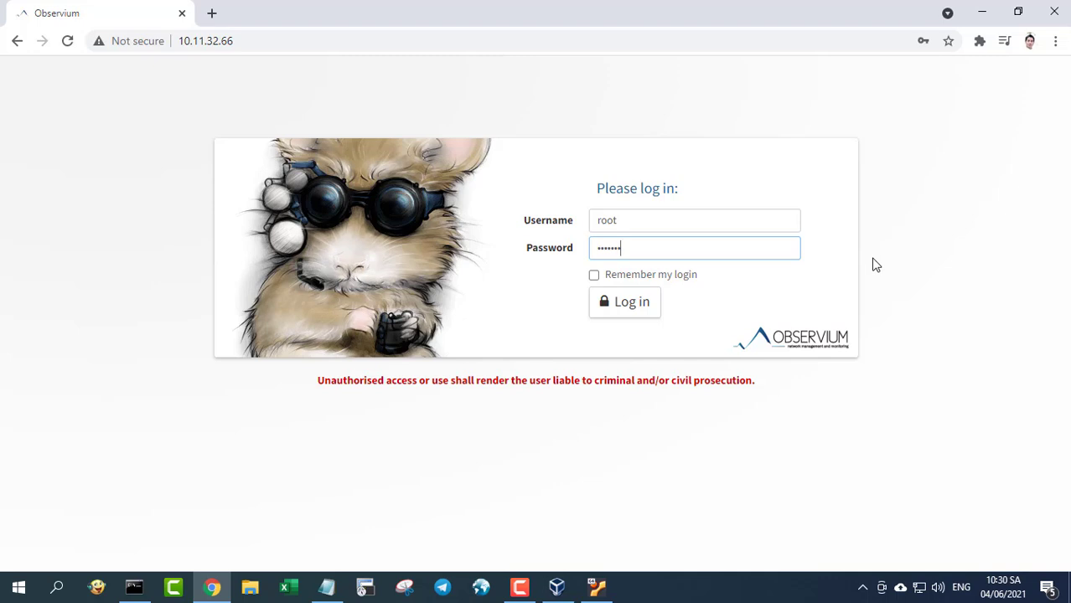
pyautogui.click(624, 302)
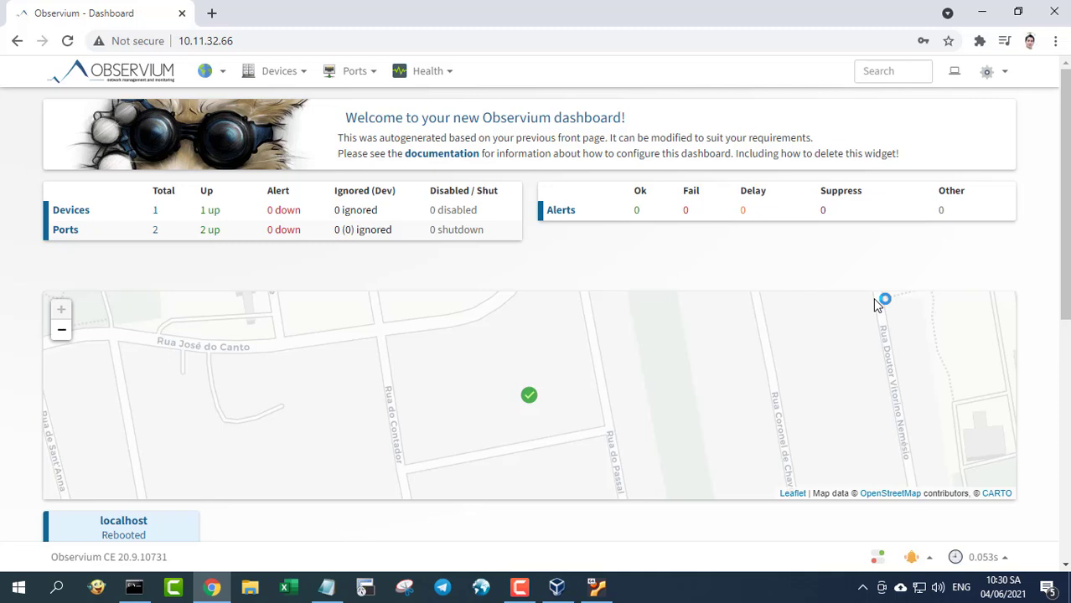
pyautogui.click(280, 71)
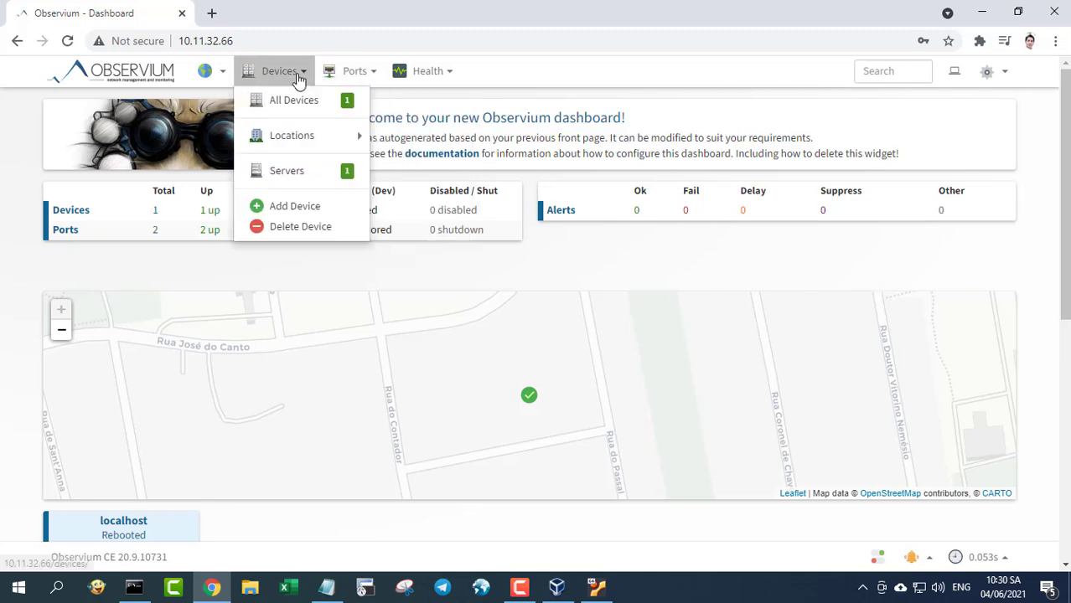
pyautogui.click(295, 206)
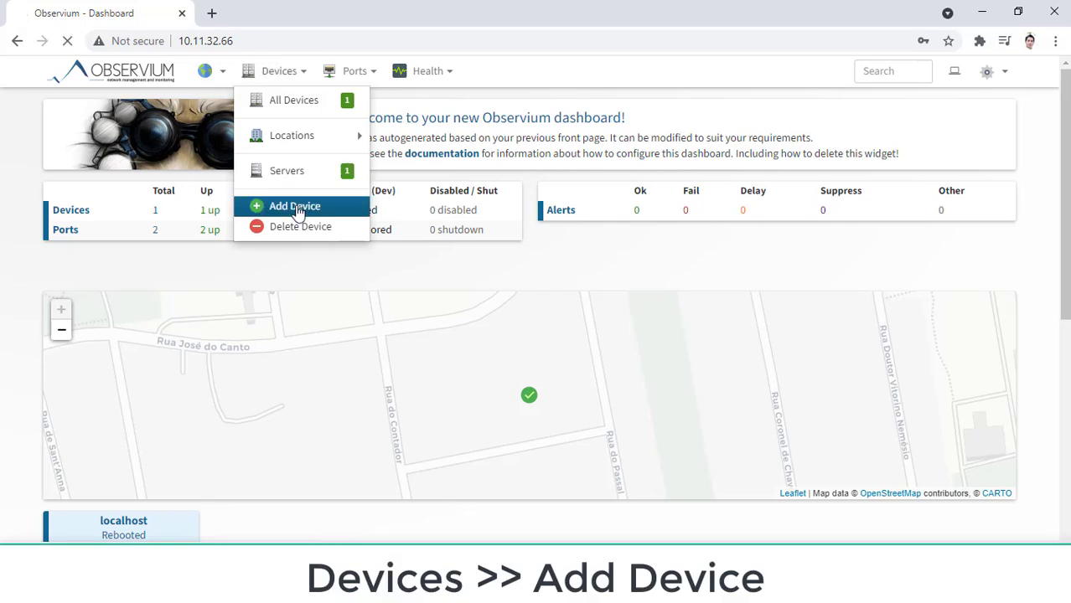
pyautogui.click(294, 206)
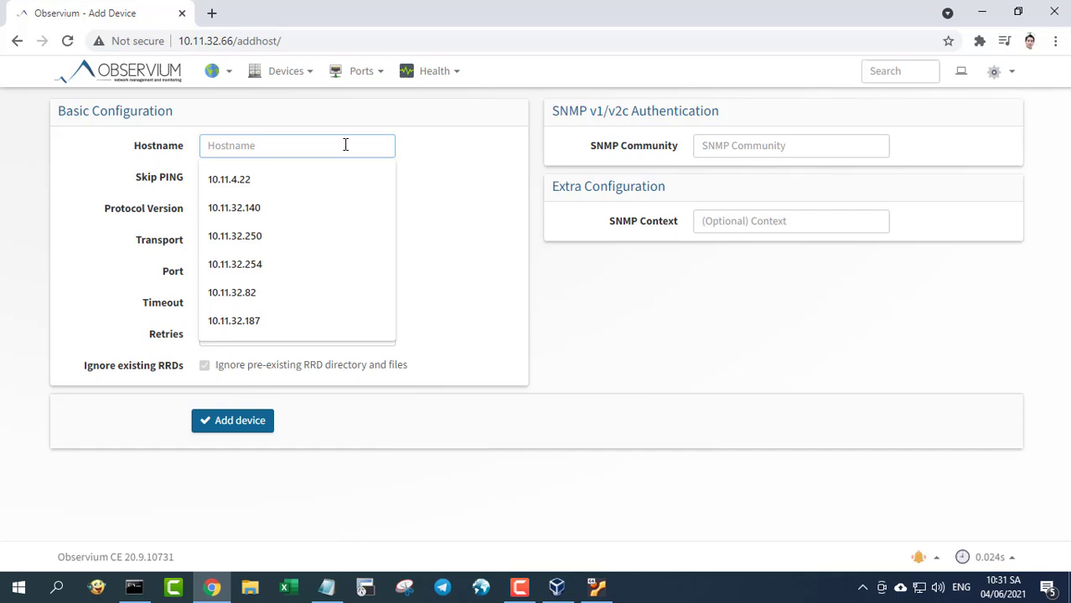
pyautogui.write('10.11.3')
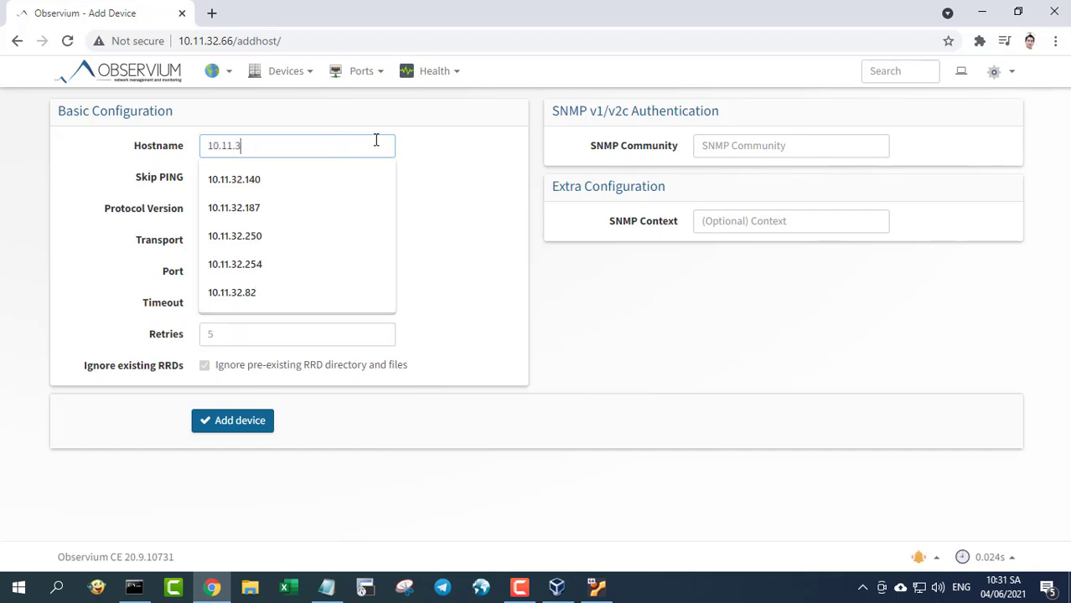
pyautogui.click(234, 178)
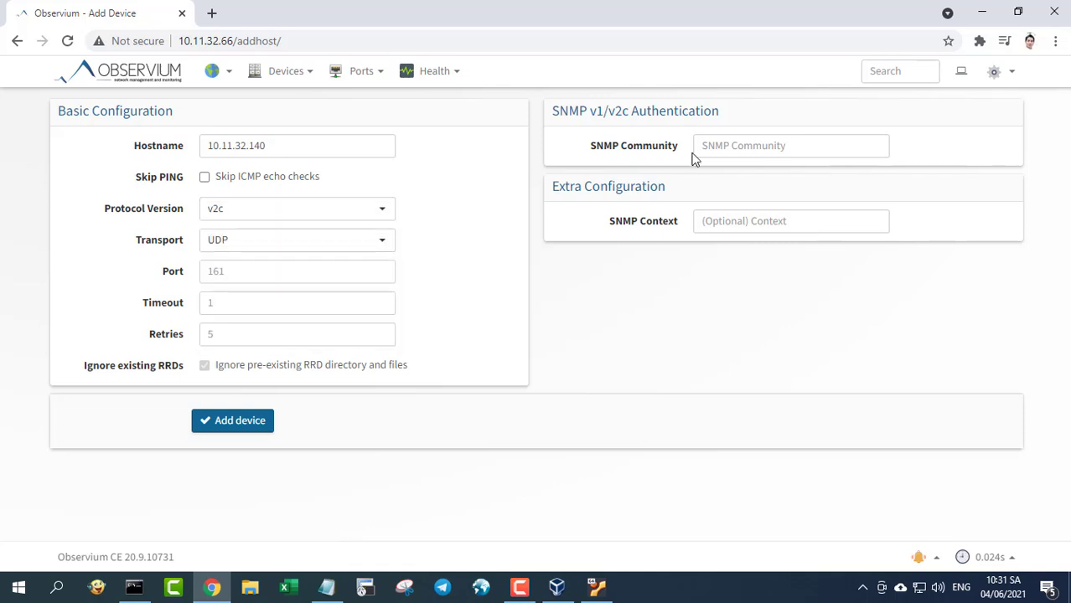
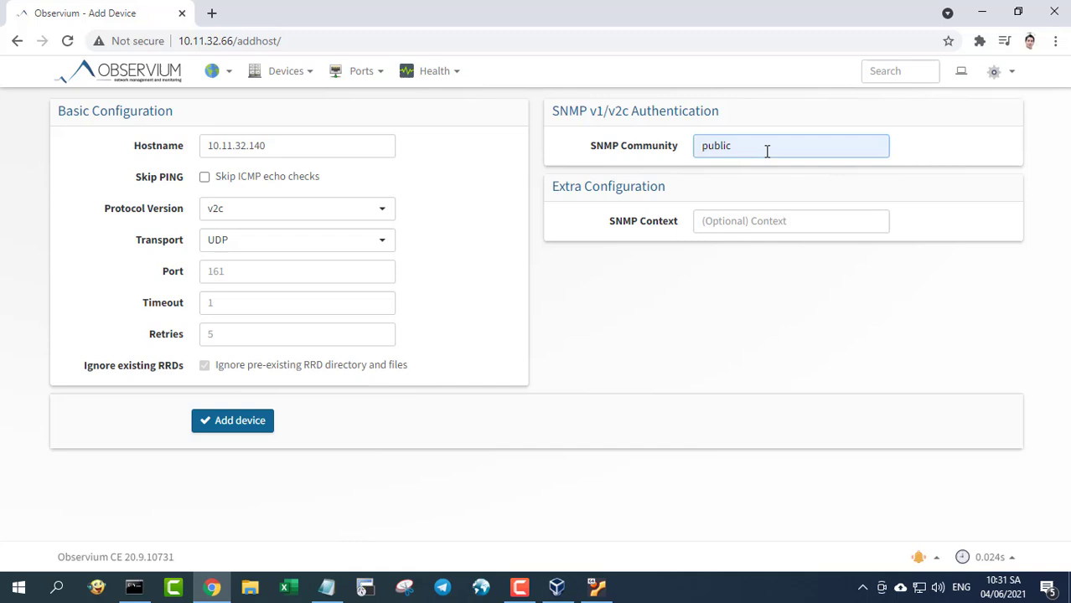
pyautogui.click(232, 420)
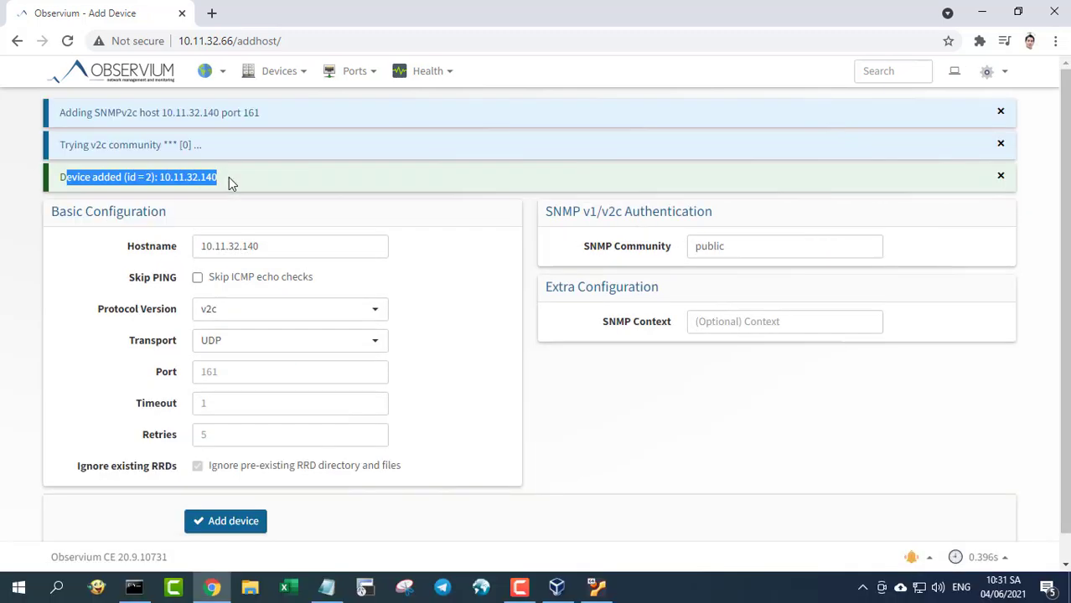
pyautogui.click(279, 71)
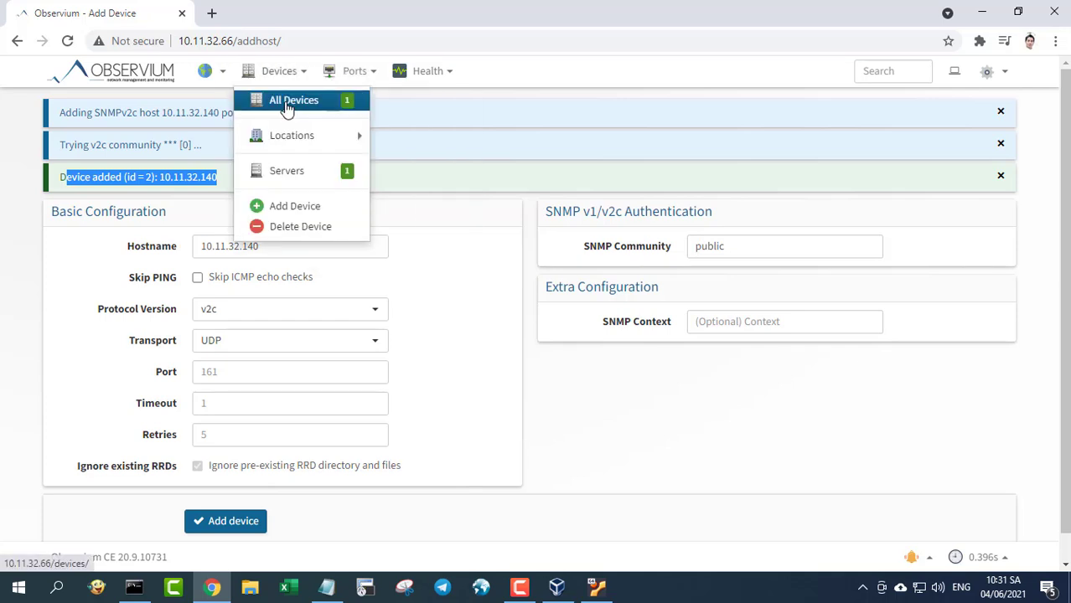
pyautogui.click(283, 70)
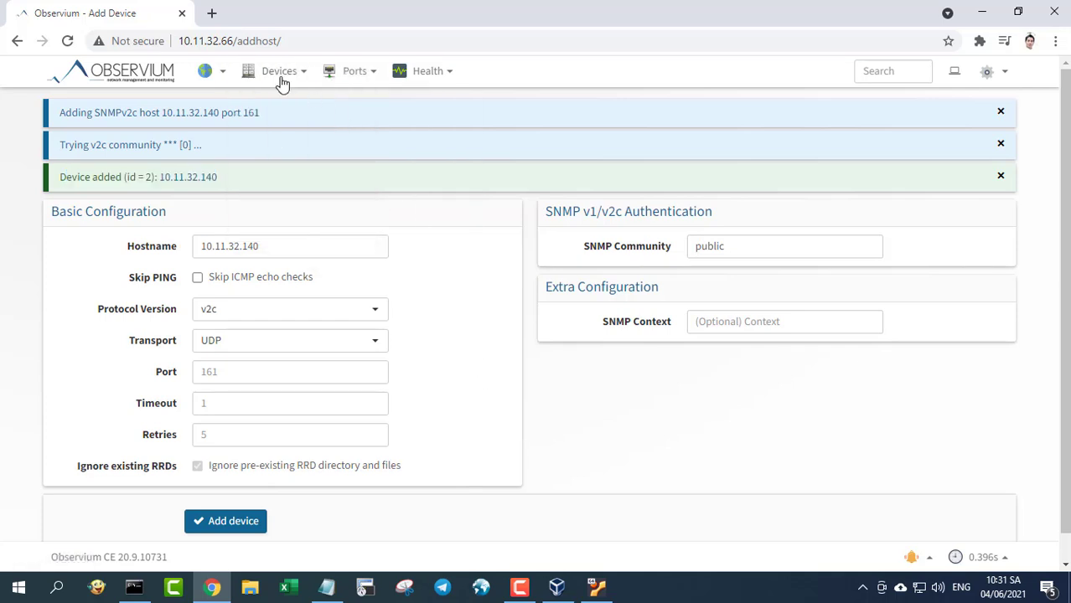
pyautogui.click(286, 70)
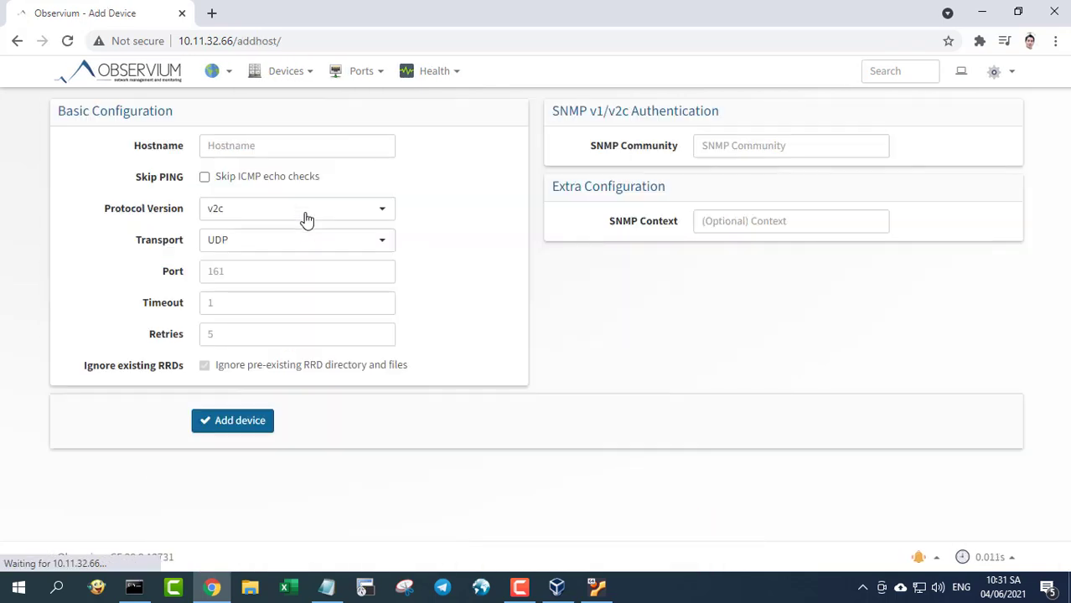
pyautogui.click(297, 145)
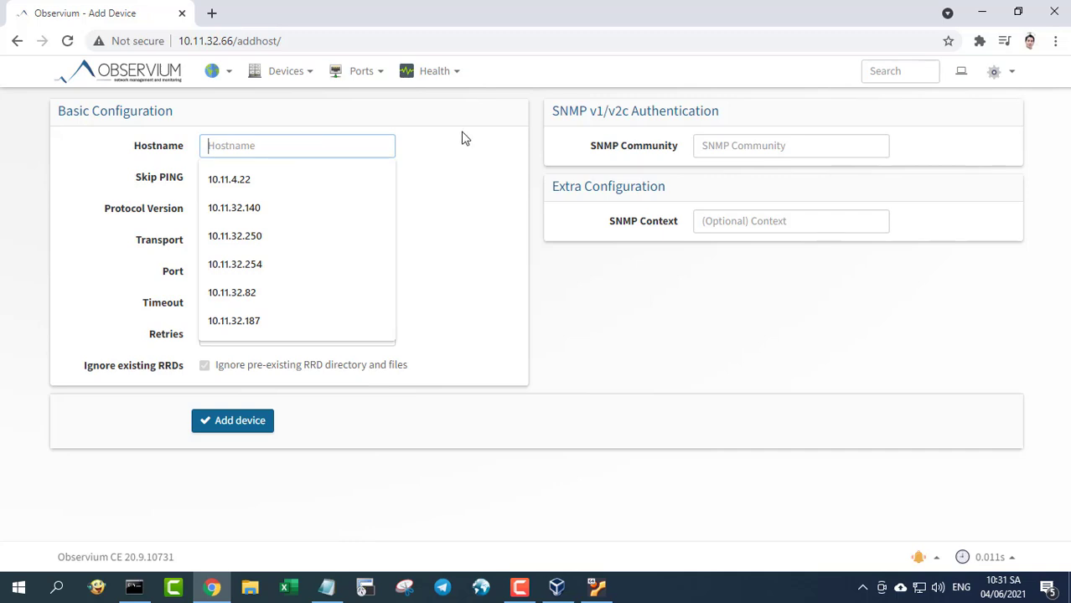
pyautogui.write('10.11.32.187')
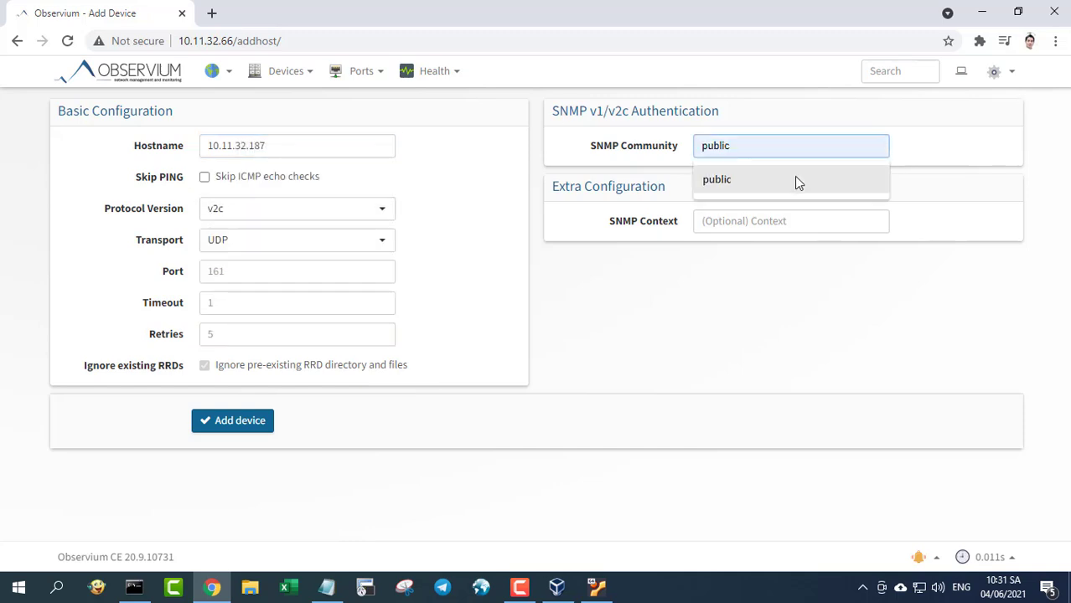
pyautogui.click(232, 420)
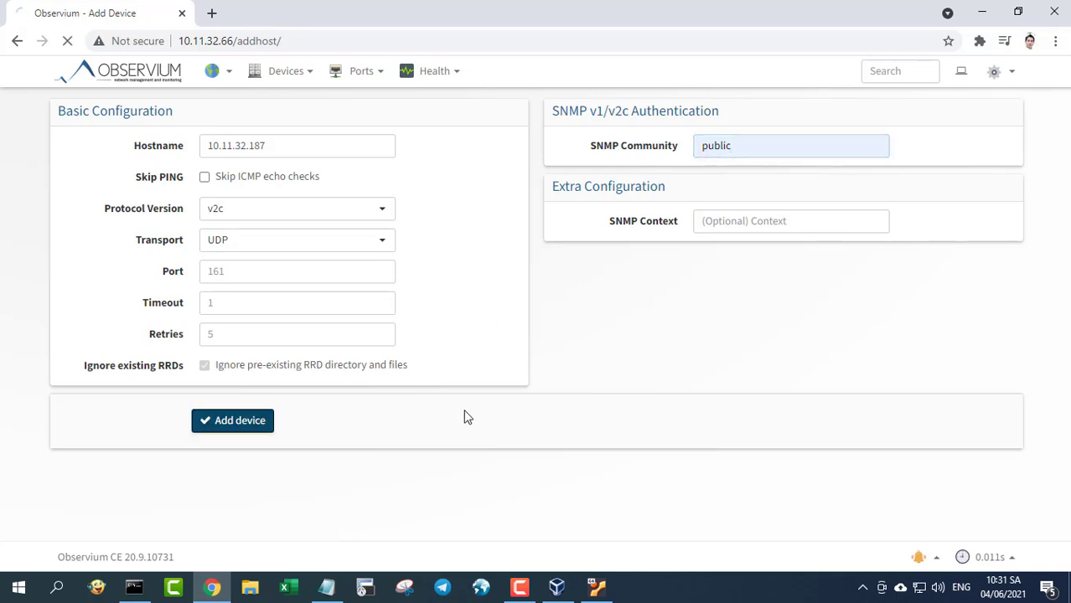
pyautogui.click(232, 420)
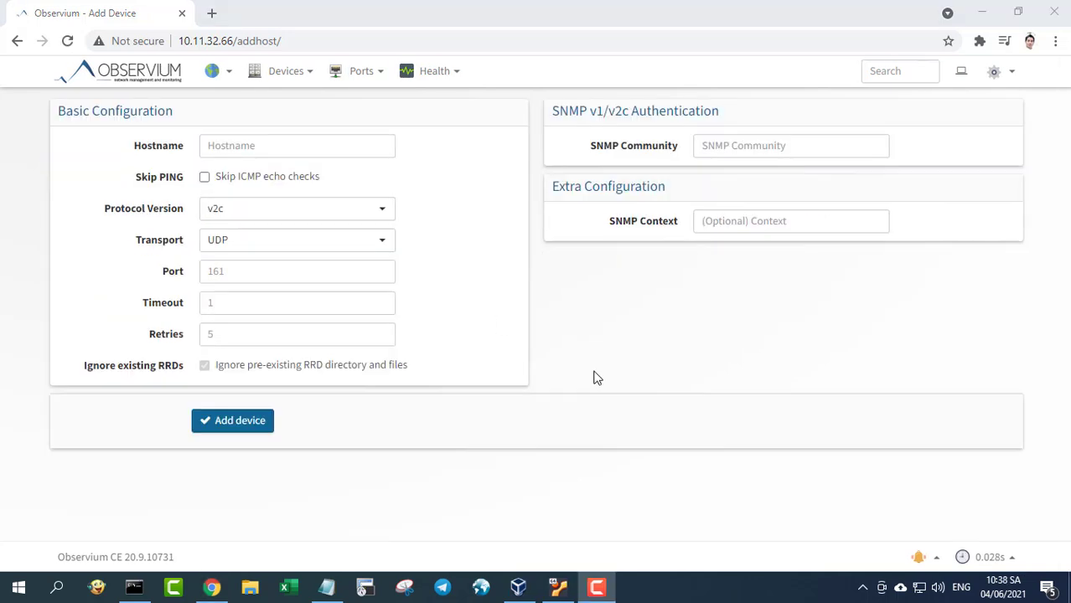
pyautogui.click(296, 145)
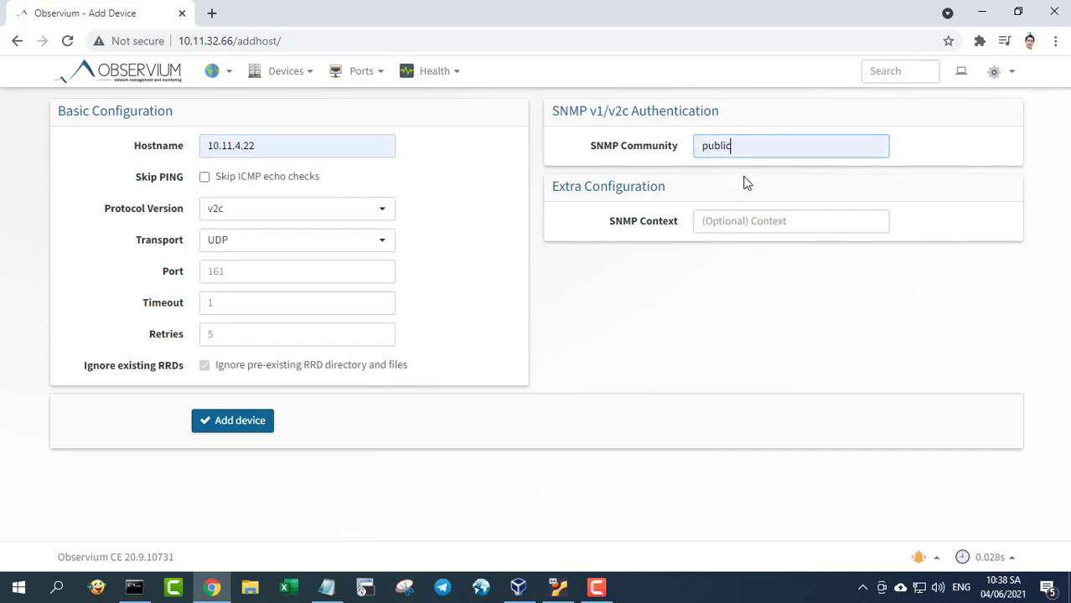
pyautogui.click(232, 420)
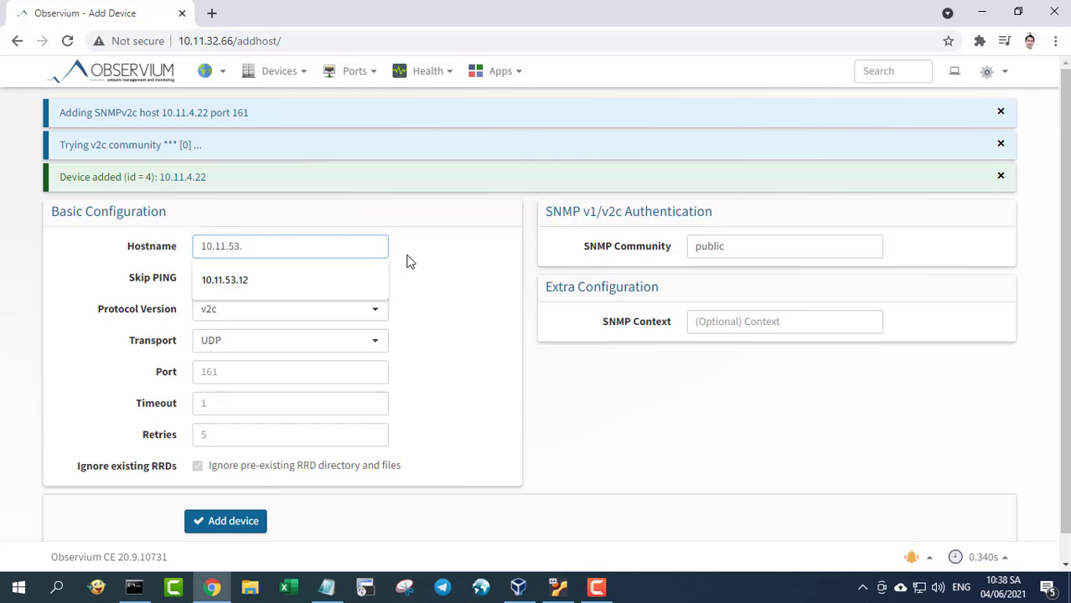
# Add devices 10.11.53.12, 10.11.4.21 and 10.11.4.235 from the suggested hosts
pyautogui.click(224, 280)
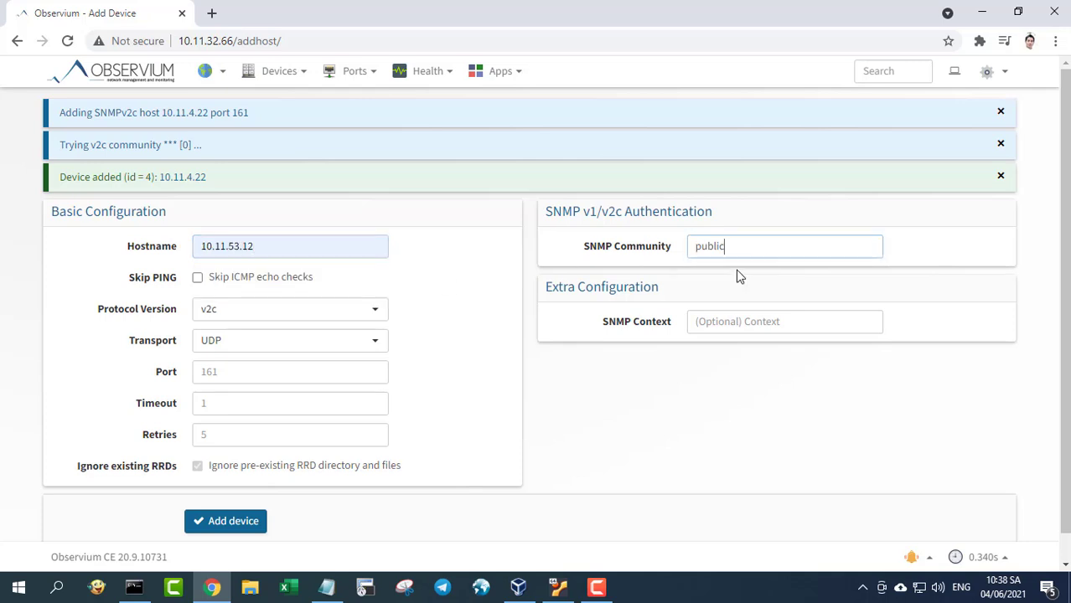
pyautogui.click(225, 521)
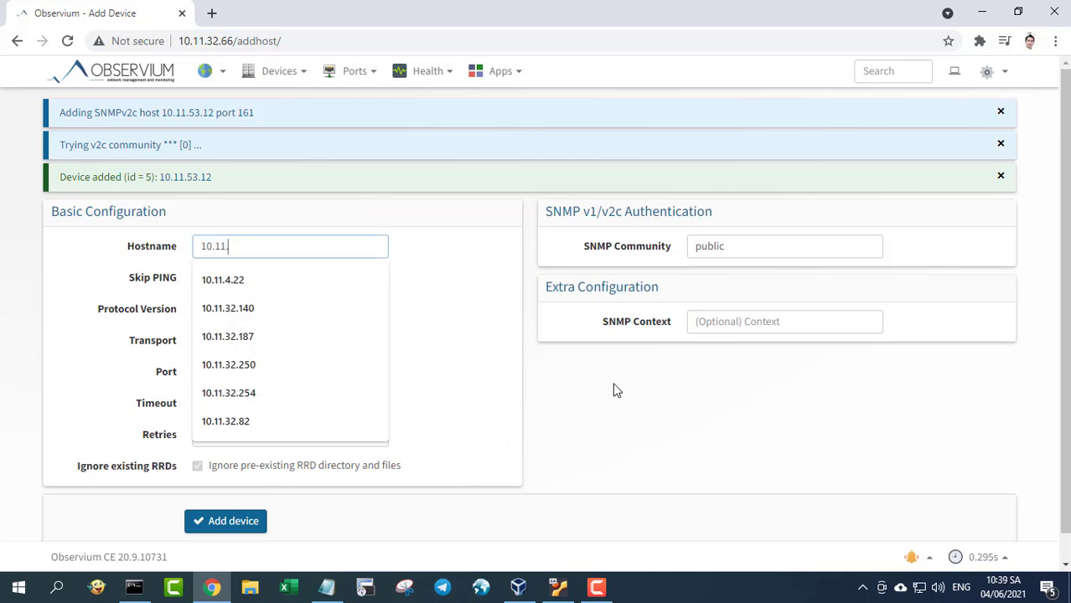
pyautogui.write('4.')
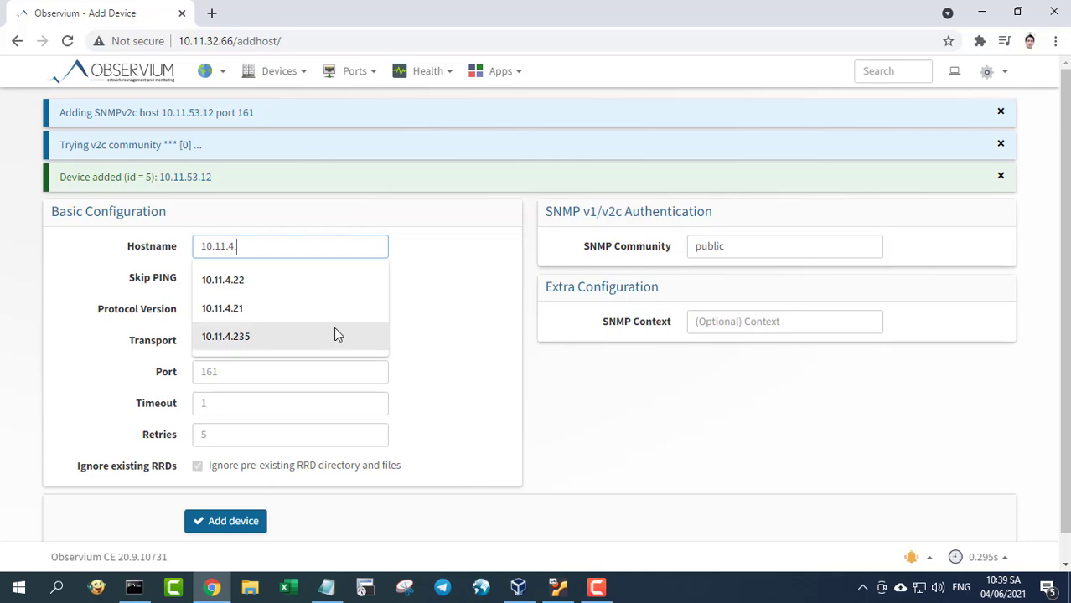
pyautogui.click(223, 308)
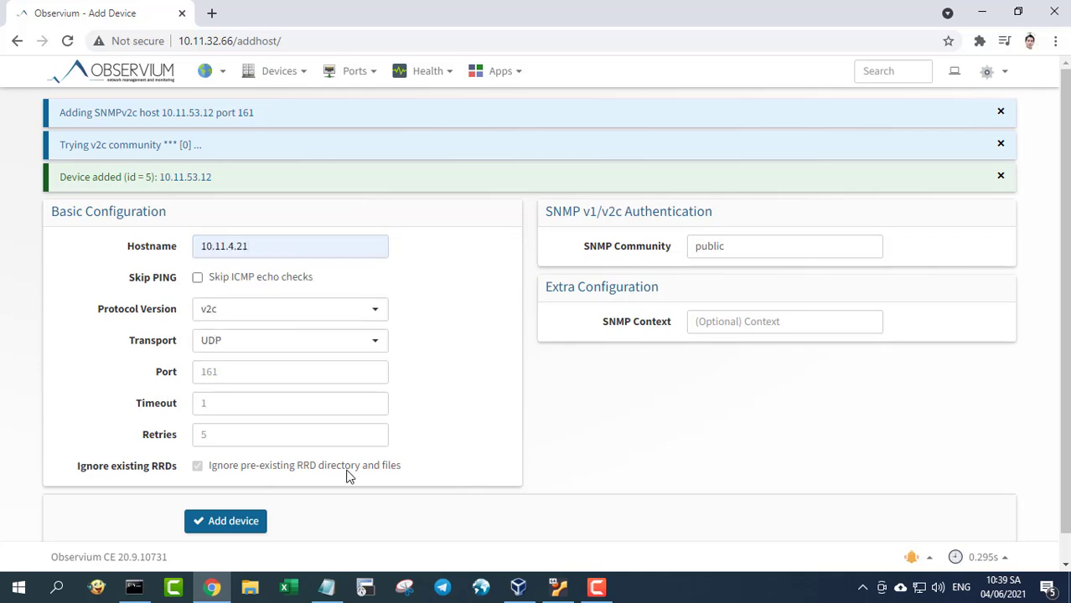
pyautogui.click(226, 520)
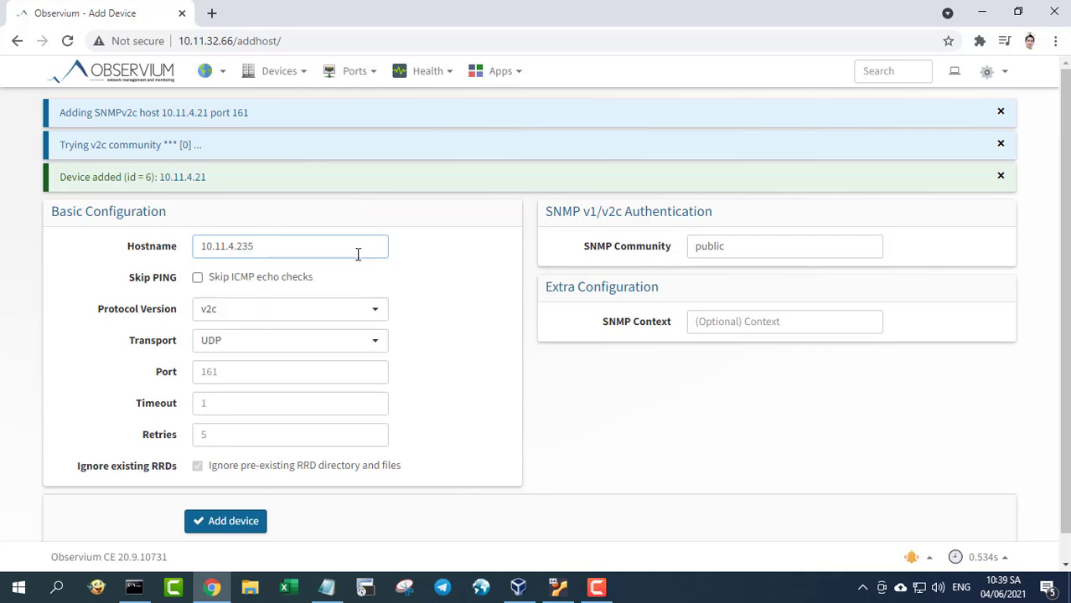
pyautogui.click(226, 520)
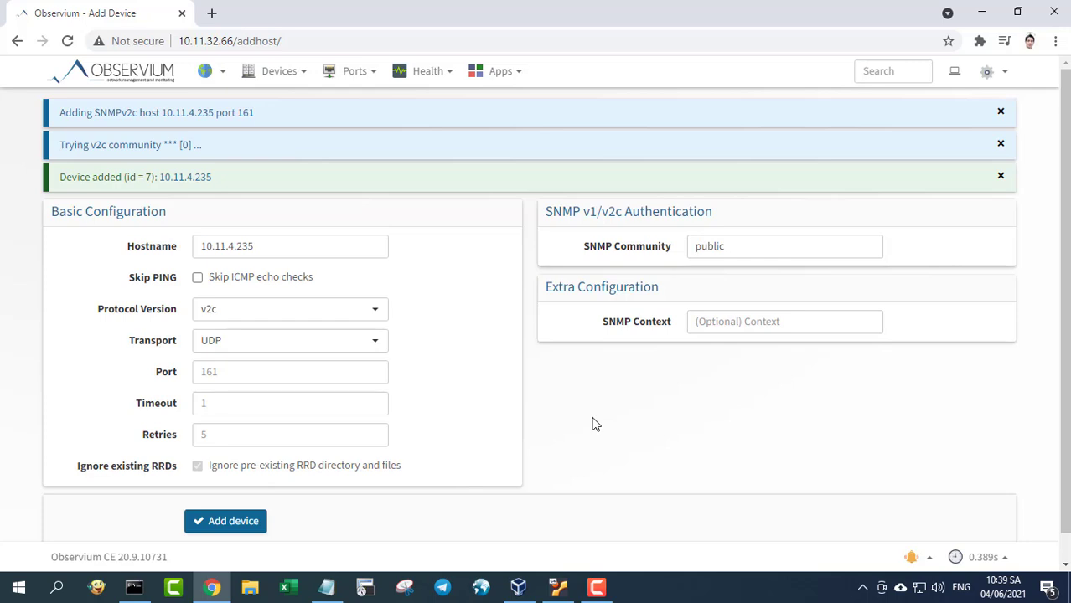
# Show the All Devices list covering all seven monitored devices
pyautogui.click(279, 70)
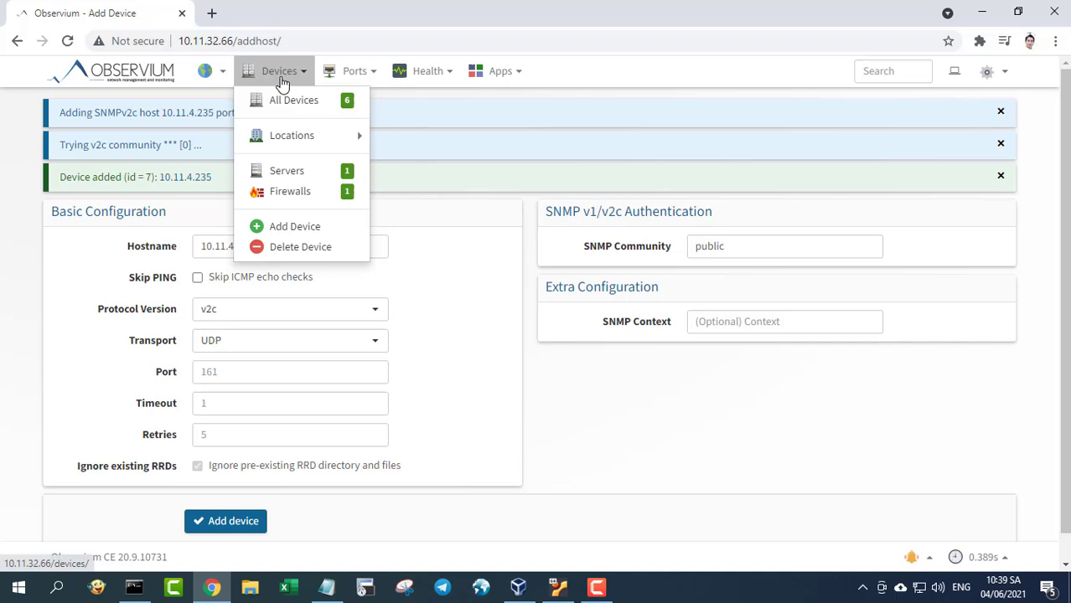
pyautogui.click(293, 100)
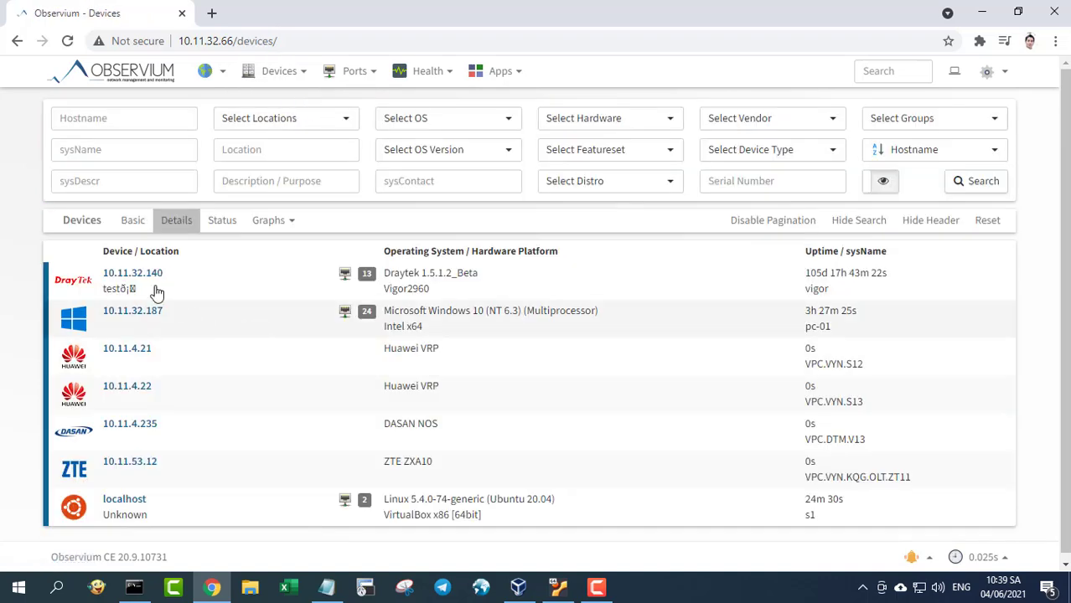
pyautogui.click(130, 423)
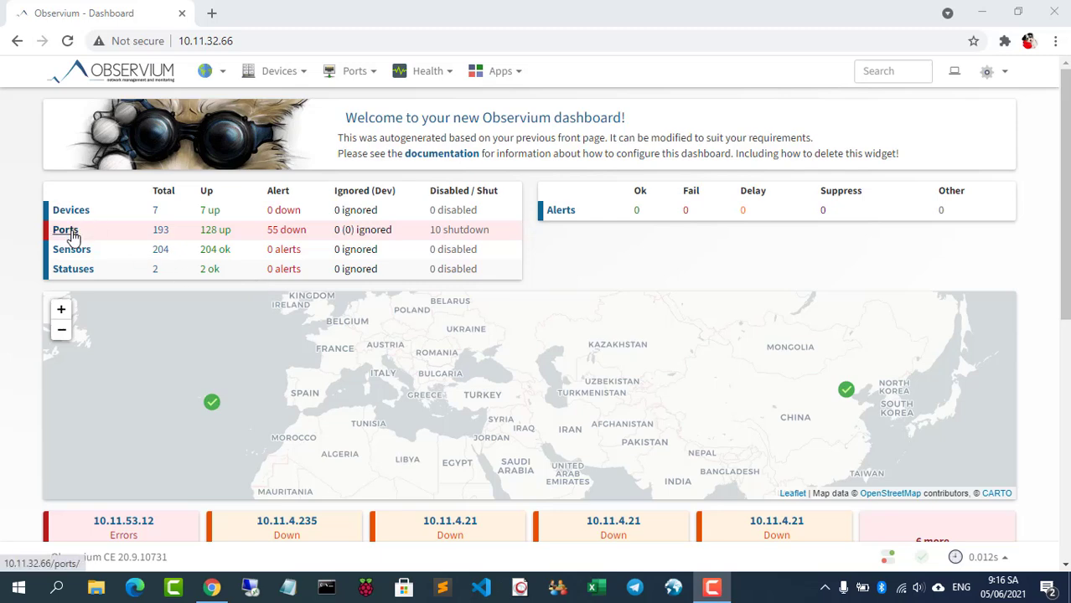
pyautogui.moveTo(73, 269)
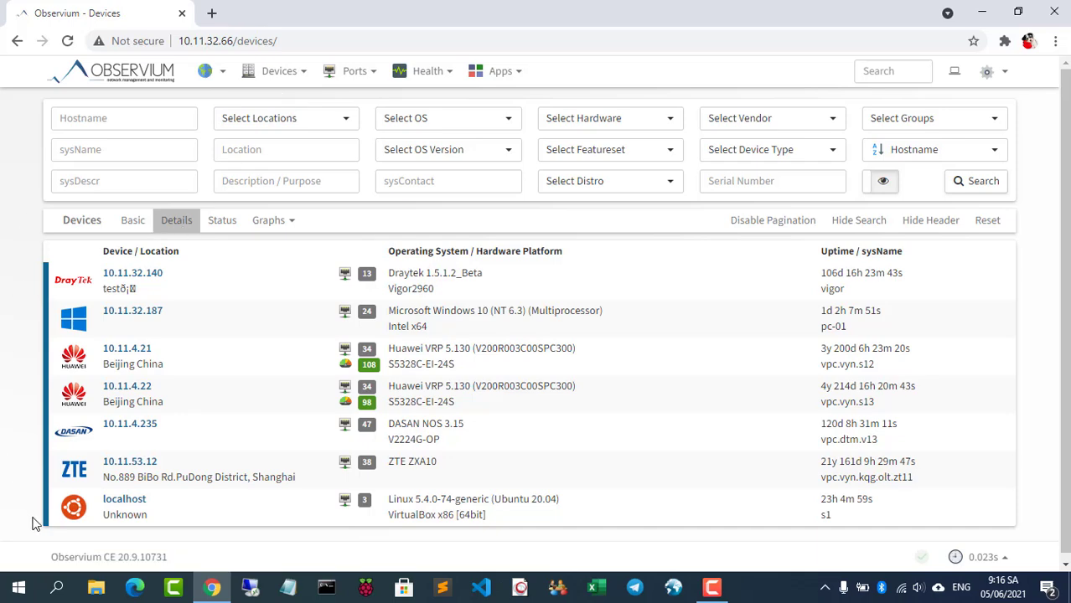
# Open the 10.11.32.140 overview and scroll through its hardware details and graphs
pyautogui.click(133, 273)
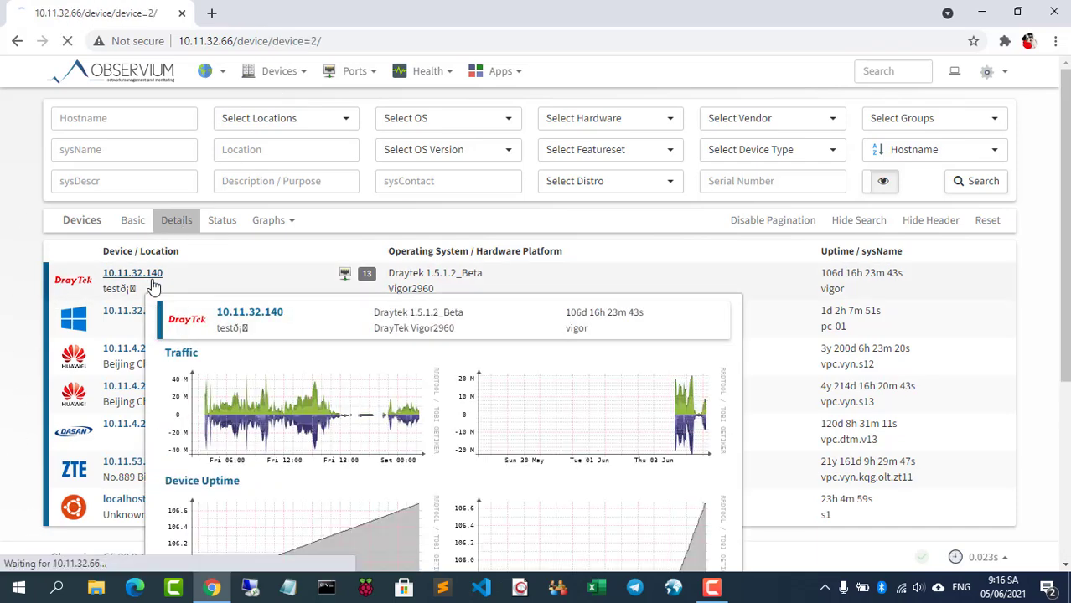
pyautogui.click(133, 273)
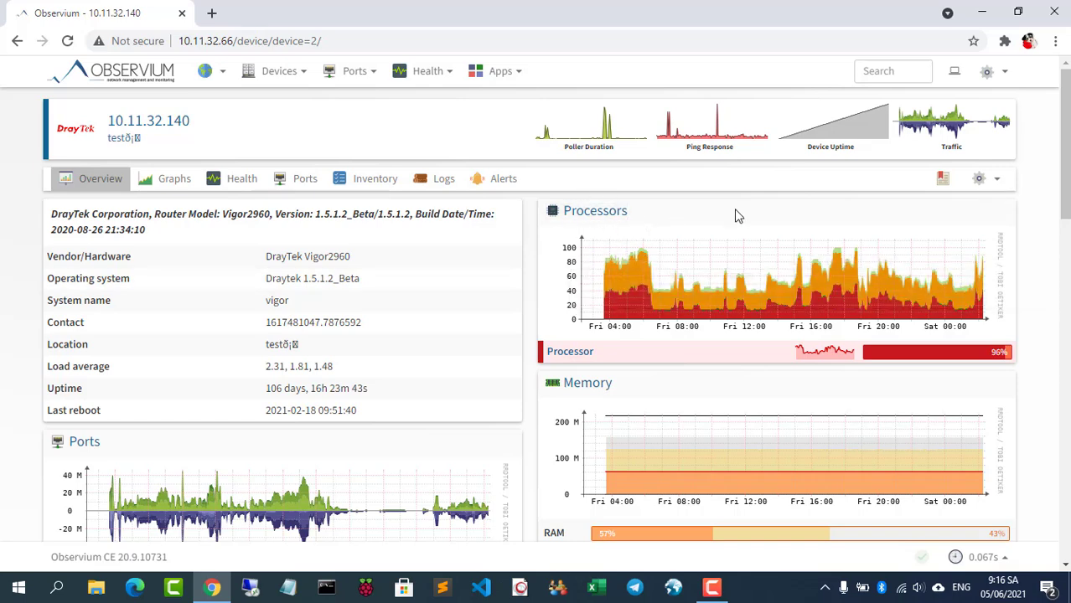
pyautogui.scroll(-3)
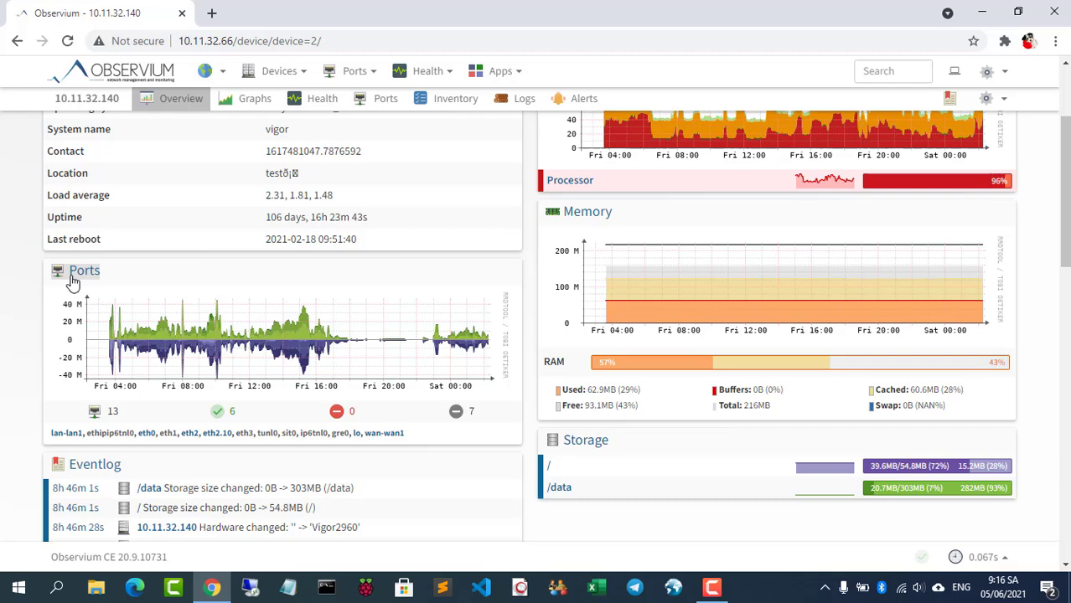
pyautogui.scroll(3)
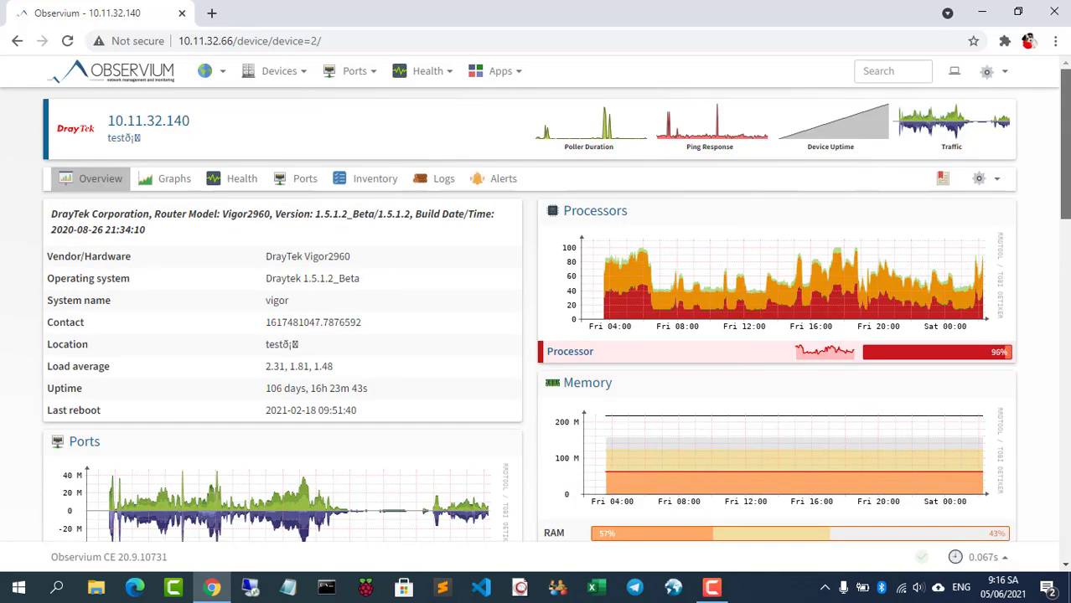
# View the router's Graphs and Health pages, then its detailed Ports list
pyautogui.click(977, 177)
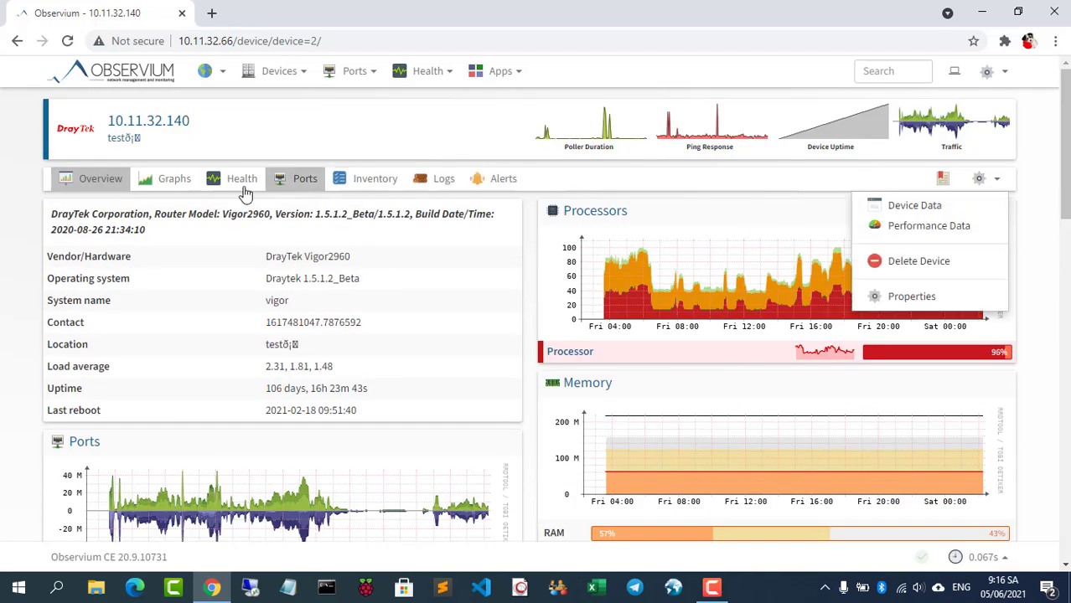
pyautogui.click(174, 178)
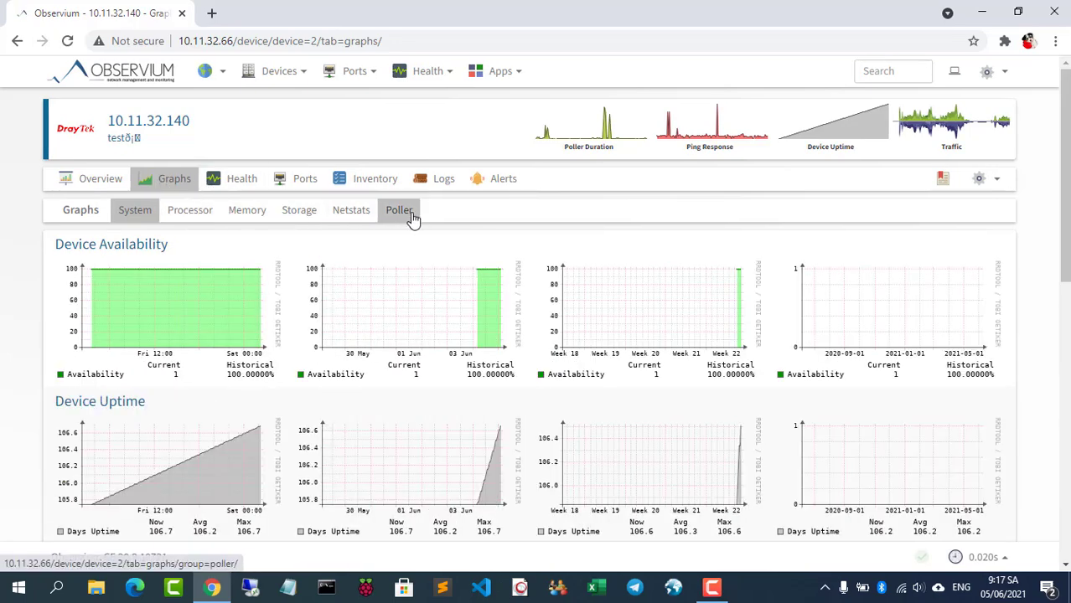
pyautogui.click(241, 178)
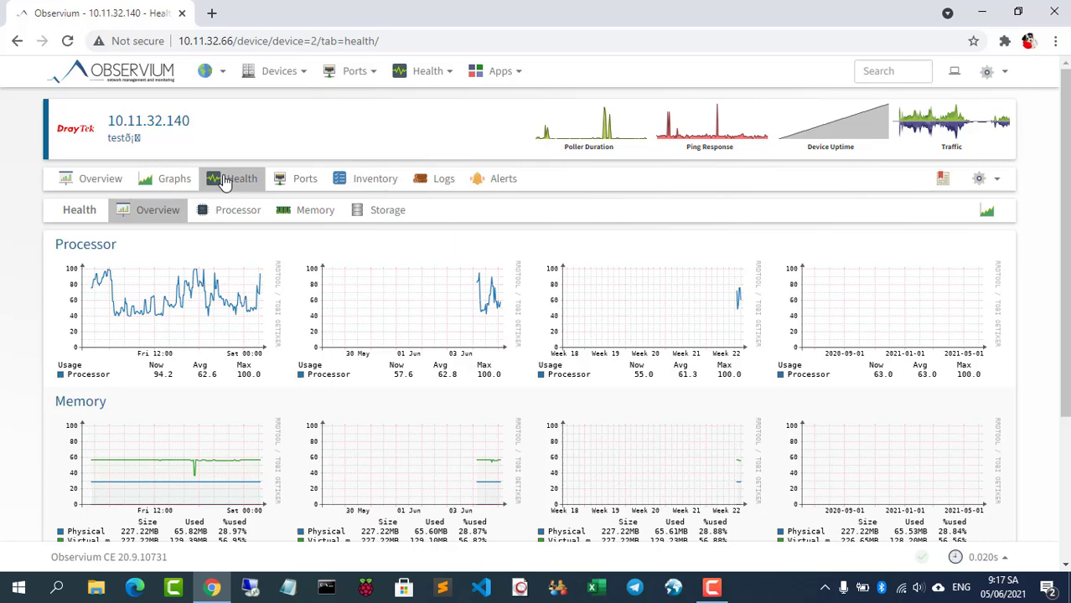
pyautogui.click(305, 178)
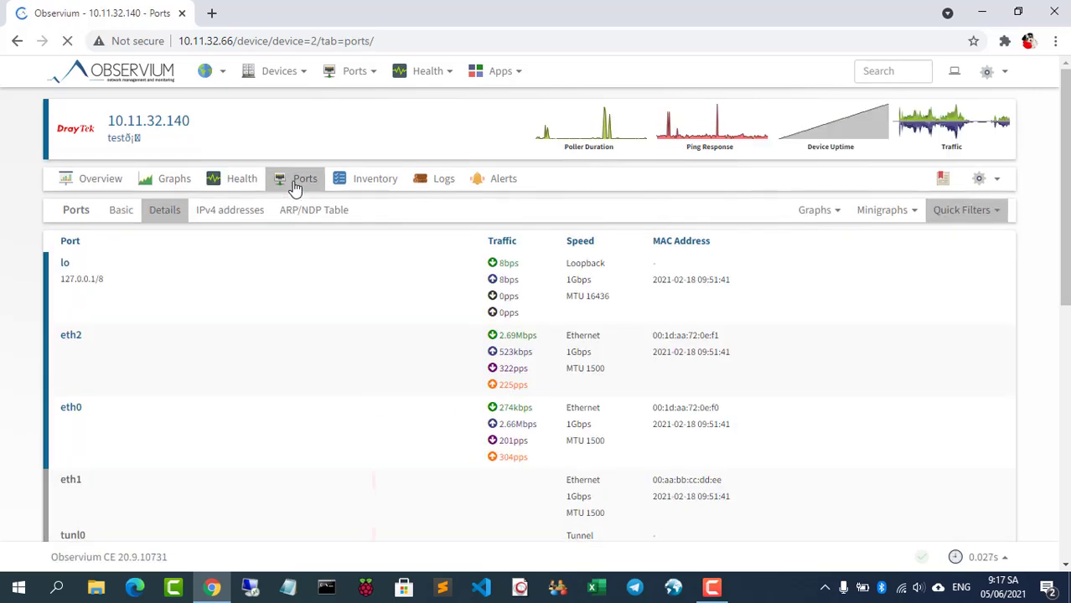
pyautogui.click(965, 209)
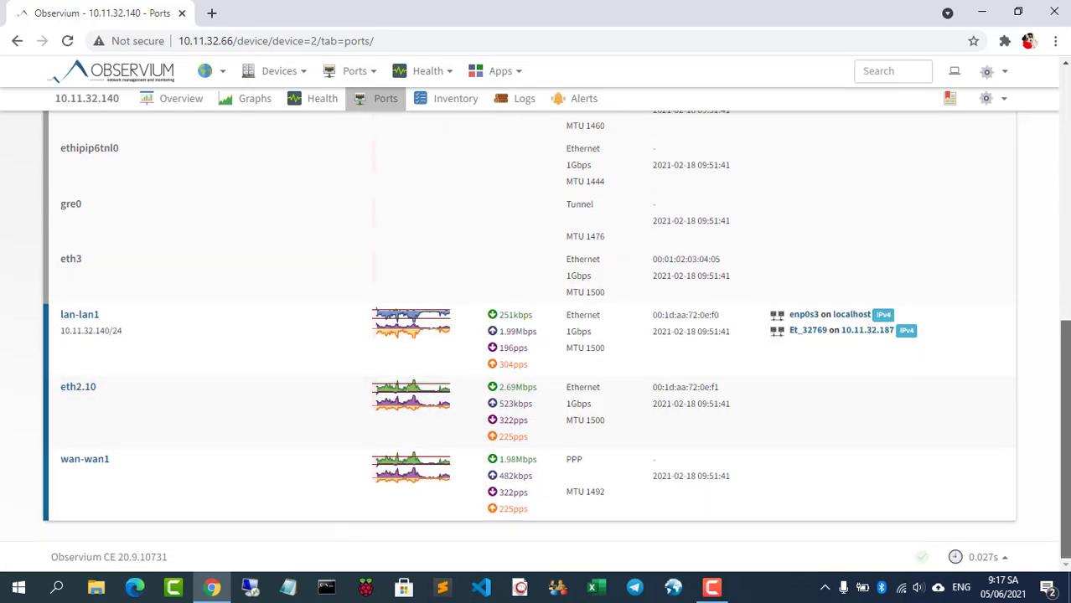
pyautogui.click(355, 70)
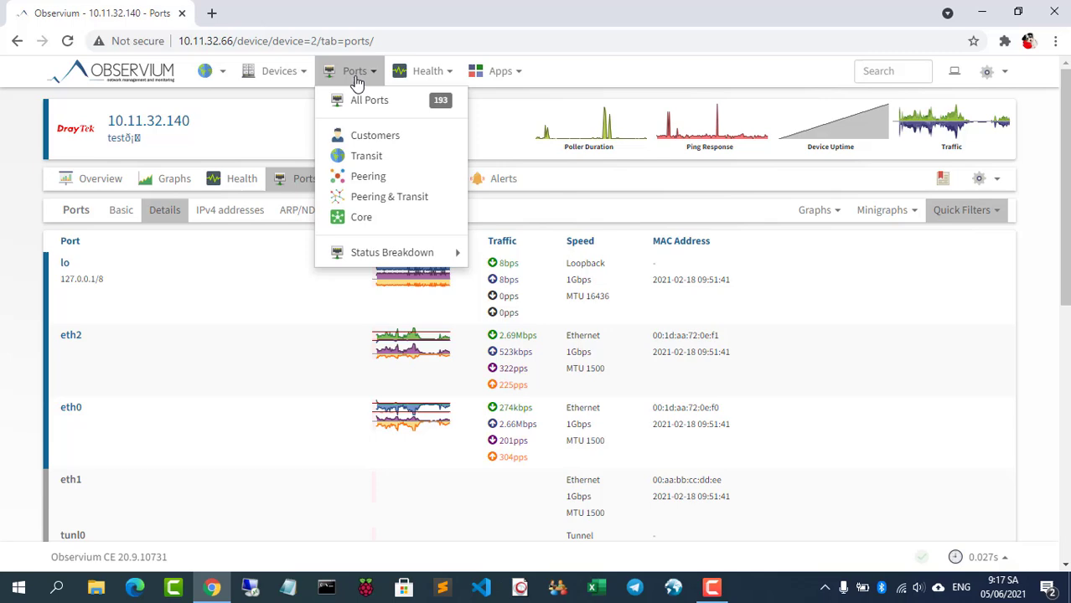
# Filter All Ports to device 10.11.4.22 and open GigabitEthernet0/0/14's traffic graph
pyautogui.click(369, 100)
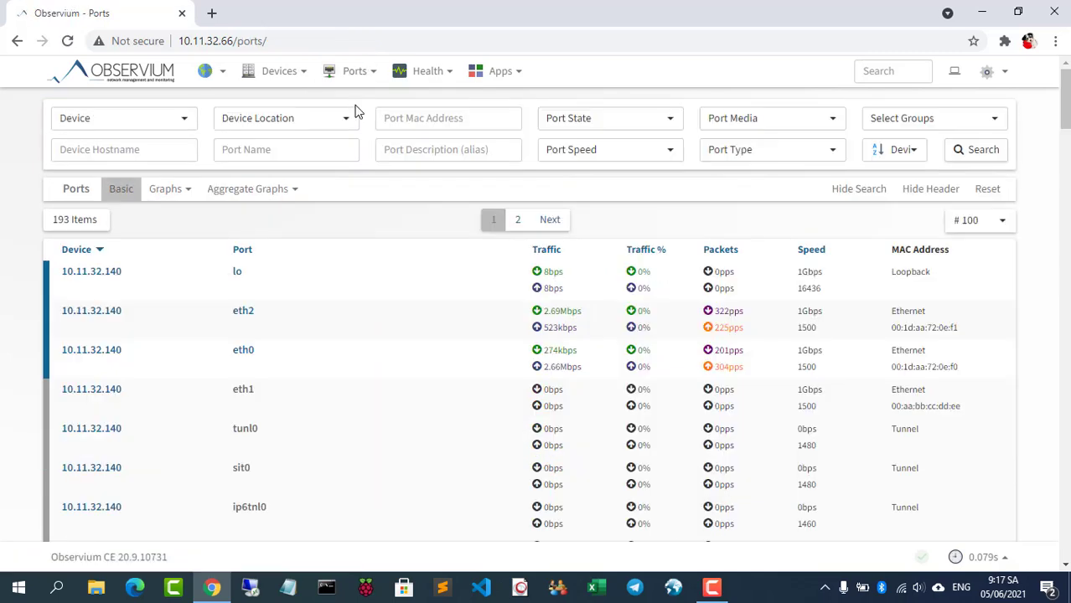
pyautogui.click(123, 118)
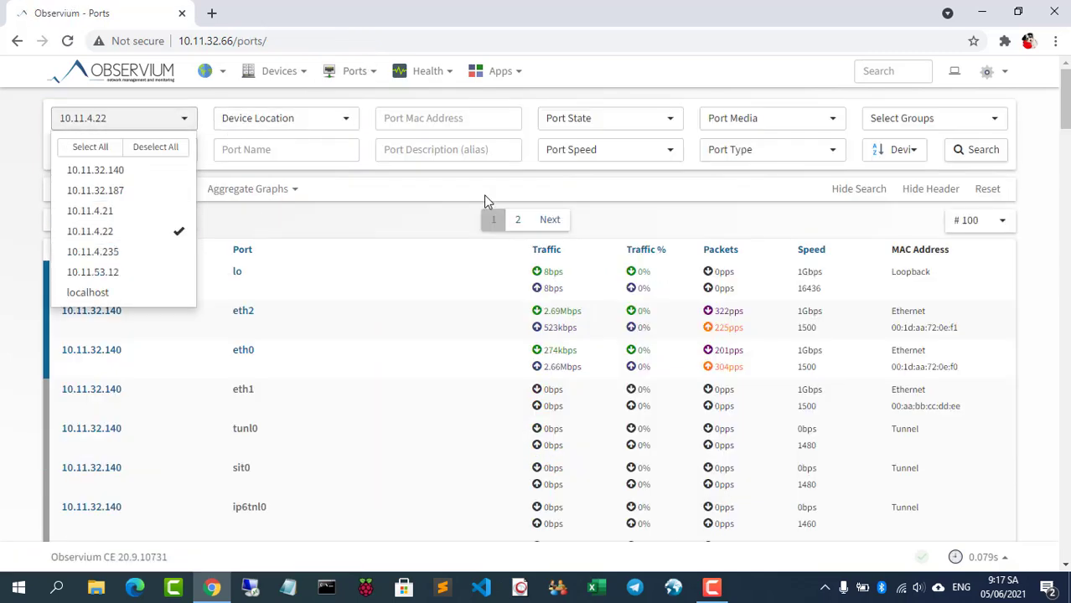
pyautogui.click(90, 232)
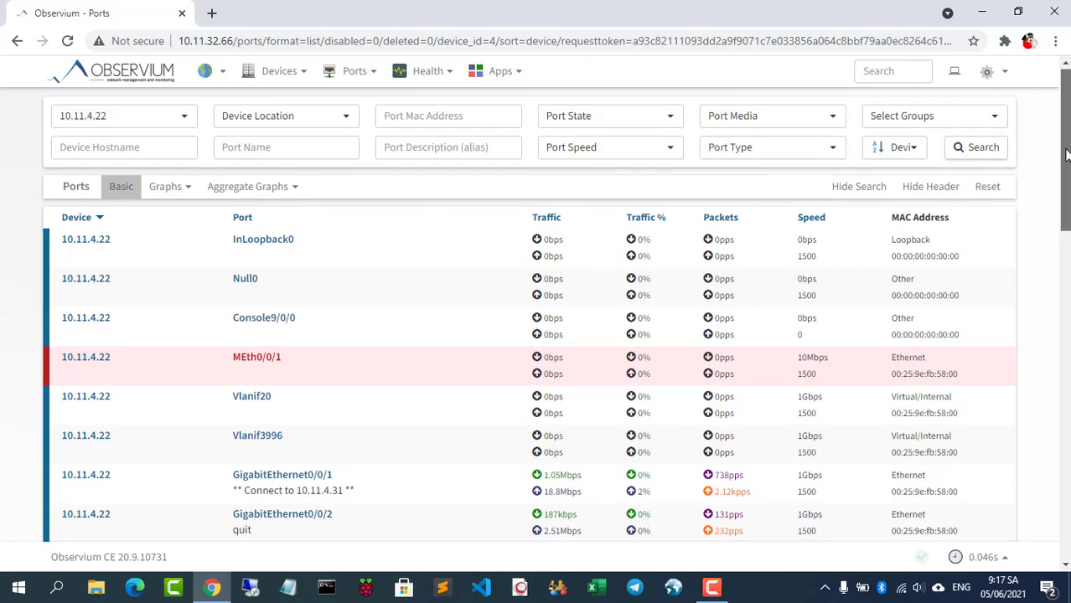
pyautogui.scroll(-3)
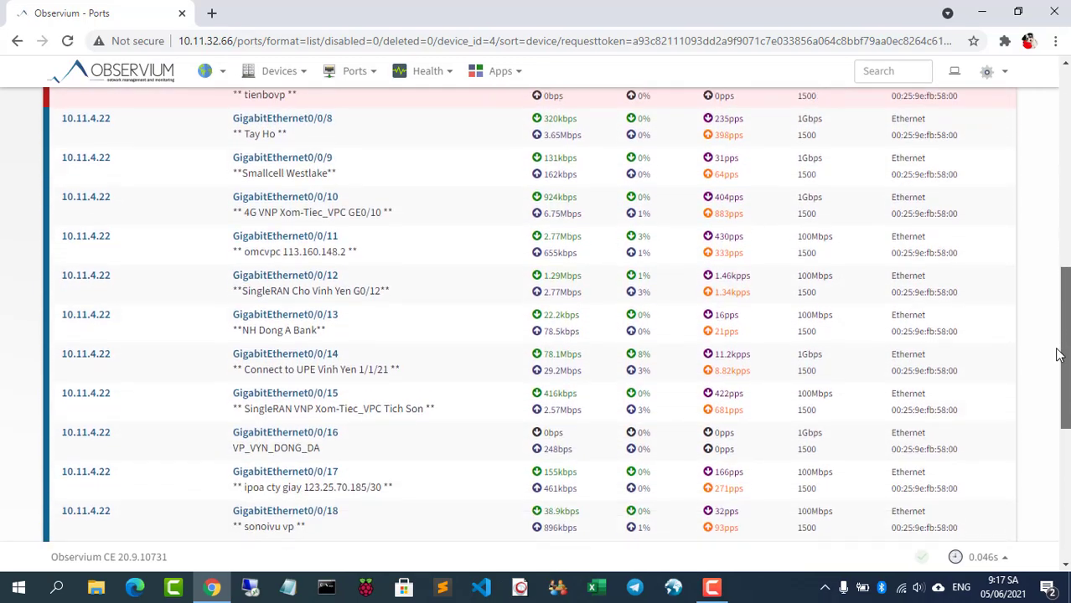
pyautogui.click(285, 353)
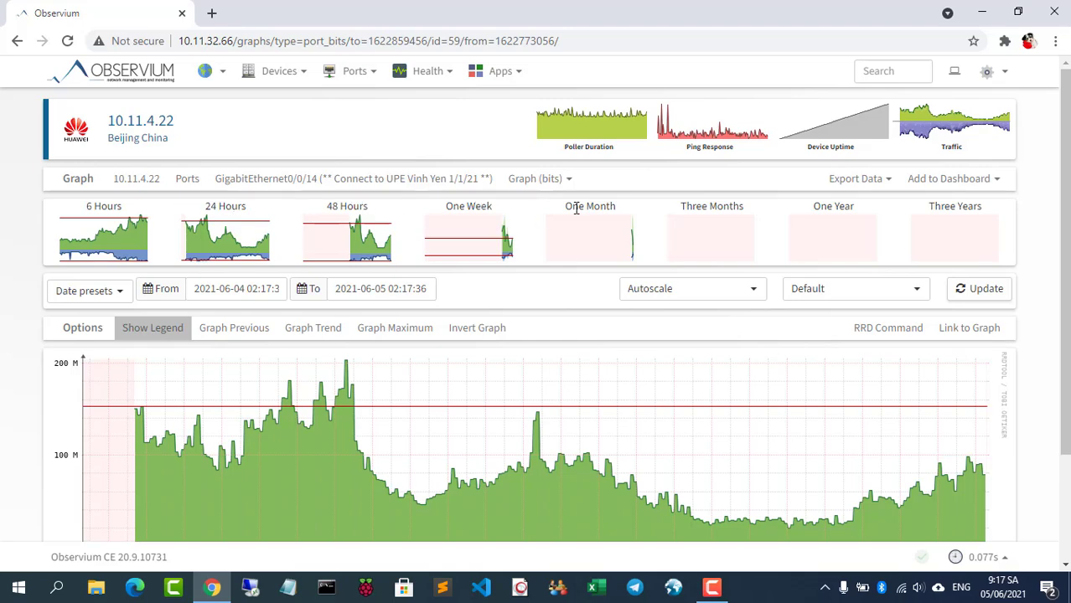
# Review GigabitEthernet0/0/14's bits graph, then view its live traffic (about 91 Mbps in, 26 Mbps out)
pyautogui.scroll(-3)
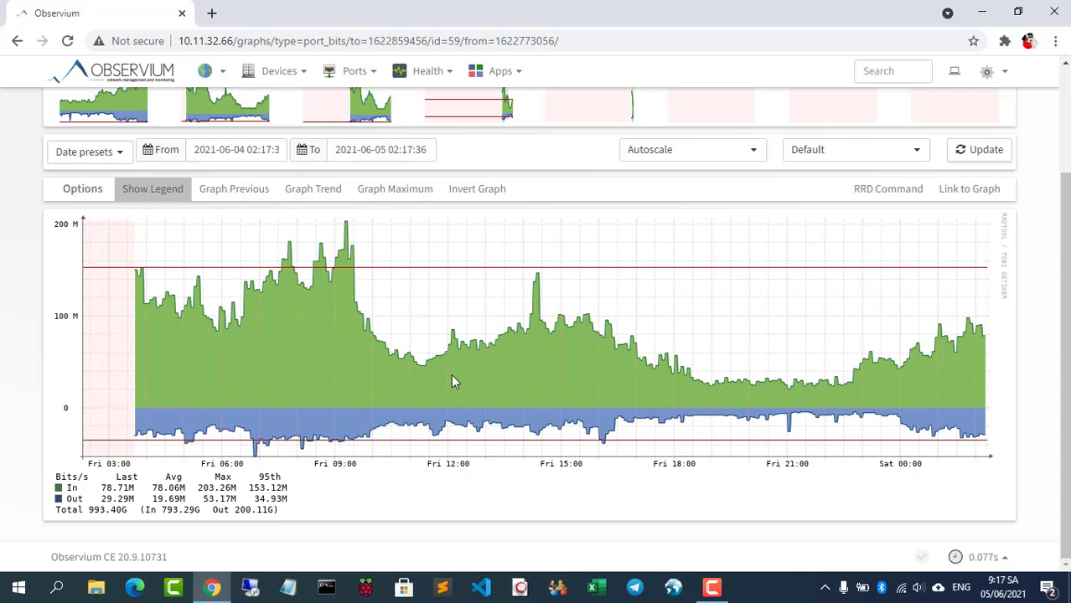
pyautogui.moveTo(97, 503)
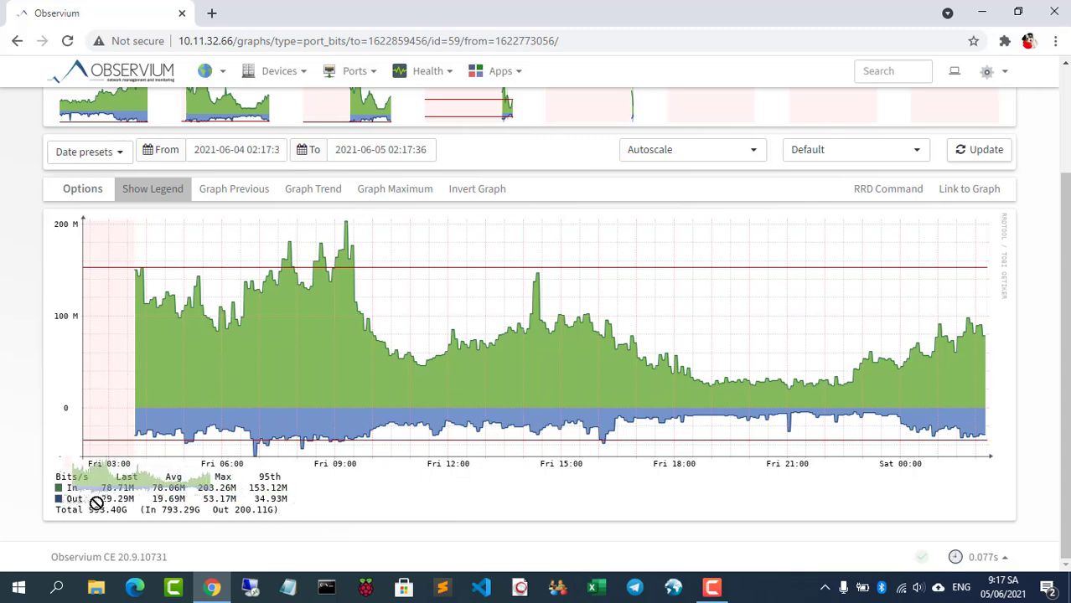
pyautogui.moveTo(292, 506)
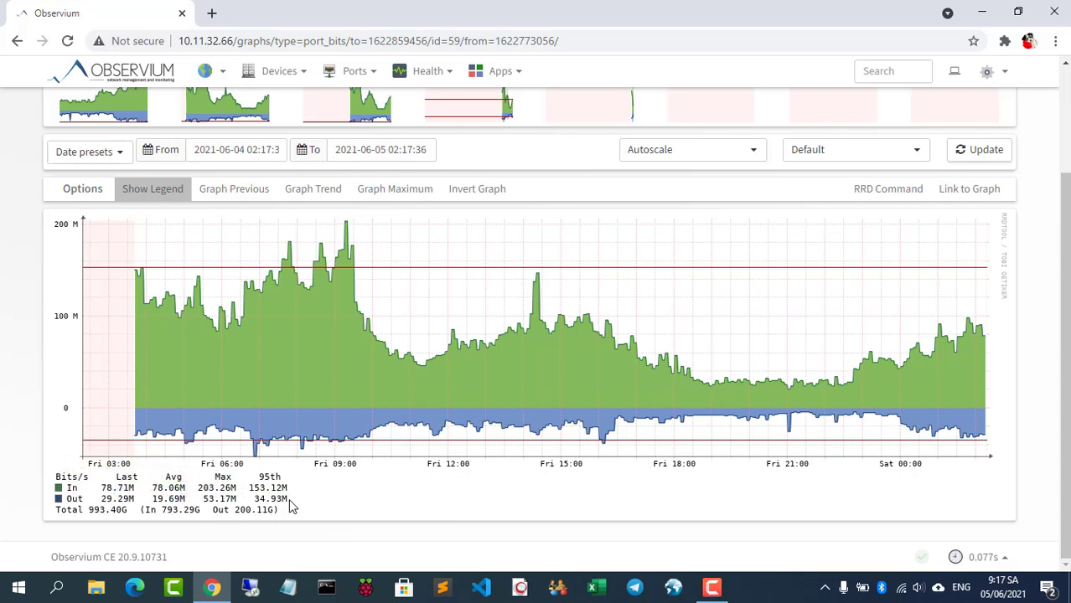
pyautogui.click(18, 40)
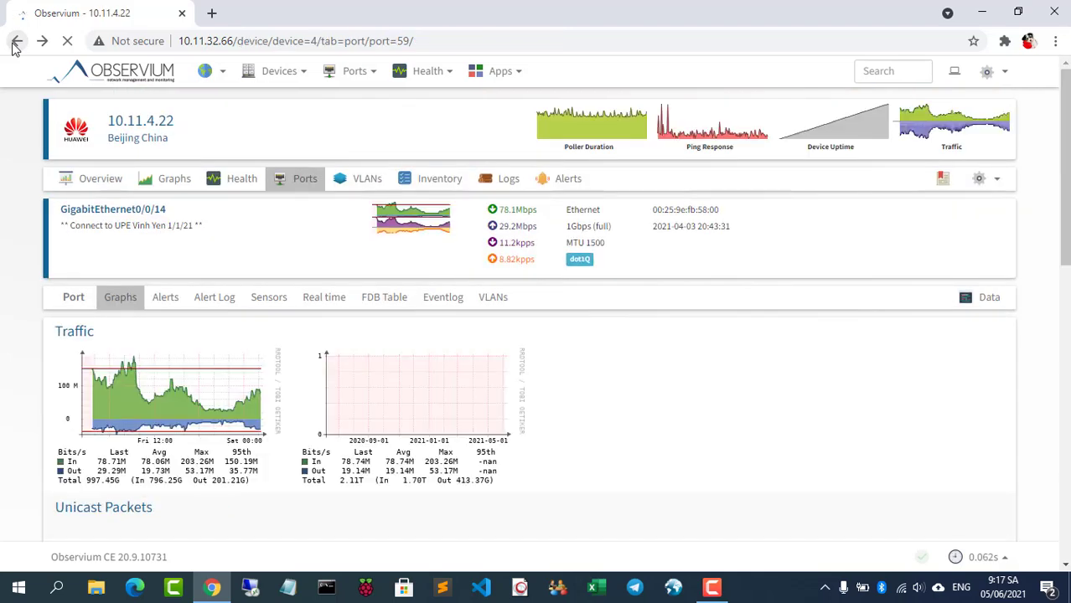
pyautogui.click(323, 297)
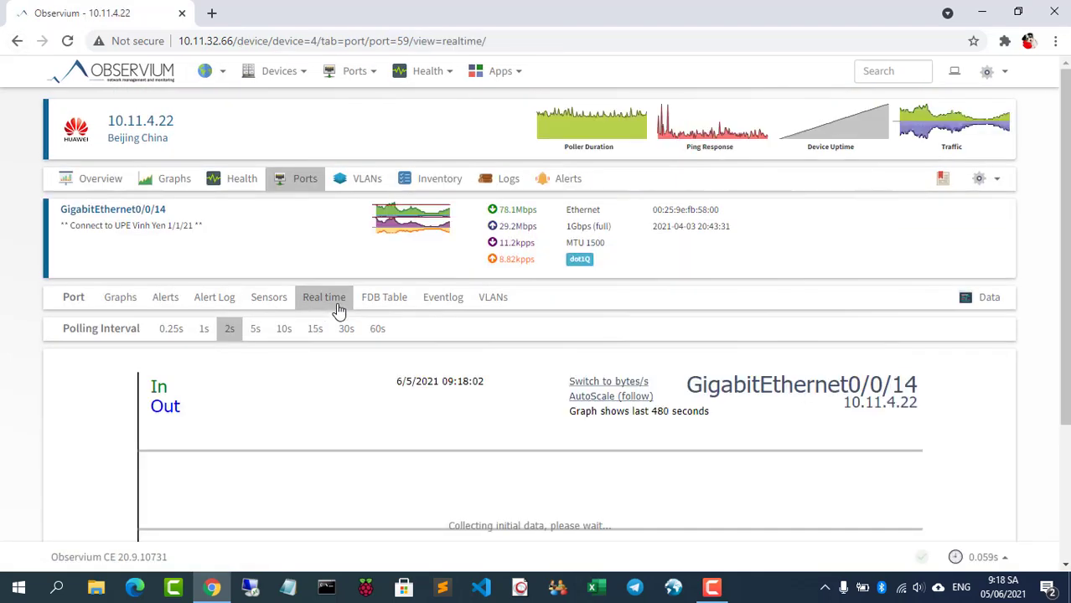
pyautogui.scroll(-3)
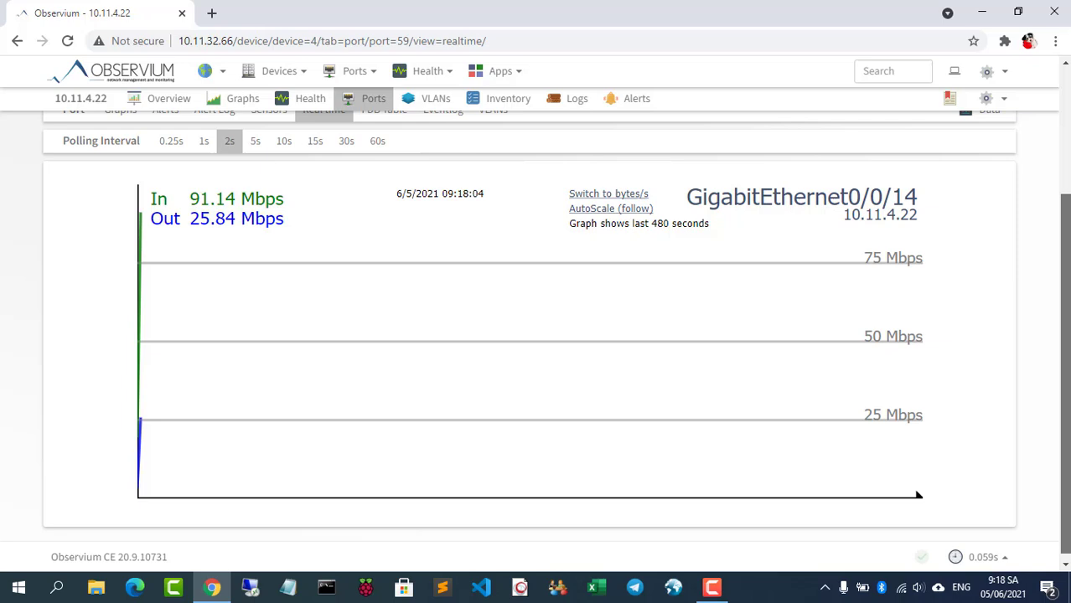